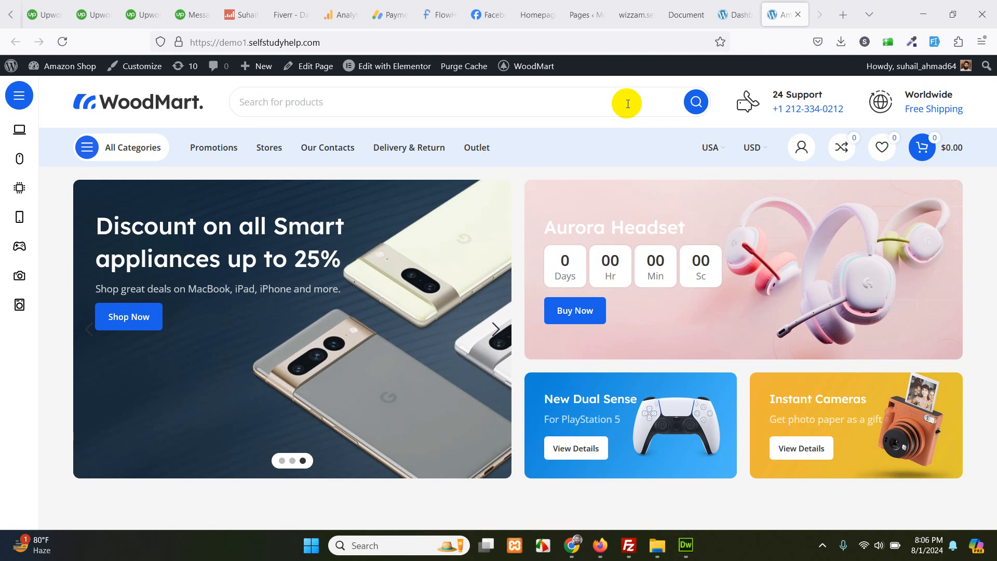
pyautogui.moveTo(116, 146)
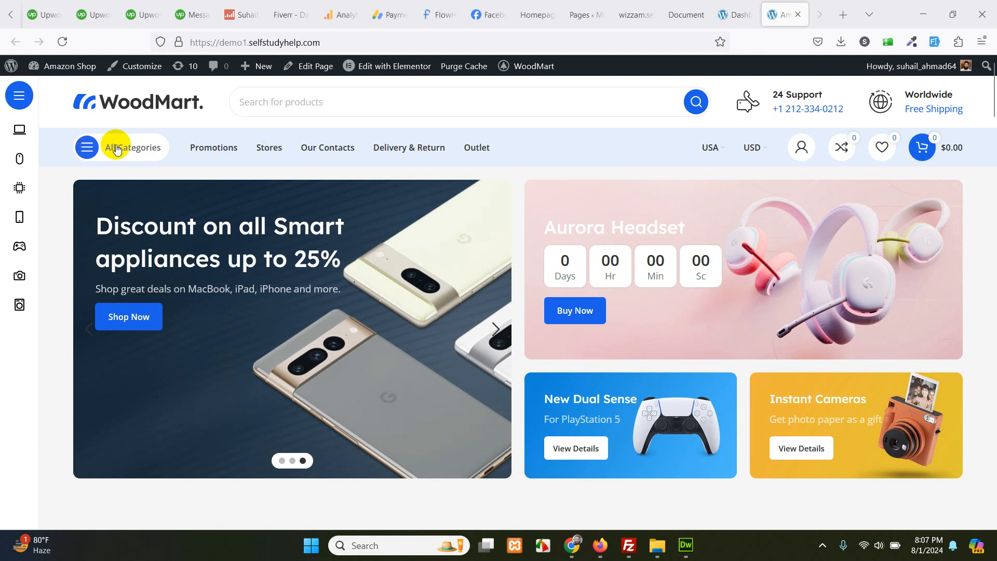
# From the storefront's category list, reach the admin Dashboard and go to Appearance > Menus.
pyautogui.click(118, 147)
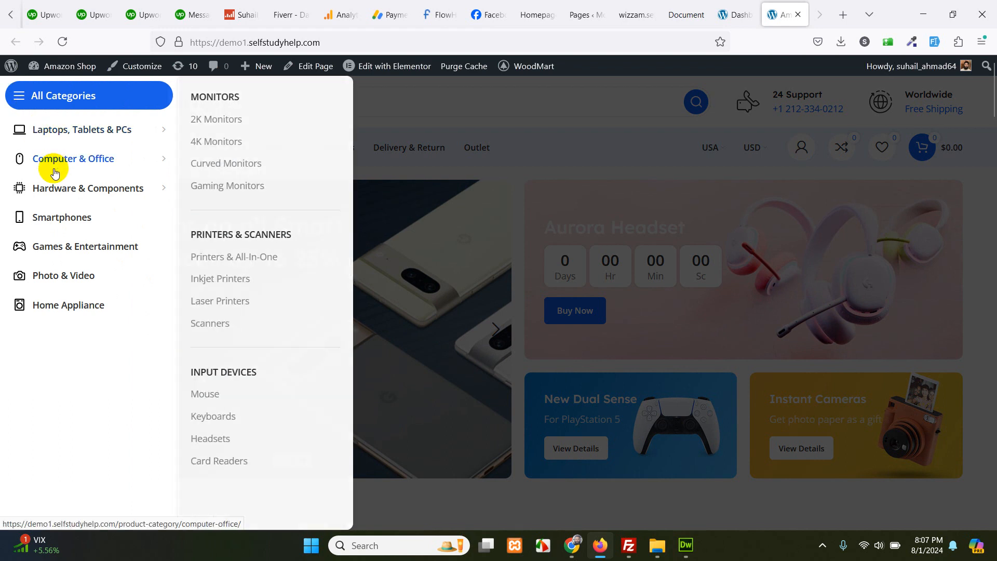
pyautogui.moveTo(54, 251)
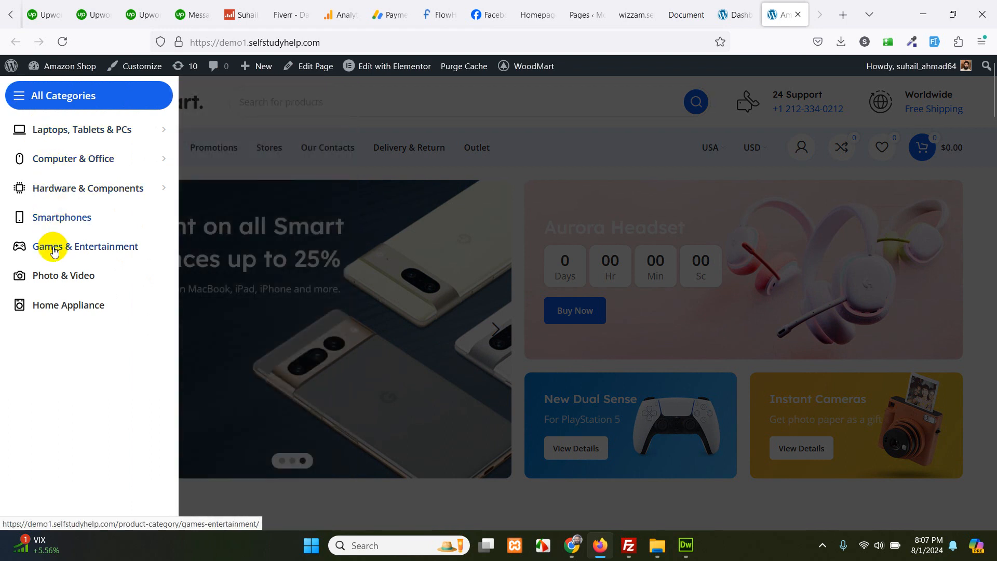
pyautogui.moveTo(53, 311)
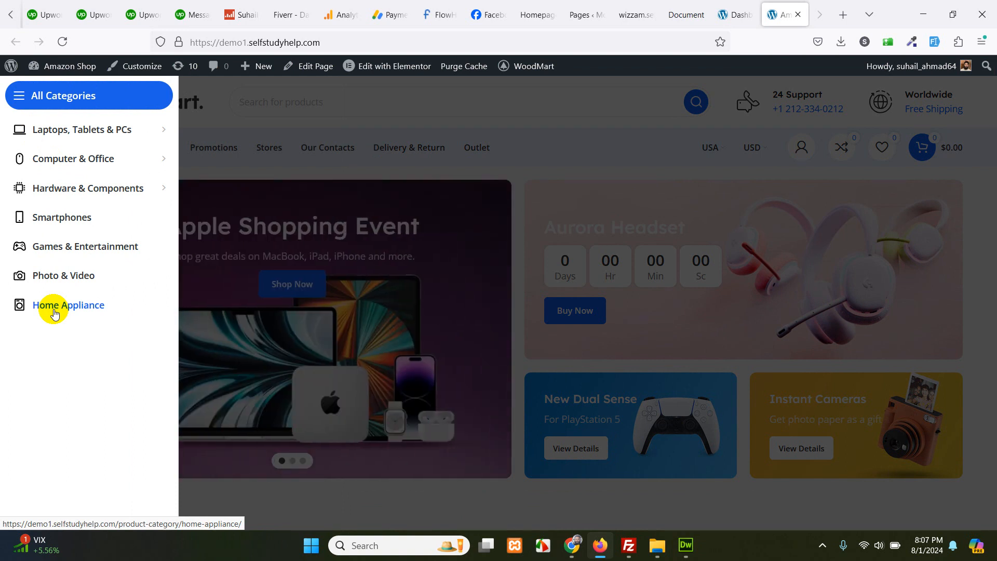
pyautogui.moveTo(70, 275)
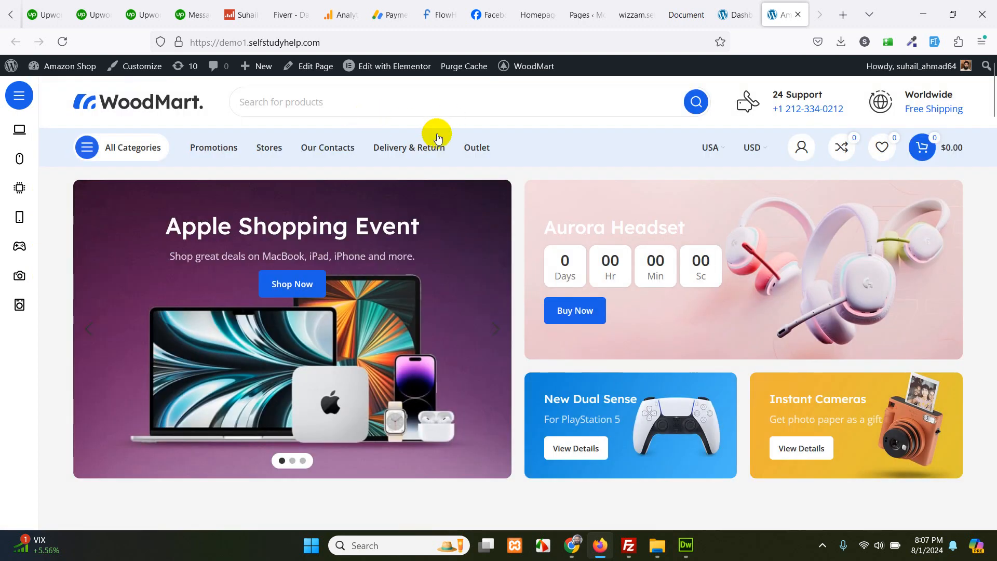
pyautogui.moveTo(532, 140)
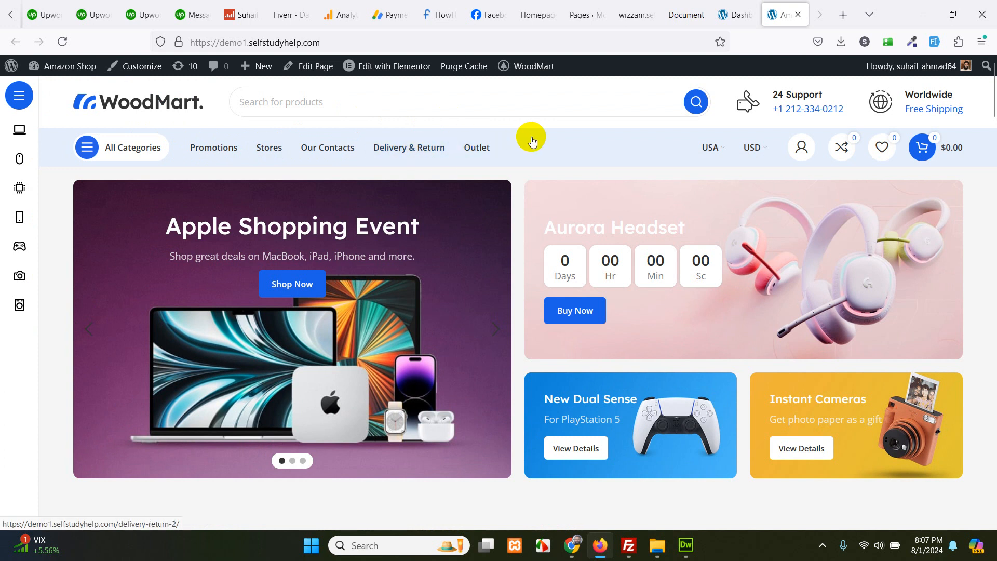
pyautogui.moveTo(116, 84)
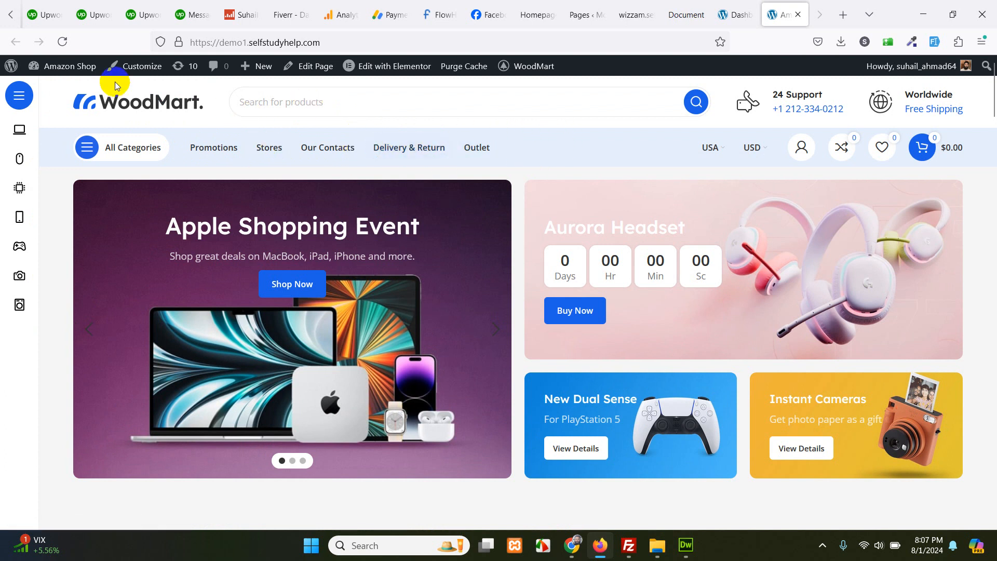
pyautogui.click(70, 65)
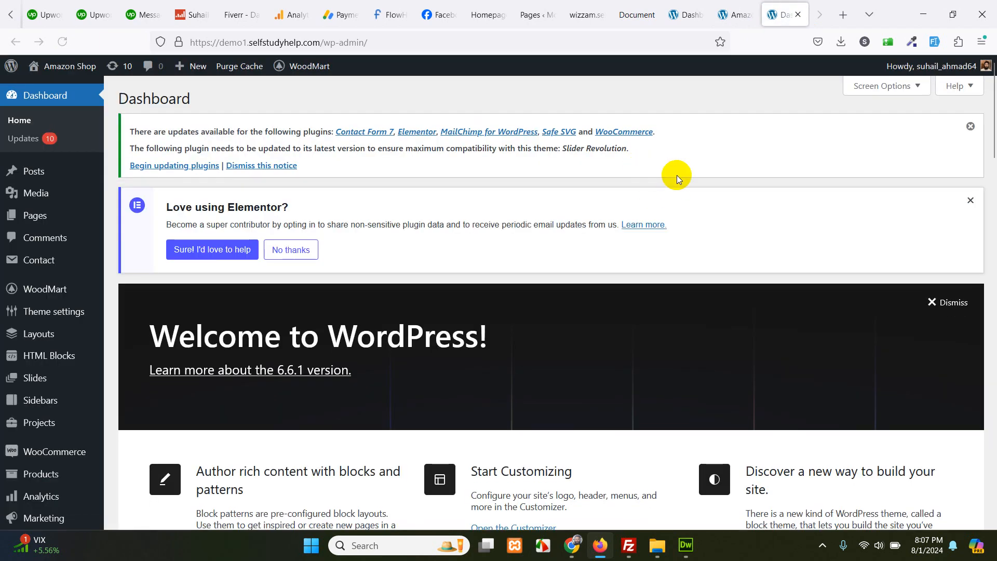
pyautogui.scroll(-3)
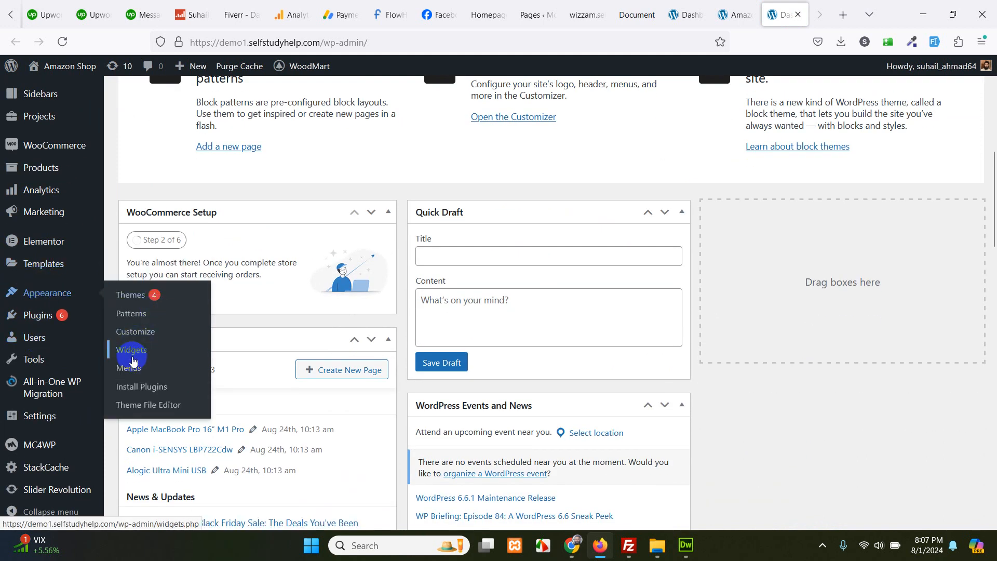
pyautogui.click(127, 368)
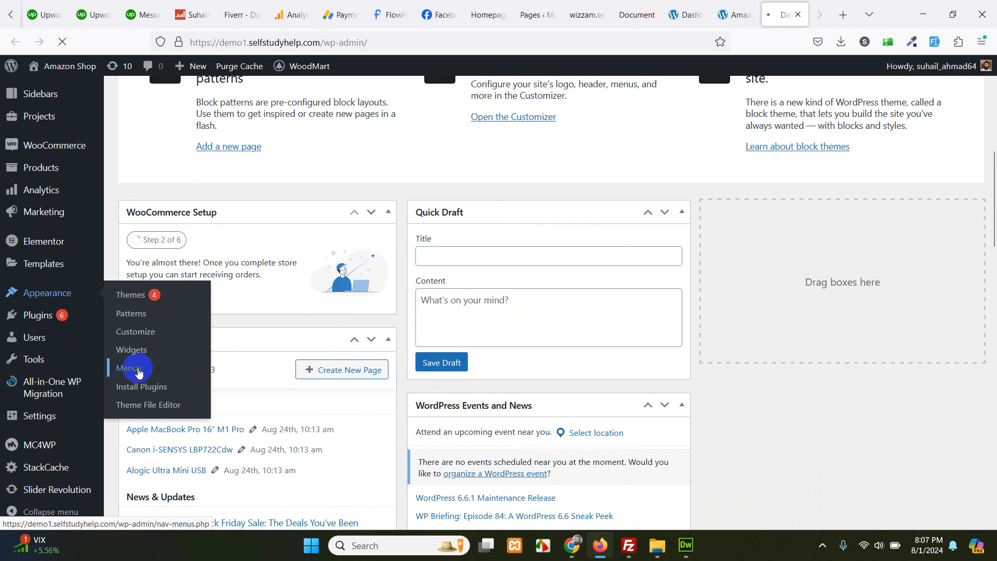
# Choose Mobile Categories Mega electronics as the menu to edit, confirming Leave page.
pyautogui.click(128, 368)
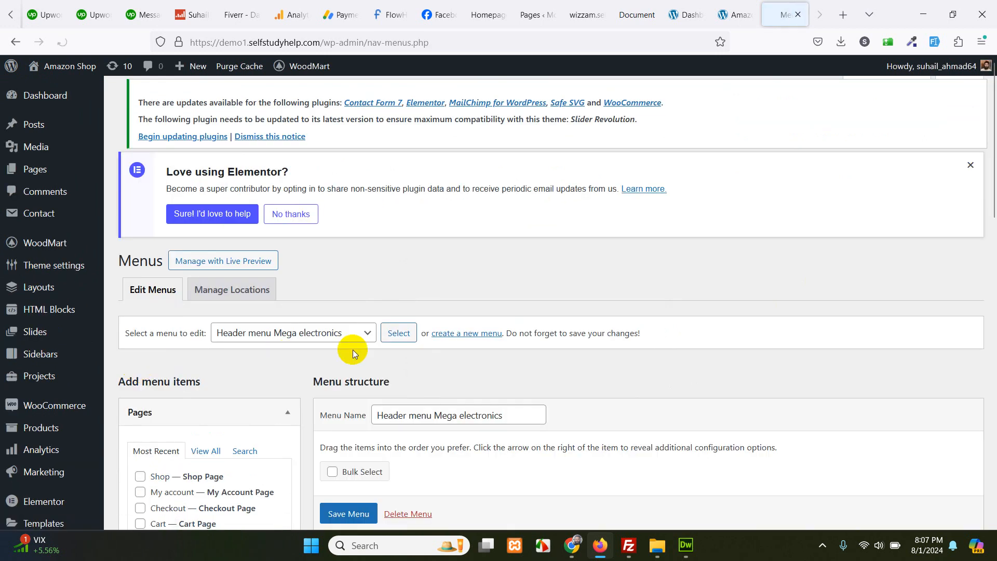
pyautogui.scroll(-3)
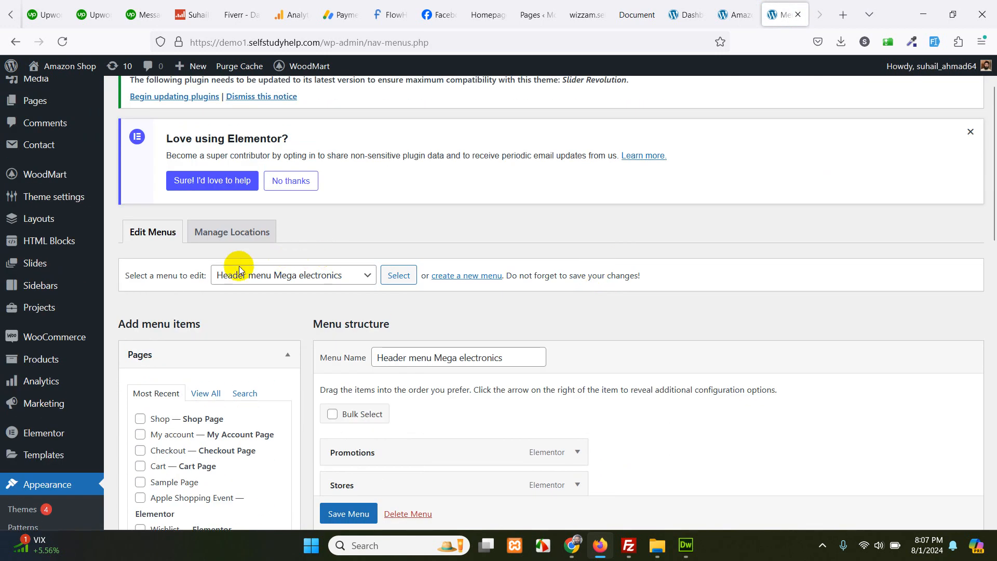
pyautogui.moveTo(259, 282)
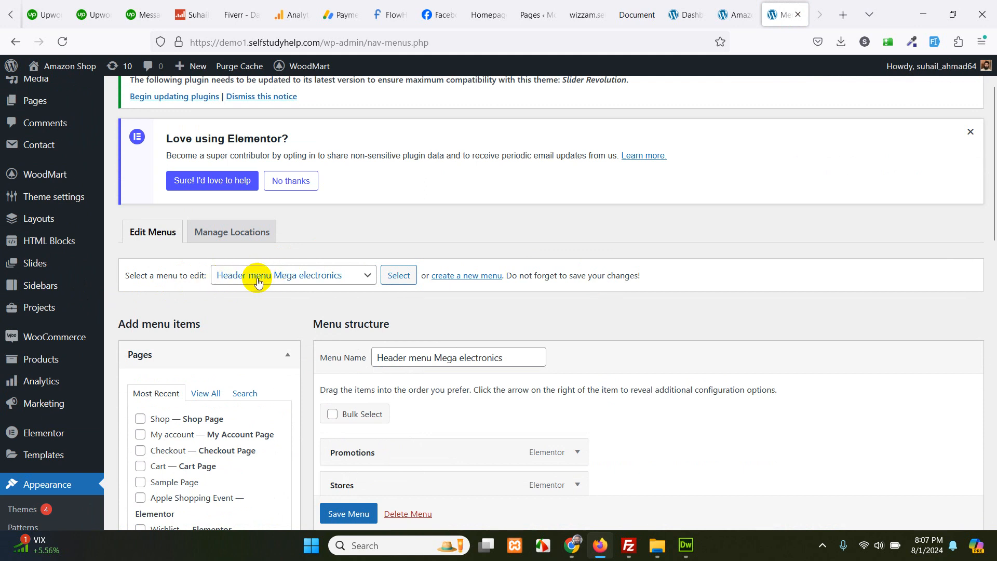
pyautogui.moveTo(267, 281)
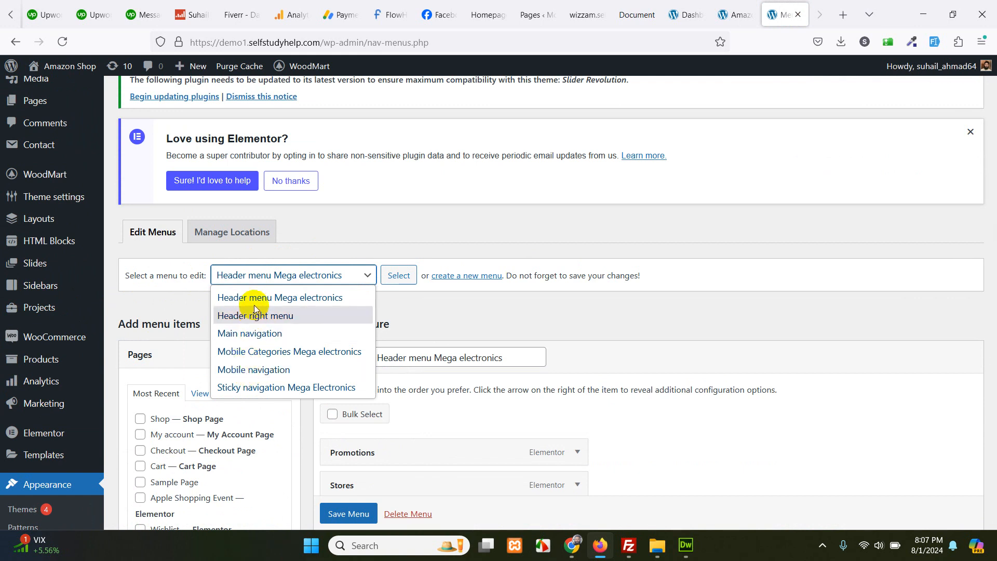
pyautogui.moveTo(261, 387)
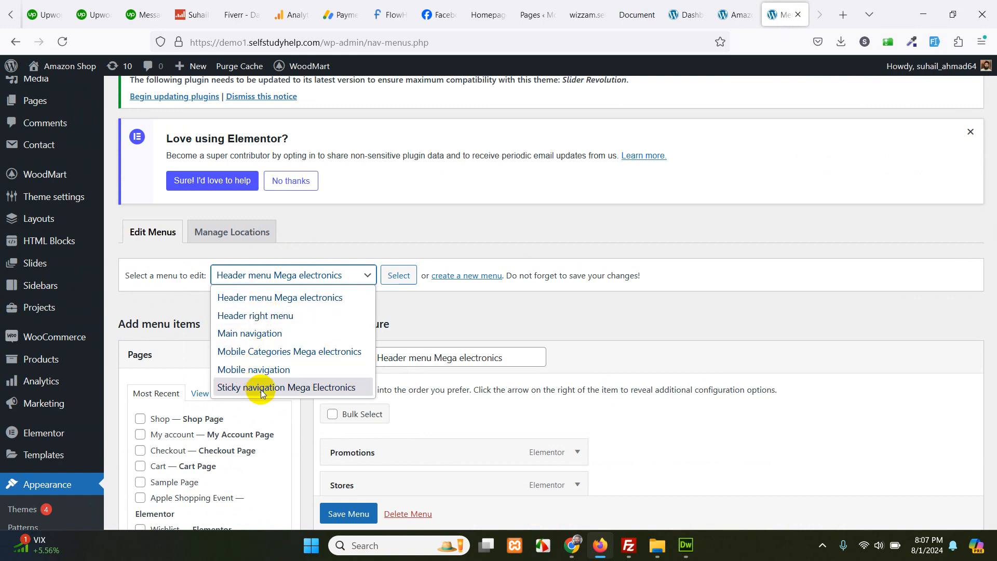
pyautogui.moveTo(253, 356)
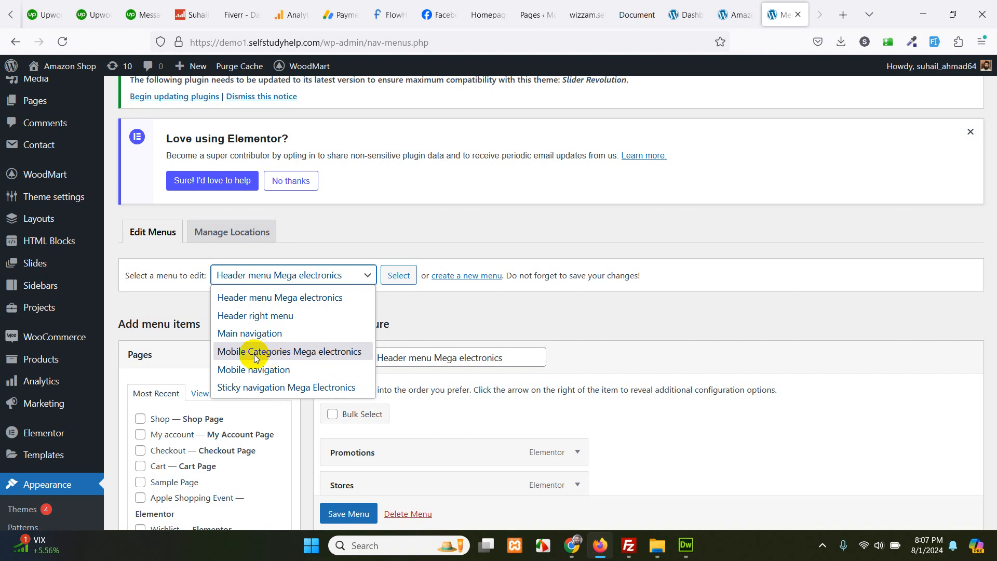
pyautogui.moveTo(274, 356)
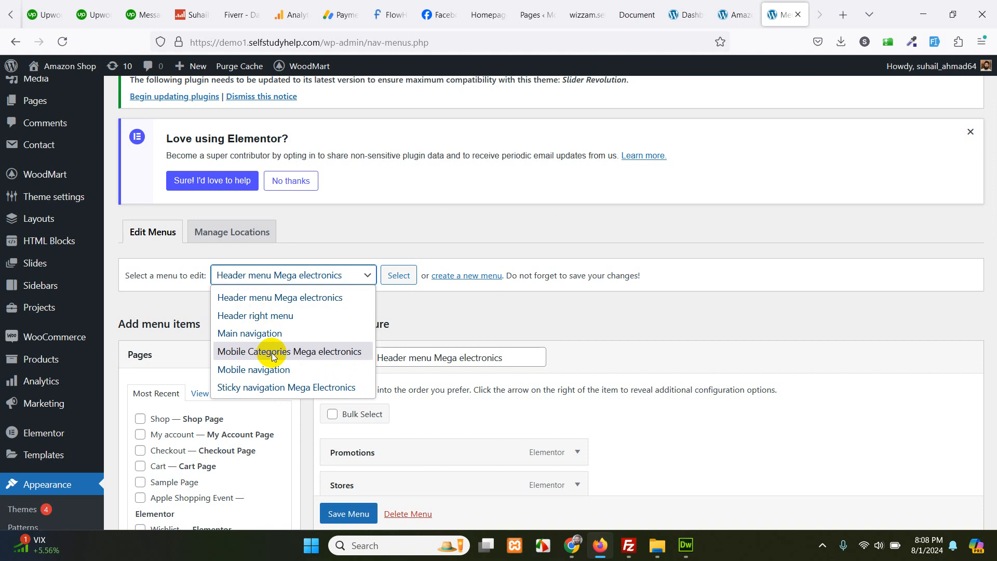
pyautogui.click(291, 351)
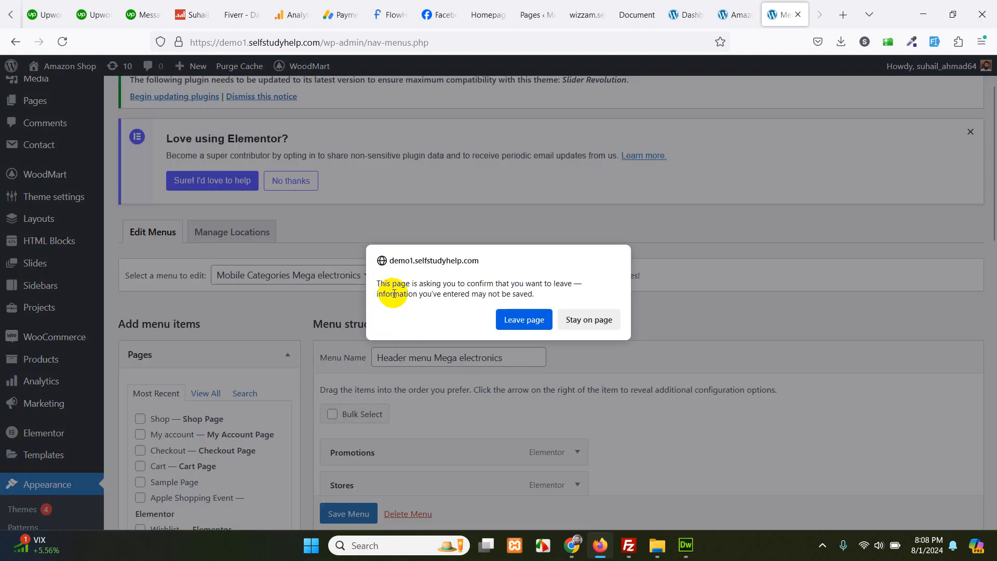
pyautogui.click(523, 318)
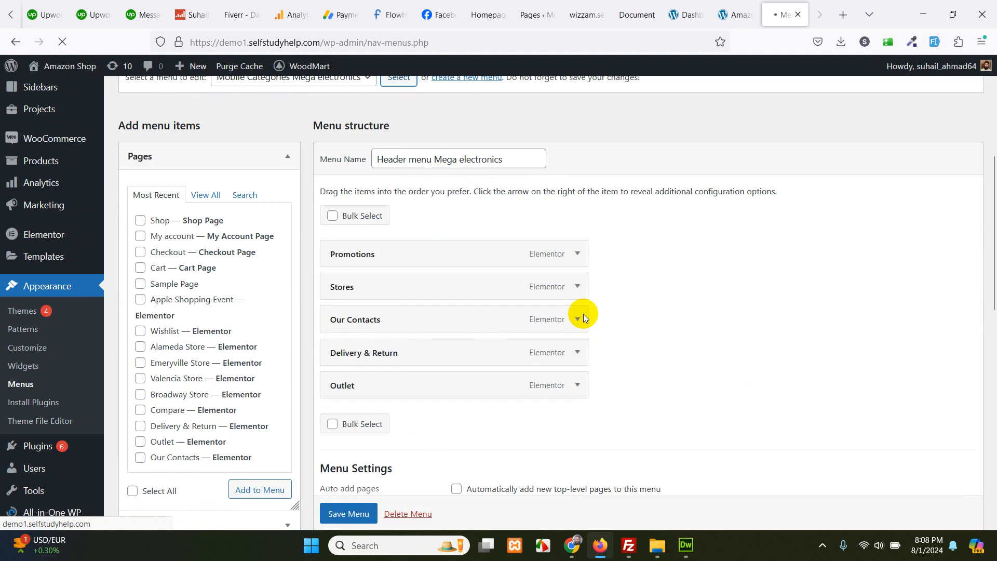
# Scroll the menu editor down to the Product categories box.
pyautogui.click(397, 76)
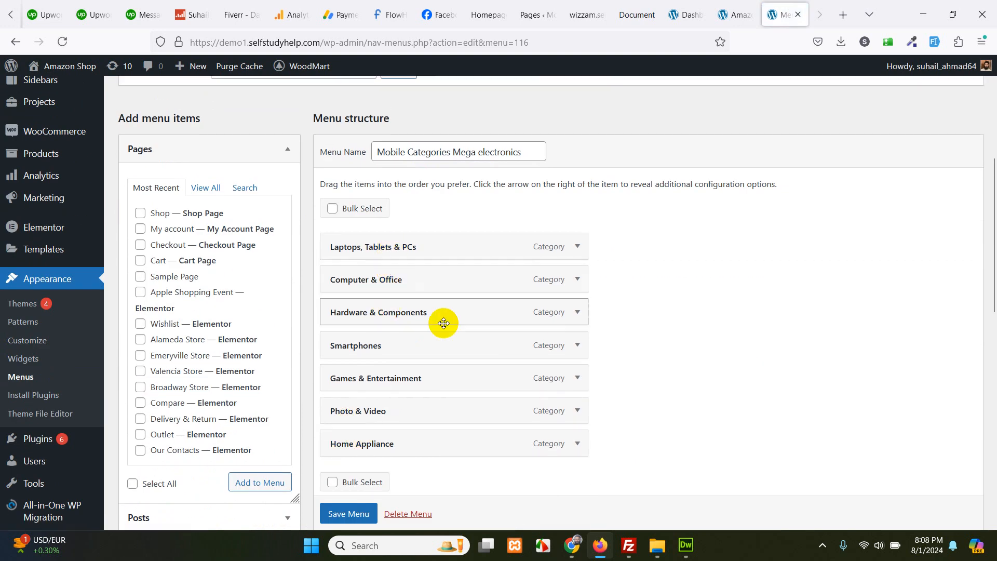
pyautogui.scroll(-3)
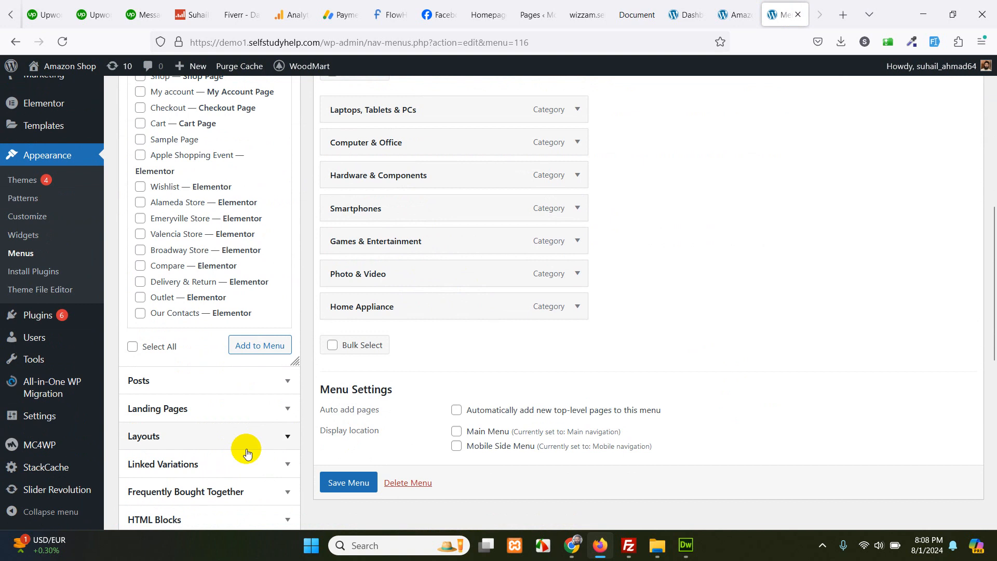
pyautogui.scroll(-3)
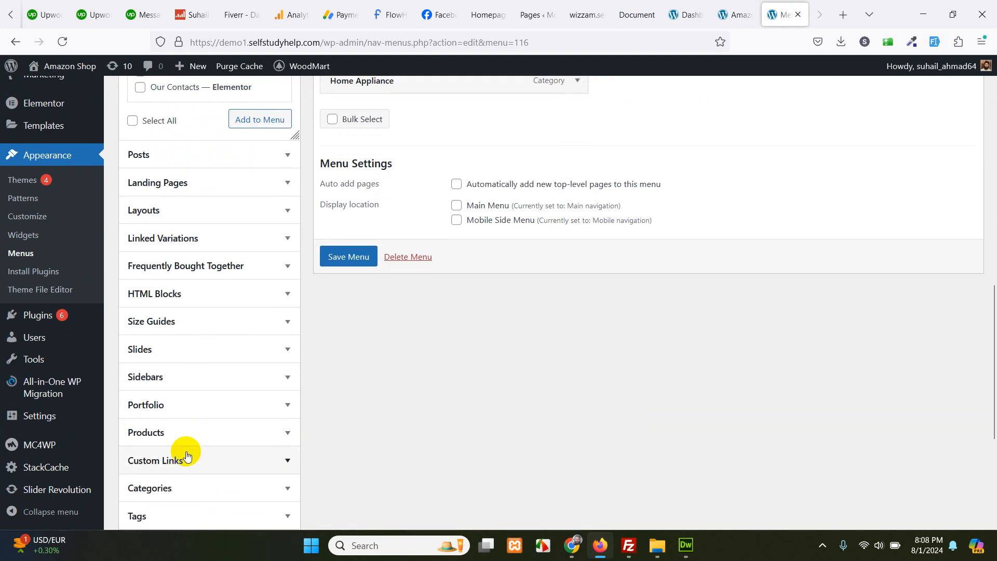
pyautogui.scroll(-3)
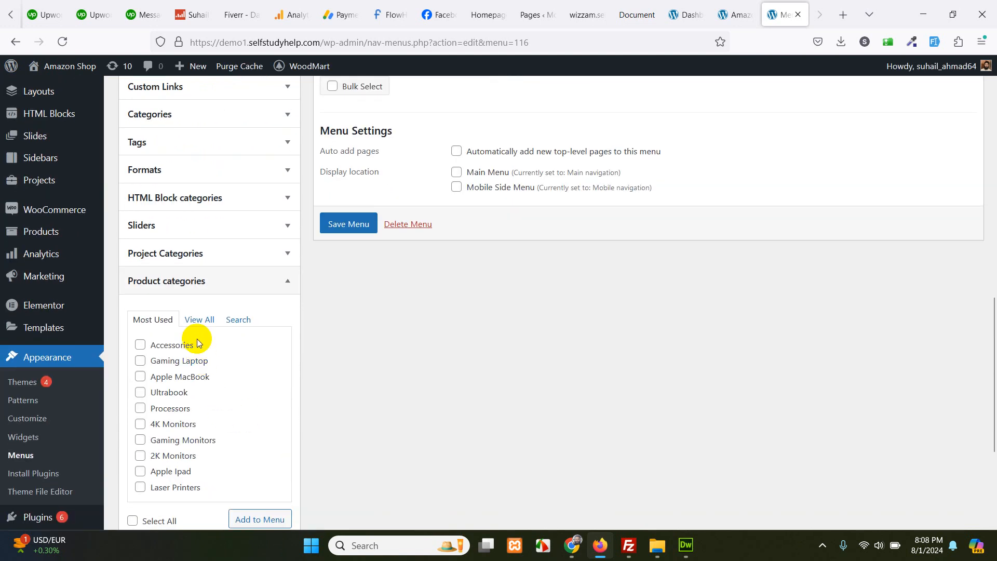
# Search Product categories for 'watch', then clear it and try 'ear' instead.
pyautogui.click(238, 319)
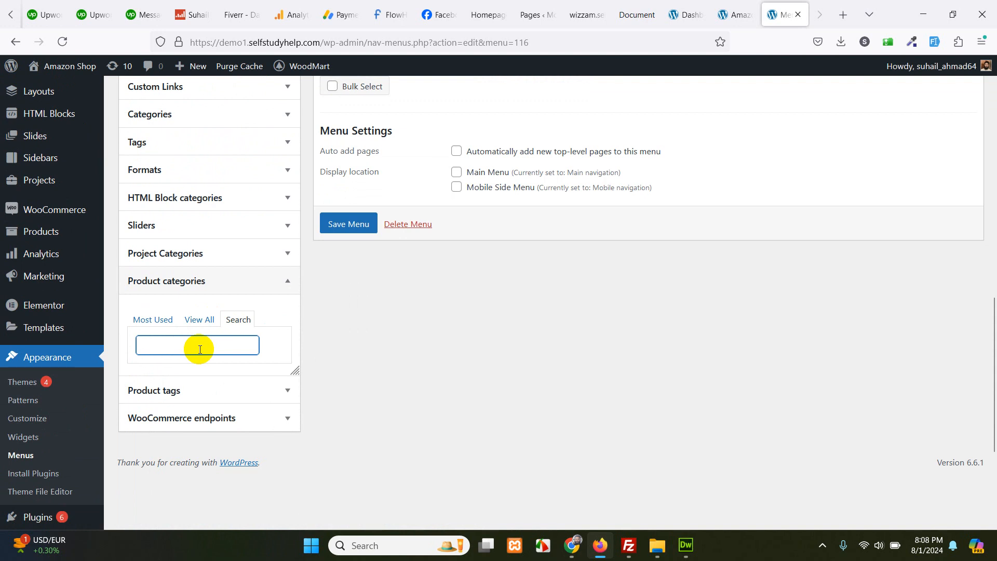
pyautogui.write('watch')
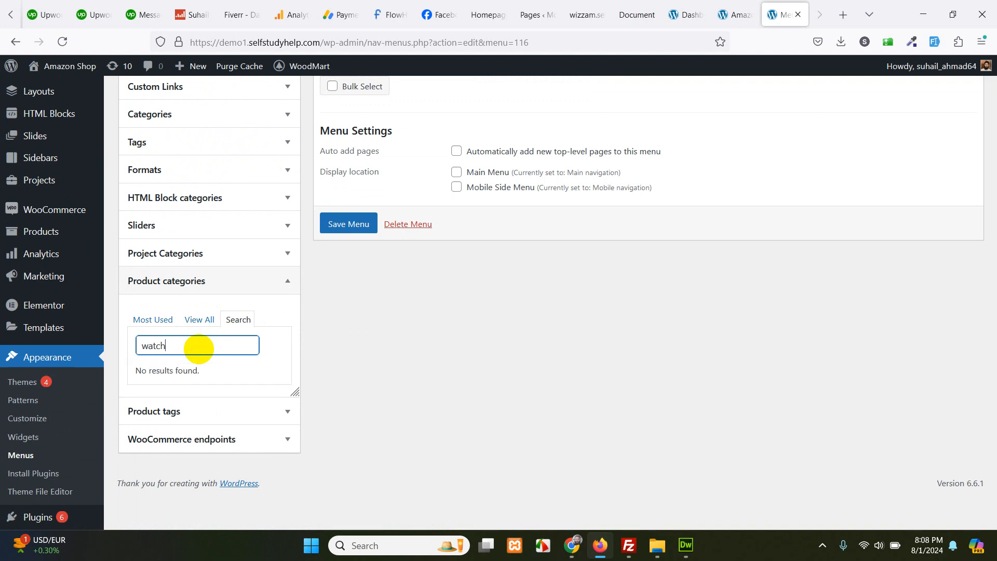
pyautogui.press('Backspace')
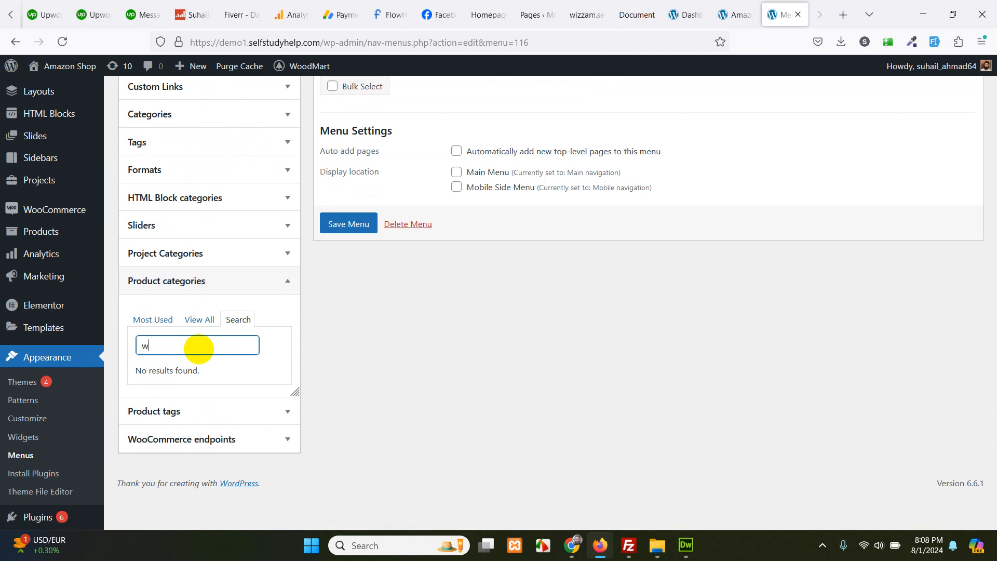
pyautogui.write('ear')
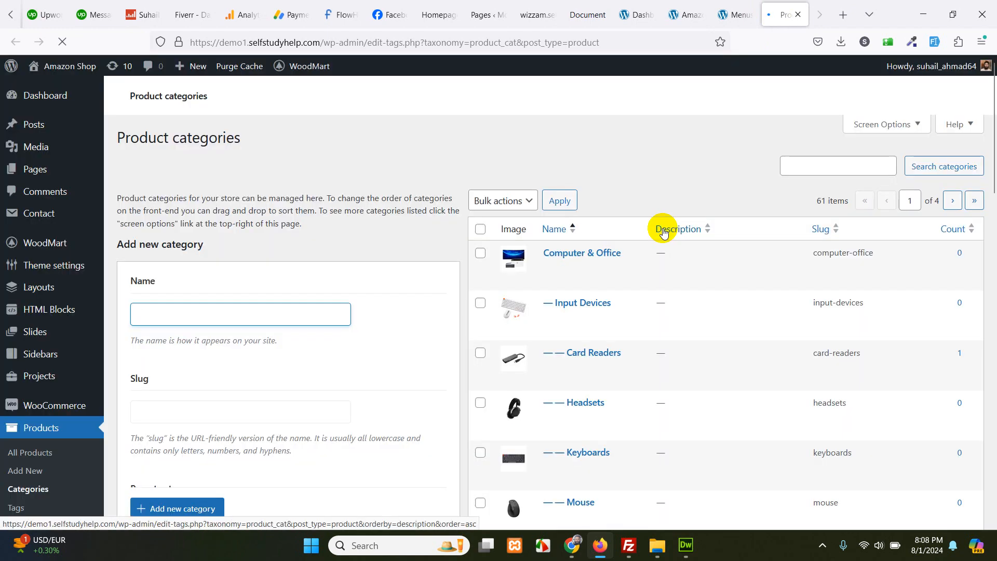
# Create a top-level Watches product category in Products > Categories and return to the menu editor.
pyautogui.click(240, 313)
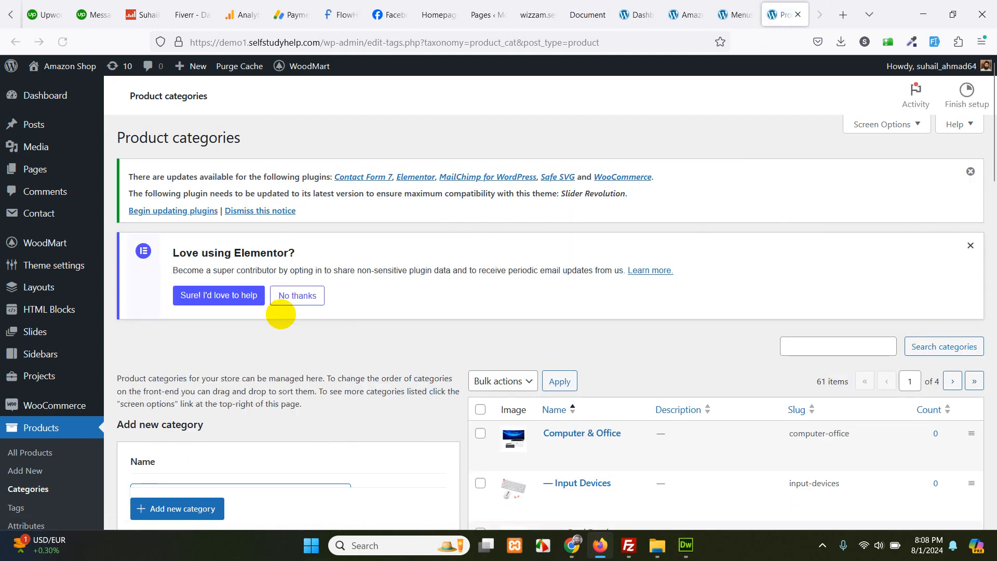
pyautogui.moveTo(305, 401)
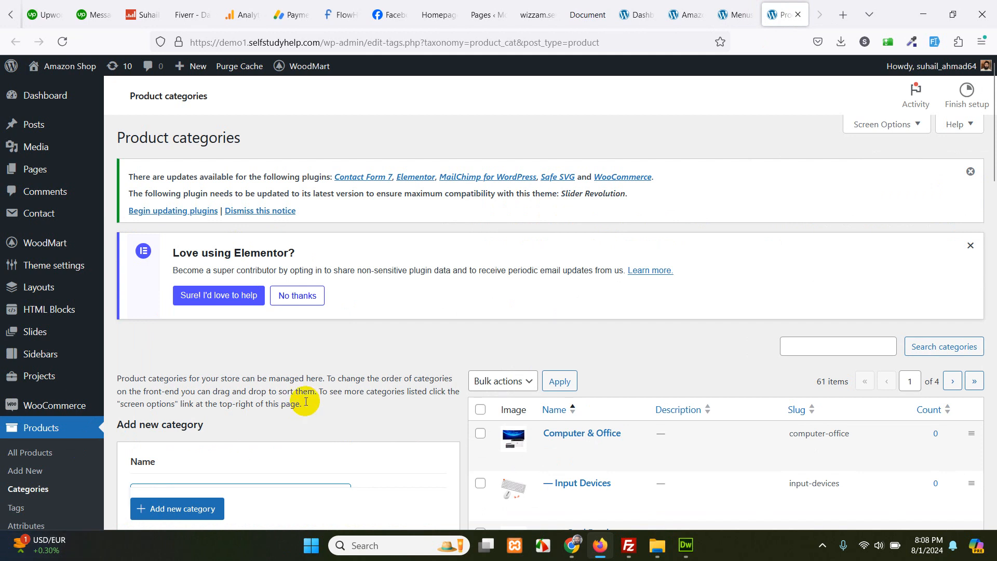
pyautogui.scroll(-3)
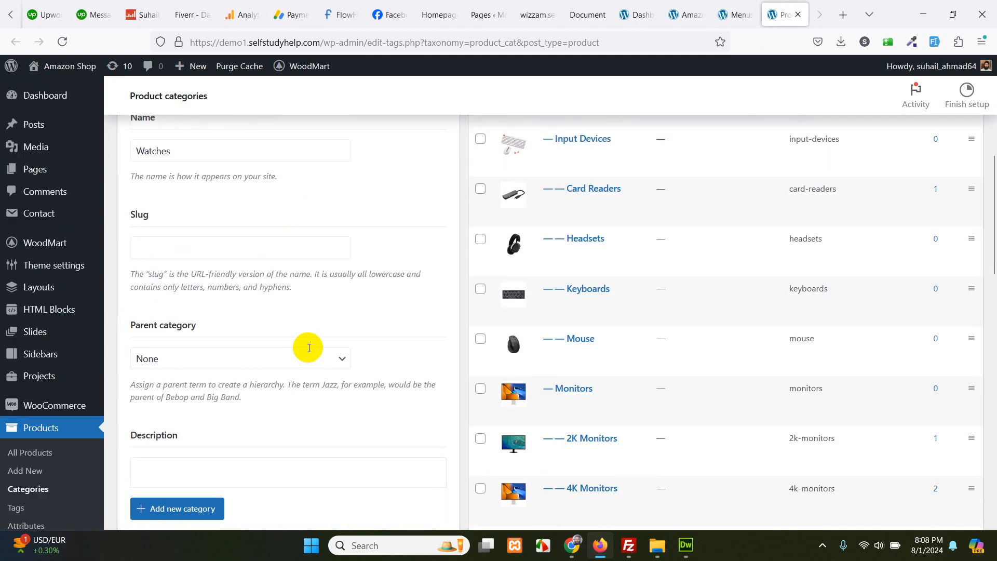
pyautogui.scroll(3)
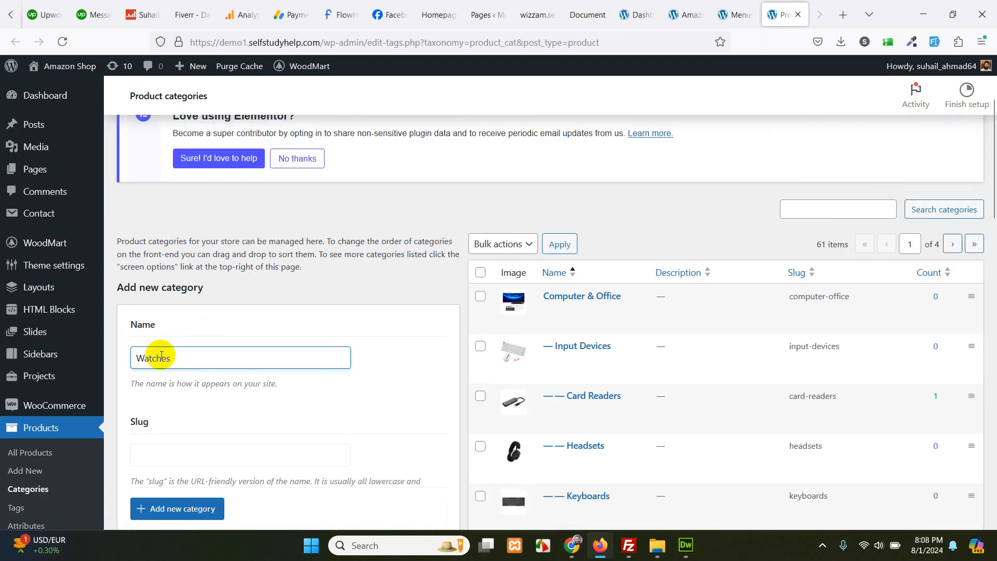
pyautogui.scroll(-3)
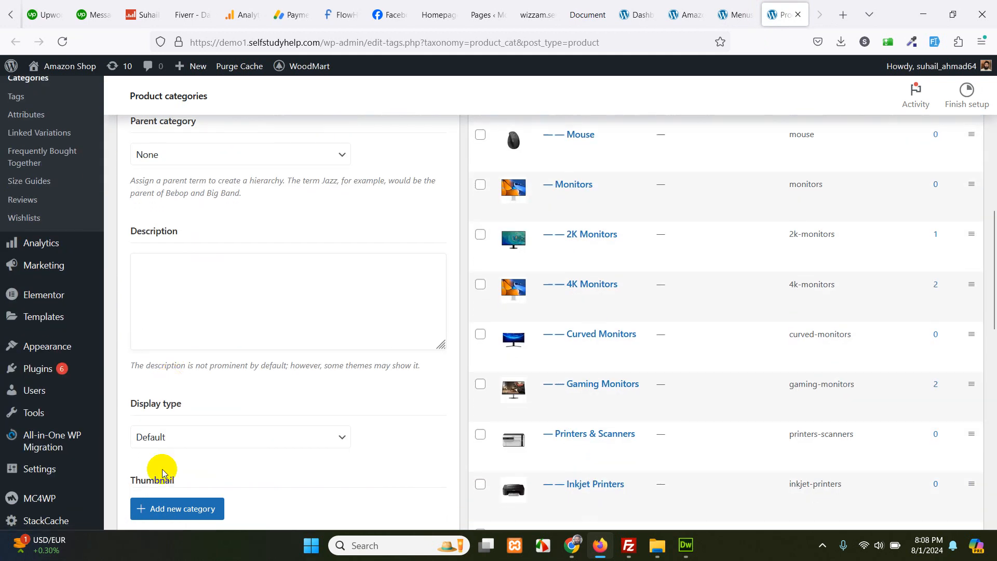
pyautogui.scroll(-3)
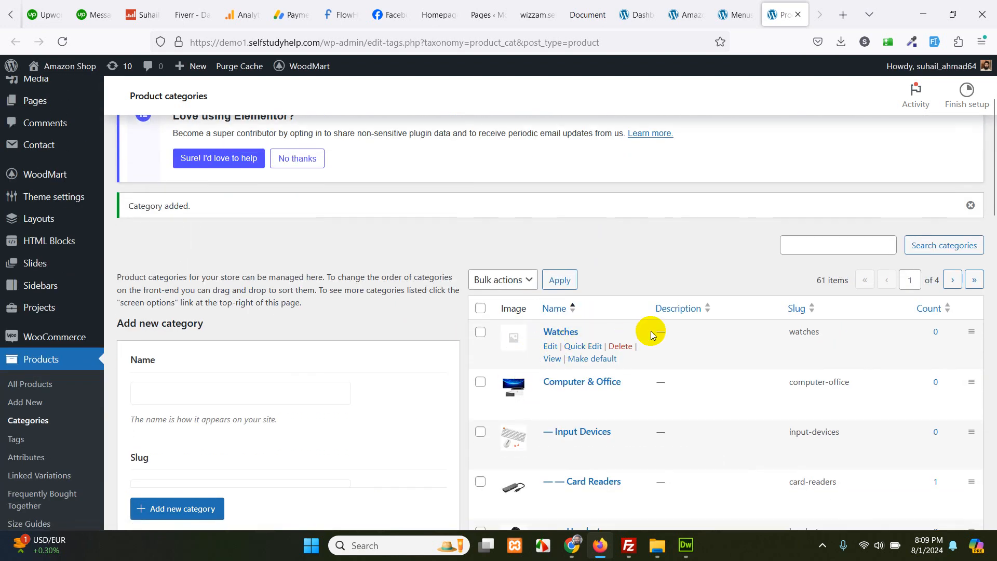
pyautogui.click(734, 13)
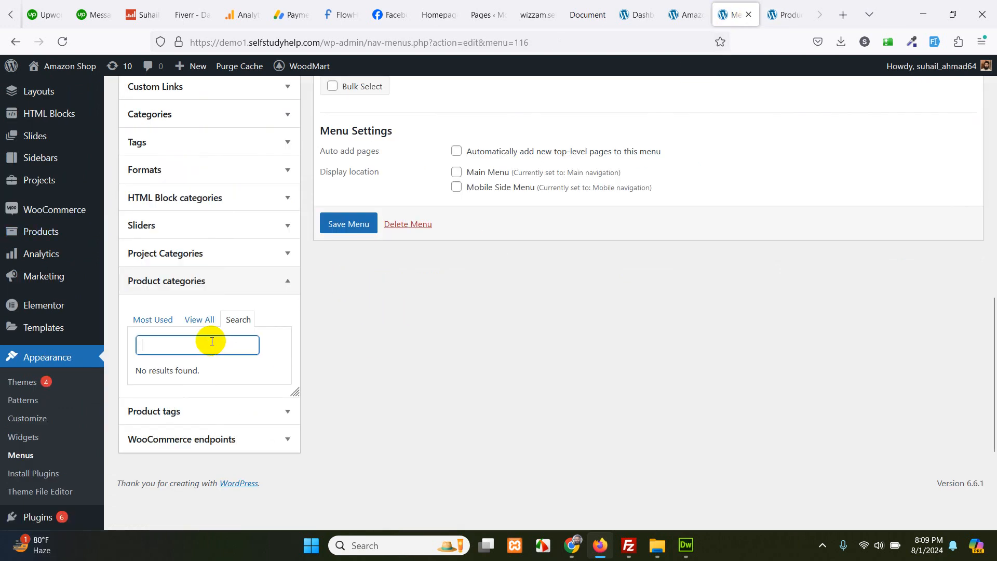
# Search 'watch', add Watches to the Mobile Categories Mega electronics menu and save it.
pyautogui.write('wat')
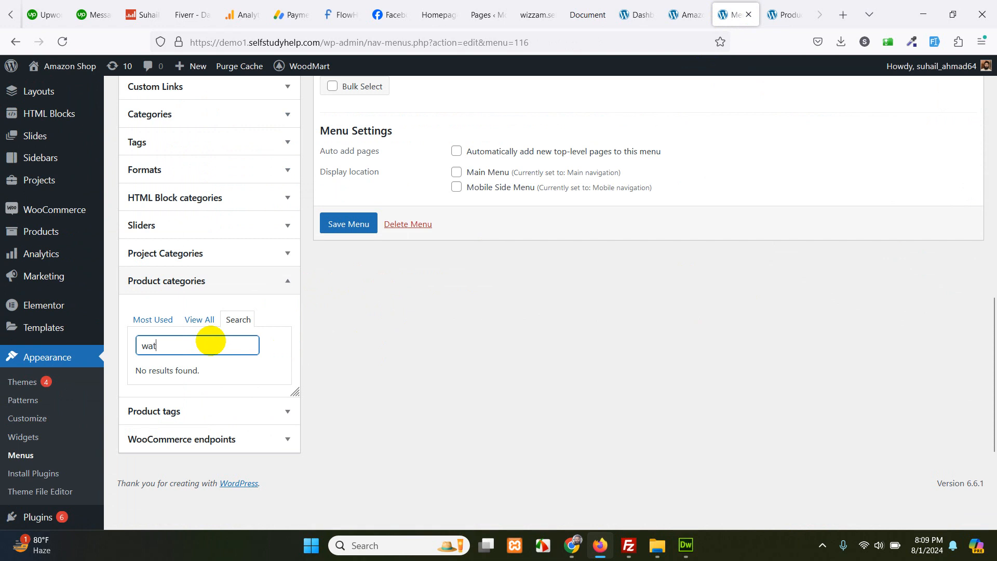
pyautogui.write('ch')
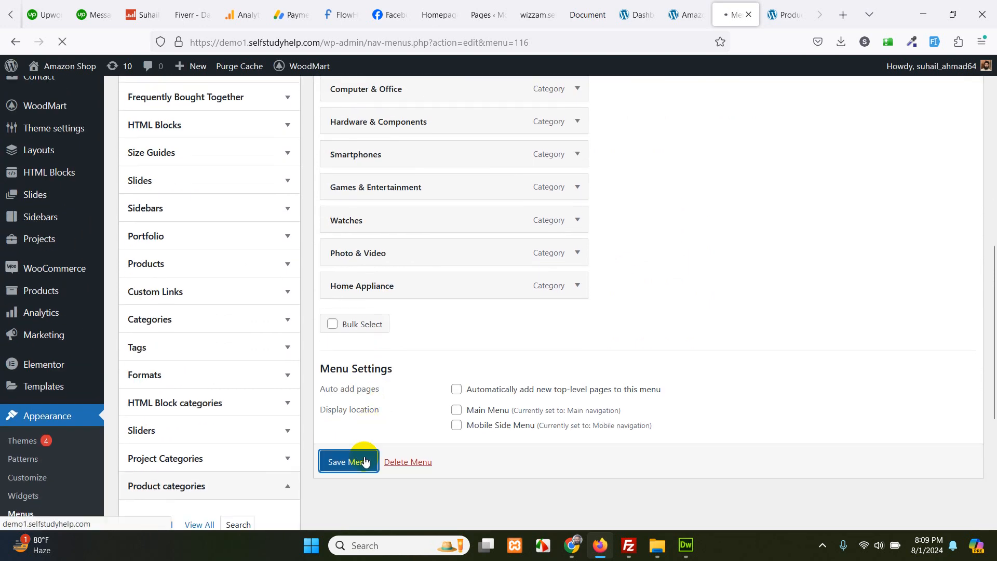
pyautogui.click(349, 461)
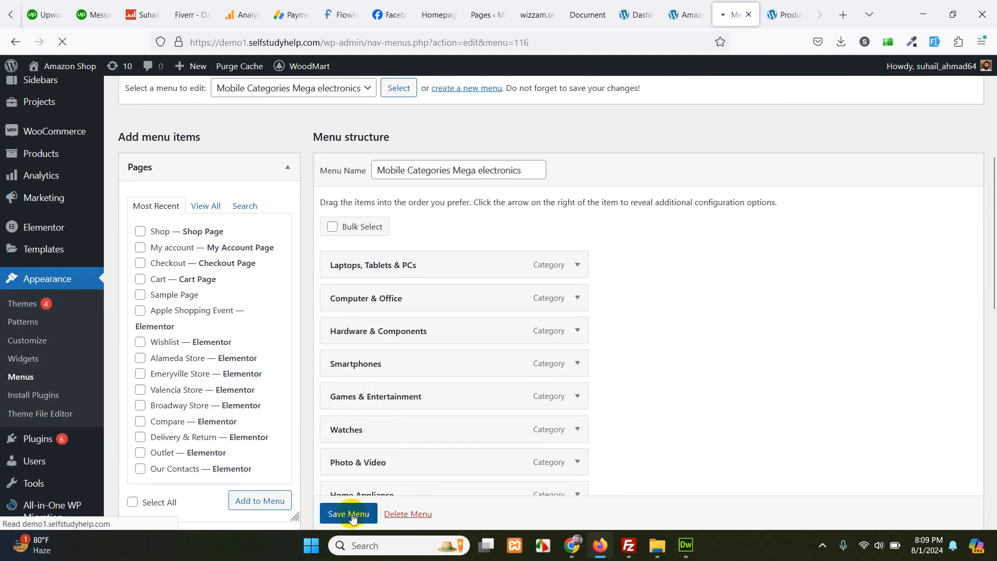
pyautogui.click(783, 14)
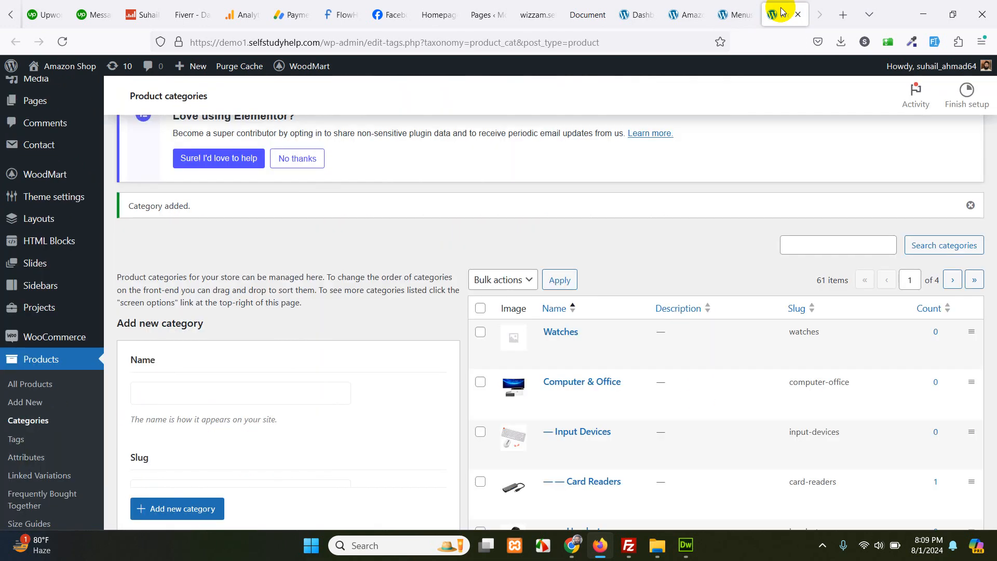
# Reload the storefront, check the All Categories list, then Purge Cache from the admin bar.
pyautogui.click(685, 13)
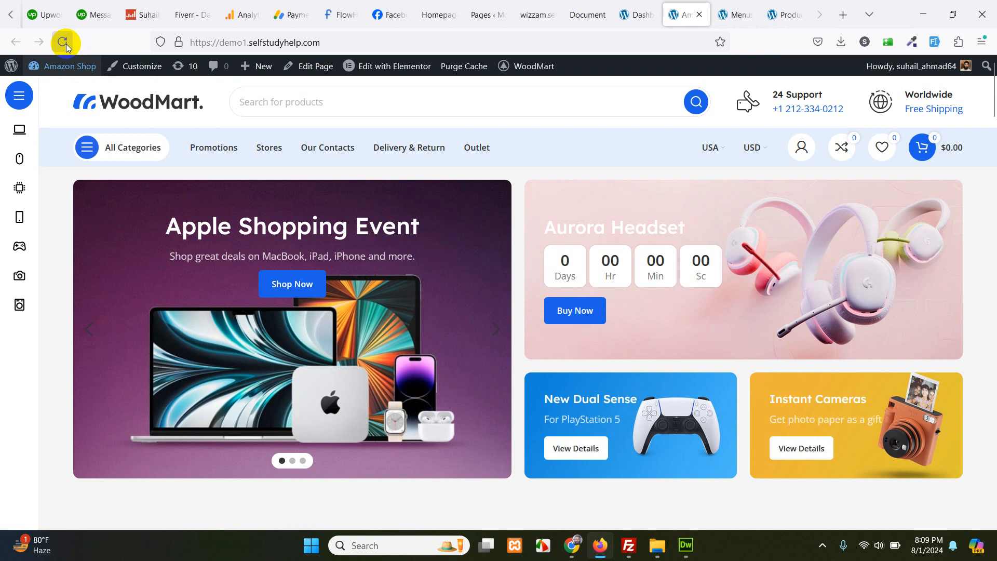
pyautogui.click(64, 41)
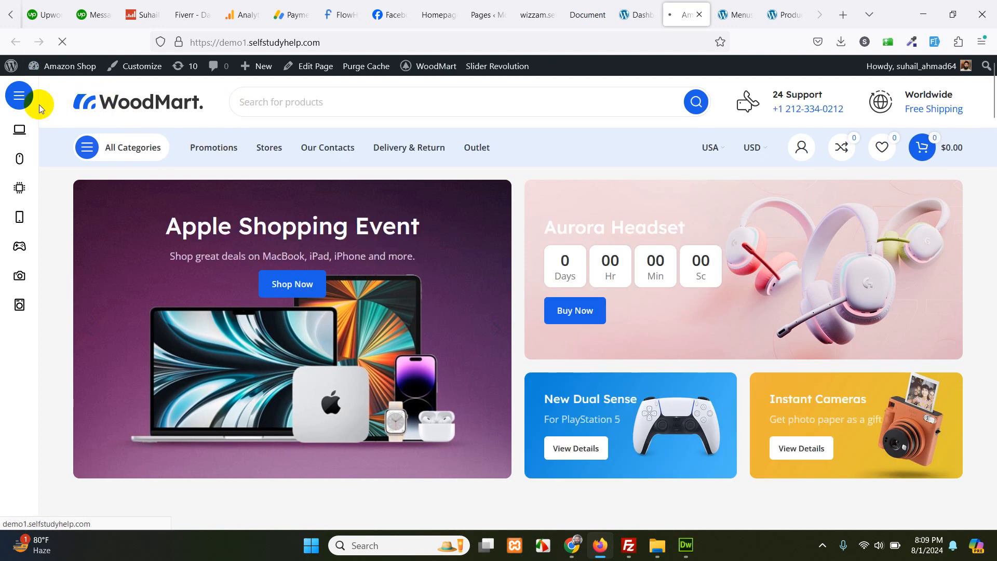
pyautogui.click(19, 95)
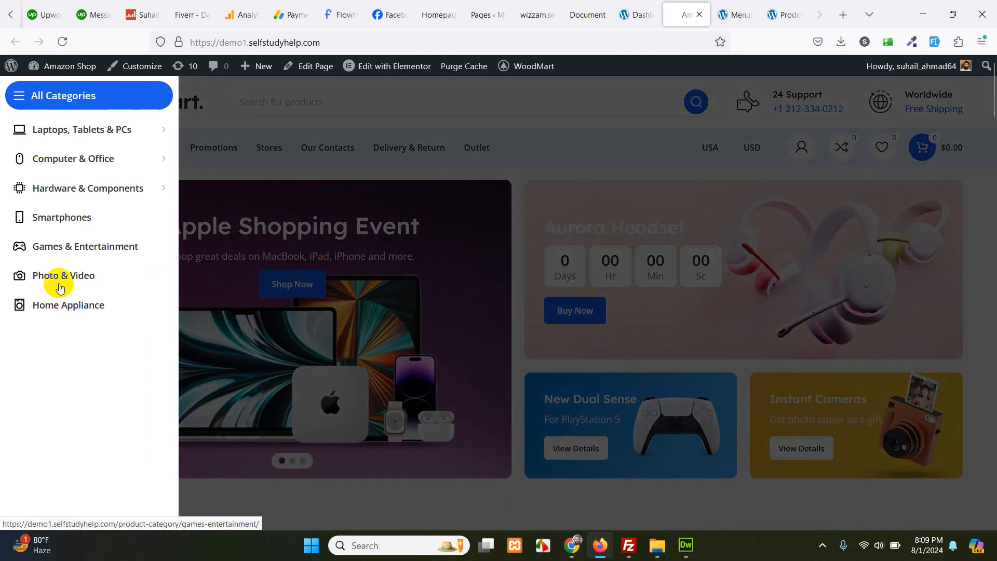
pyautogui.moveTo(57, 305)
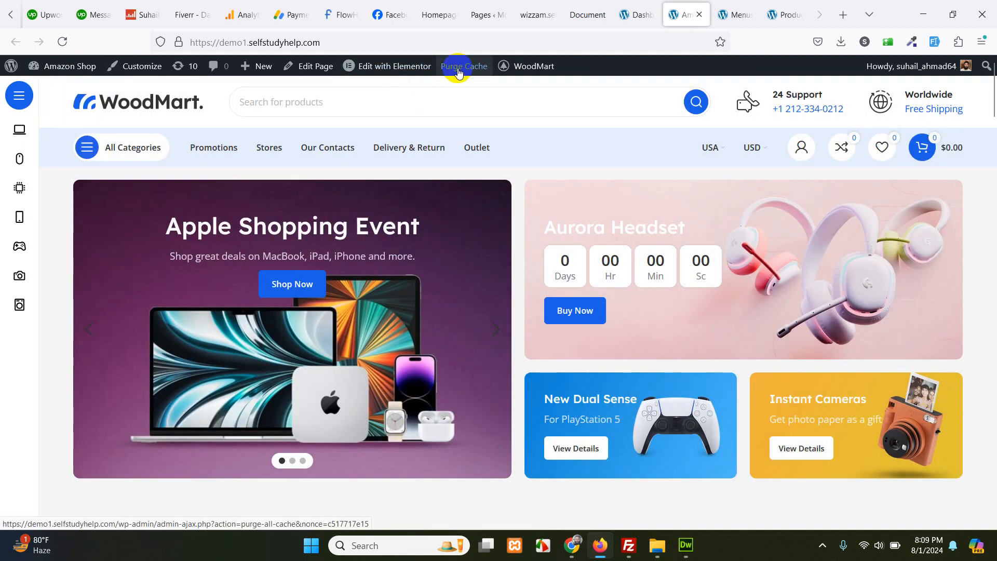
pyautogui.click(463, 65)
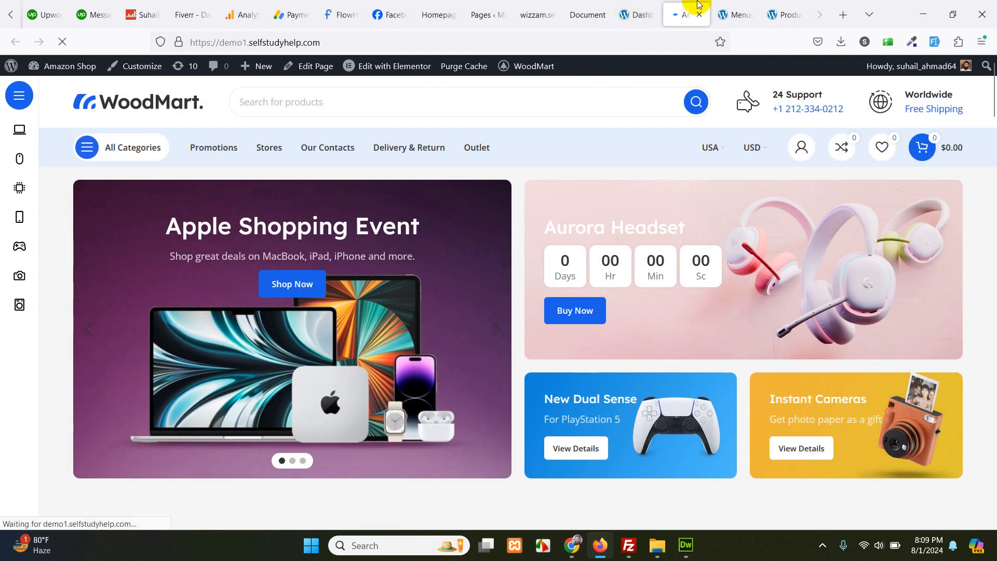
pyautogui.click(734, 13)
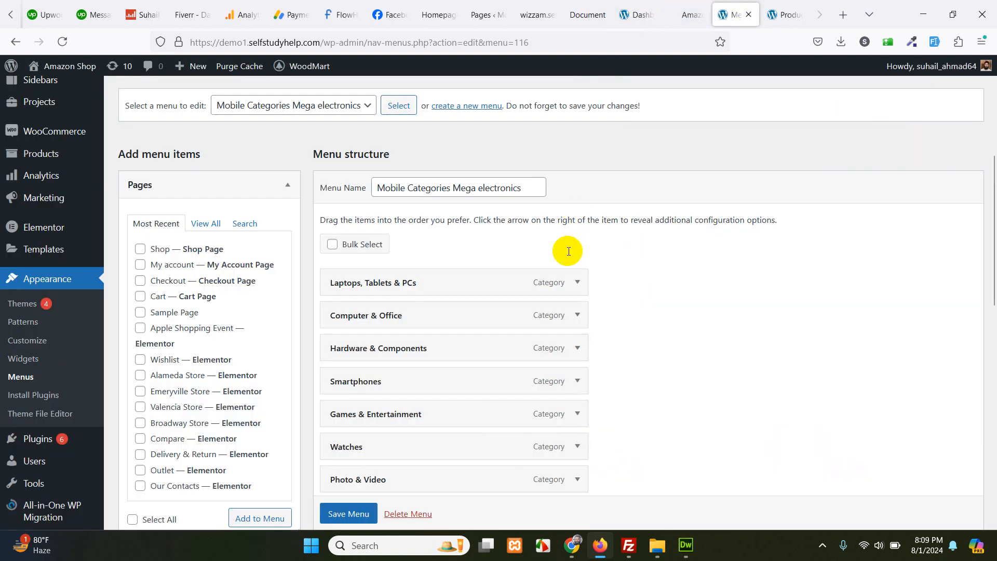
pyautogui.scroll(-3)
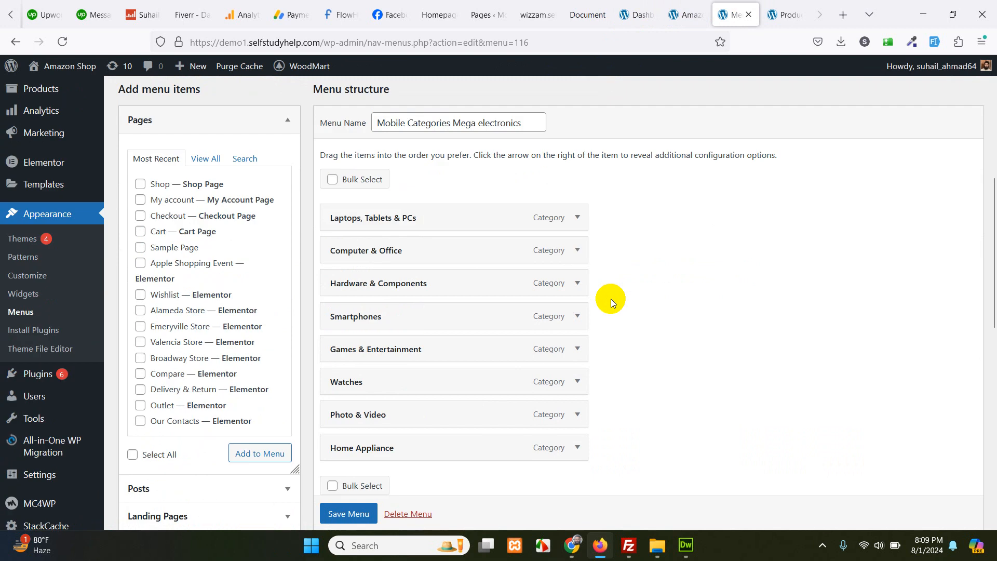
pyautogui.click(237, 130)
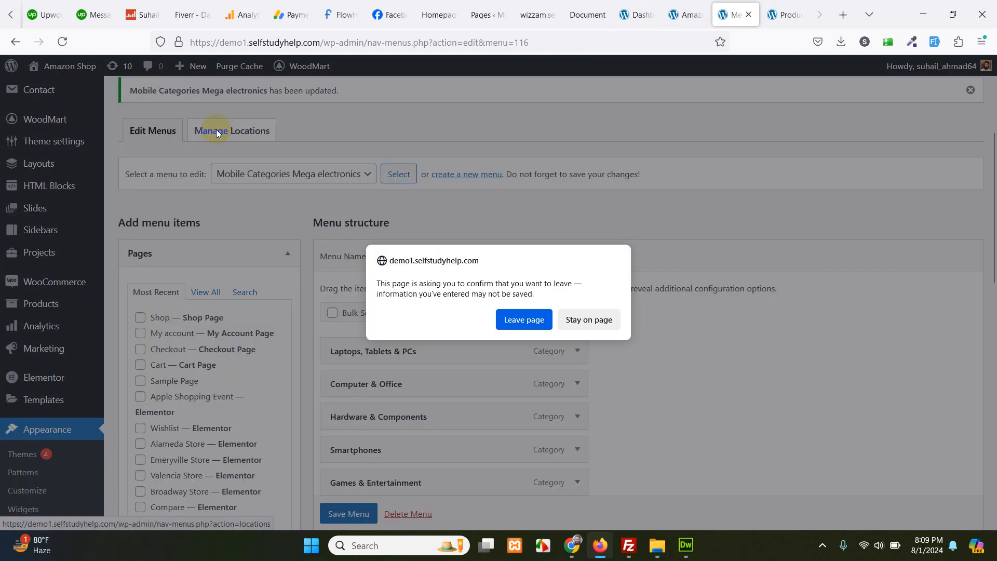
pyautogui.click(522, 319)
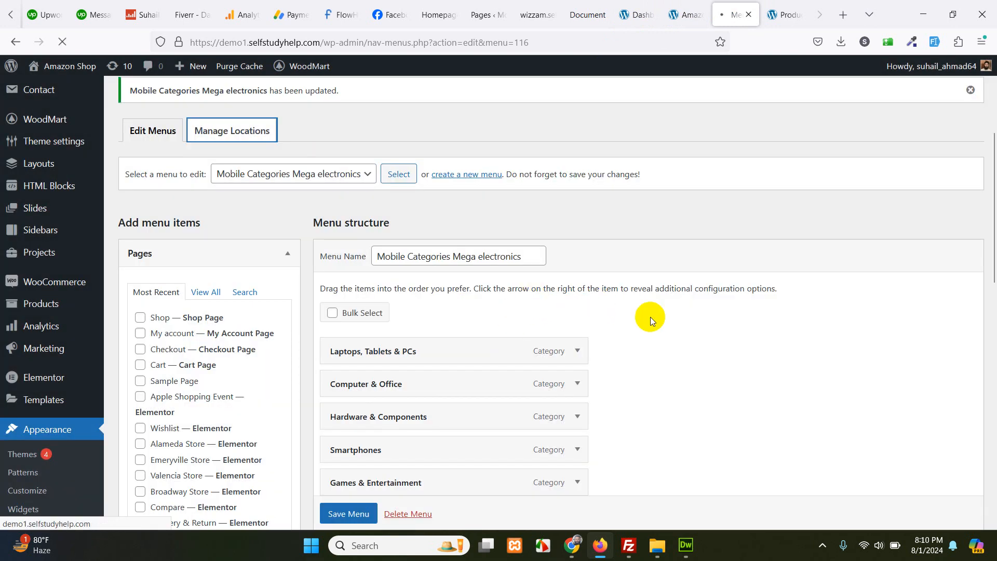
pyautogui.click(232, 131)
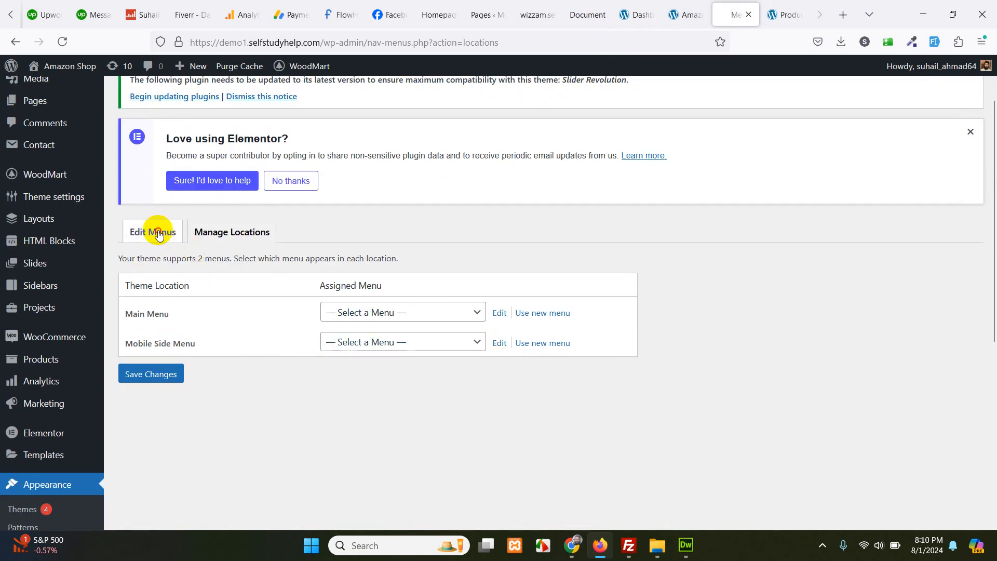
pyautogui.click(151, 232)
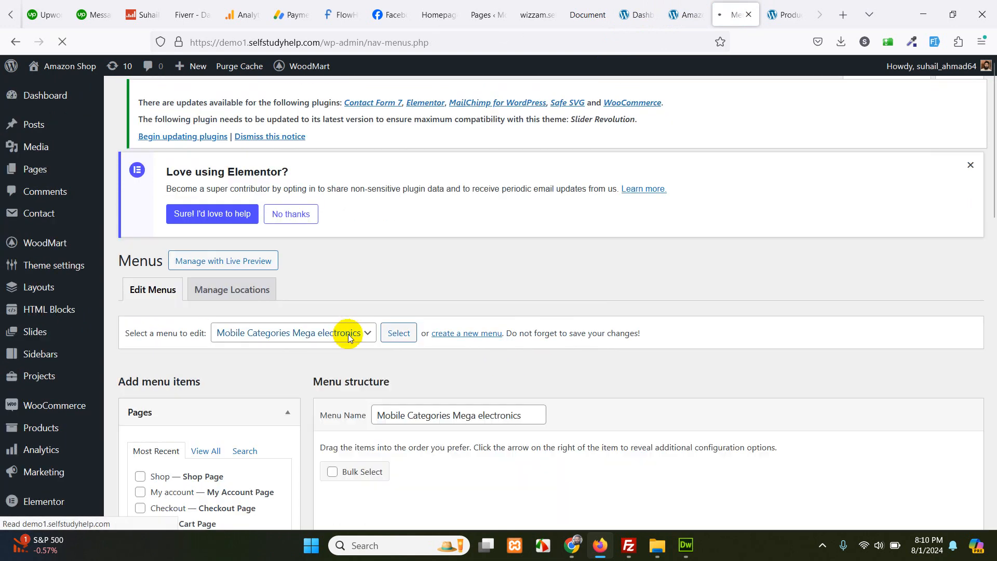
pyautogui.scroll(-3)
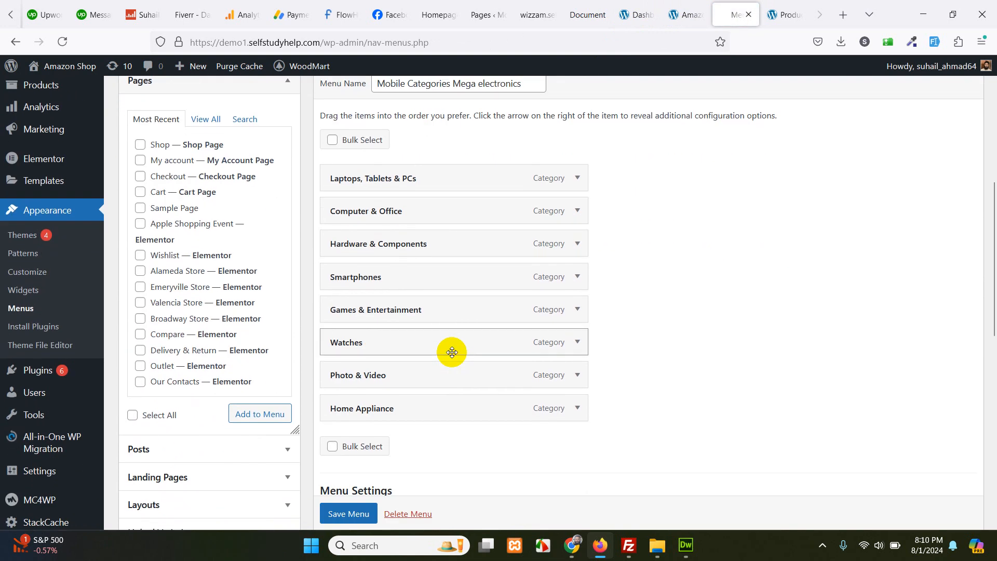
# Load the Header menu Mega electronics menu for editing, confirming Leave page.
pyautogui.click(291, 205)
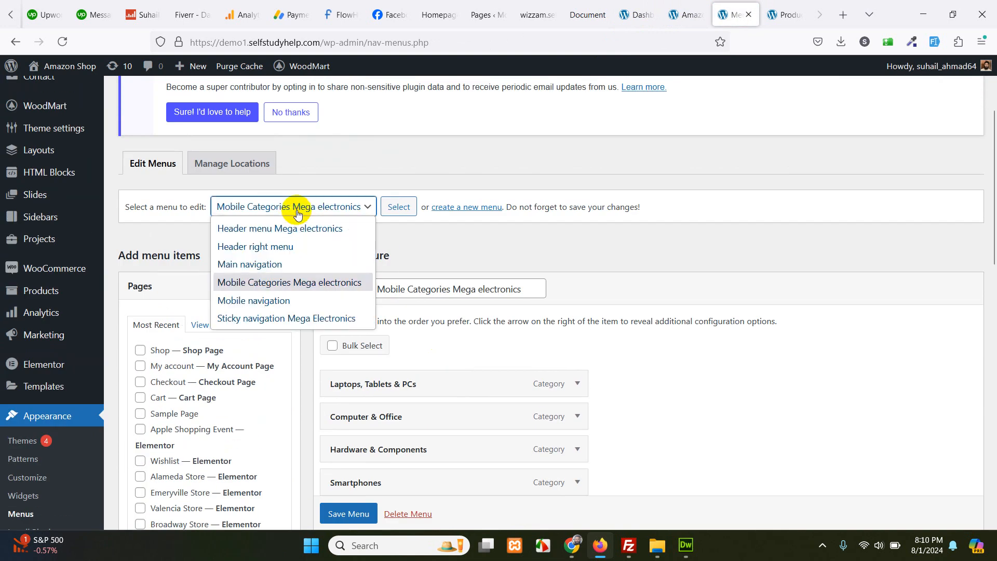
pyautogui.moveTo(293, 231)
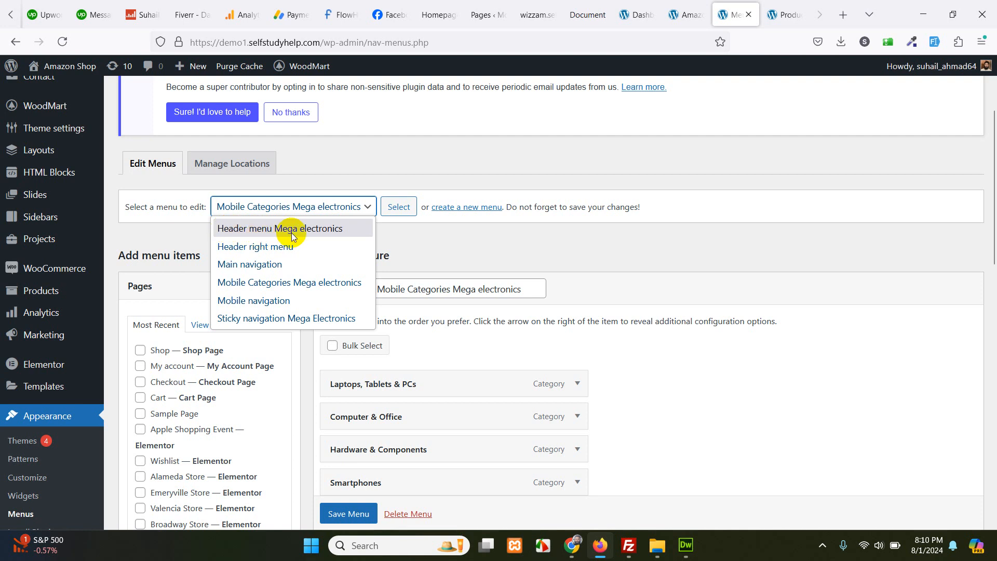
pyautogui.click(282, 228)
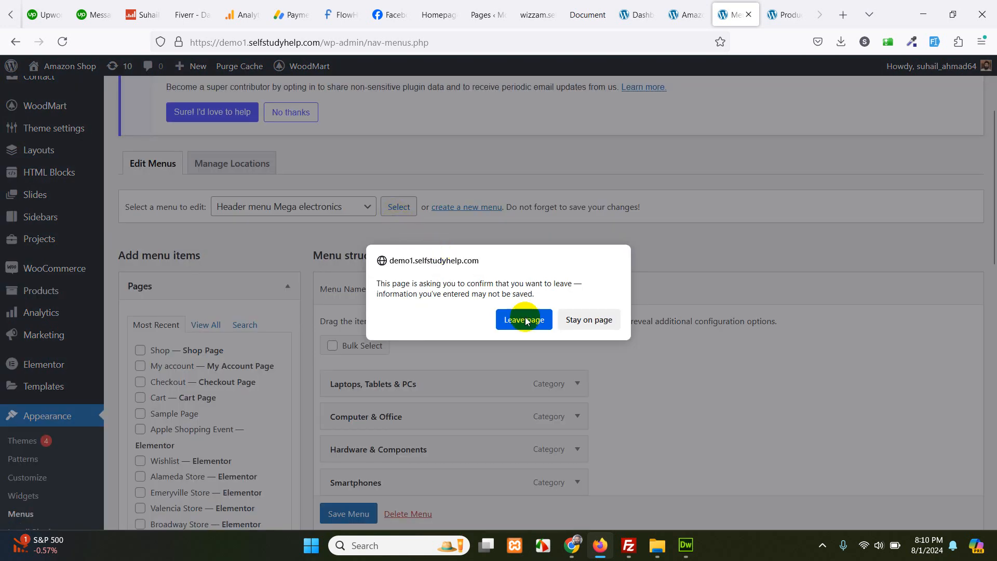
pyautogui.click(524, 319)
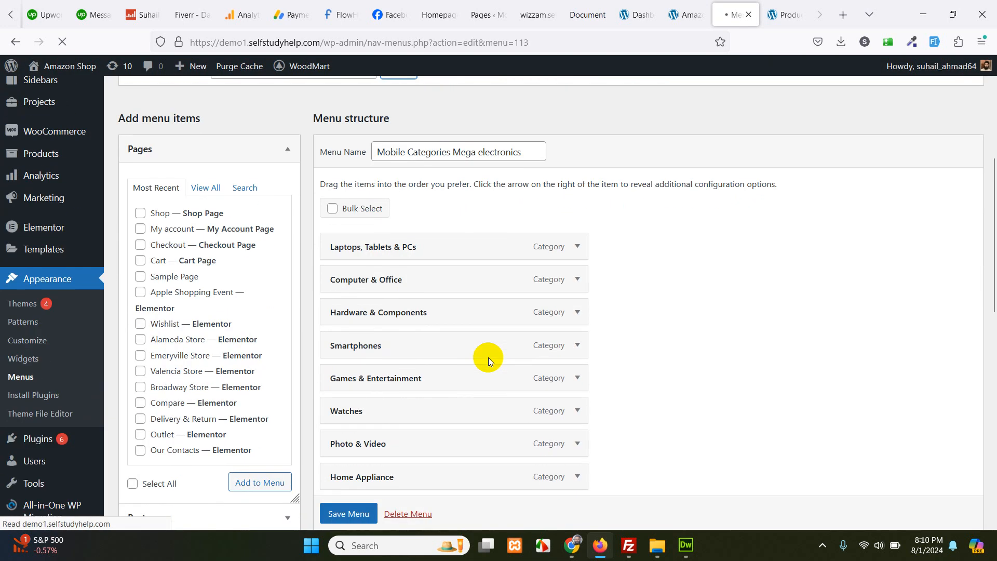
pyautogui.scroll(-3)
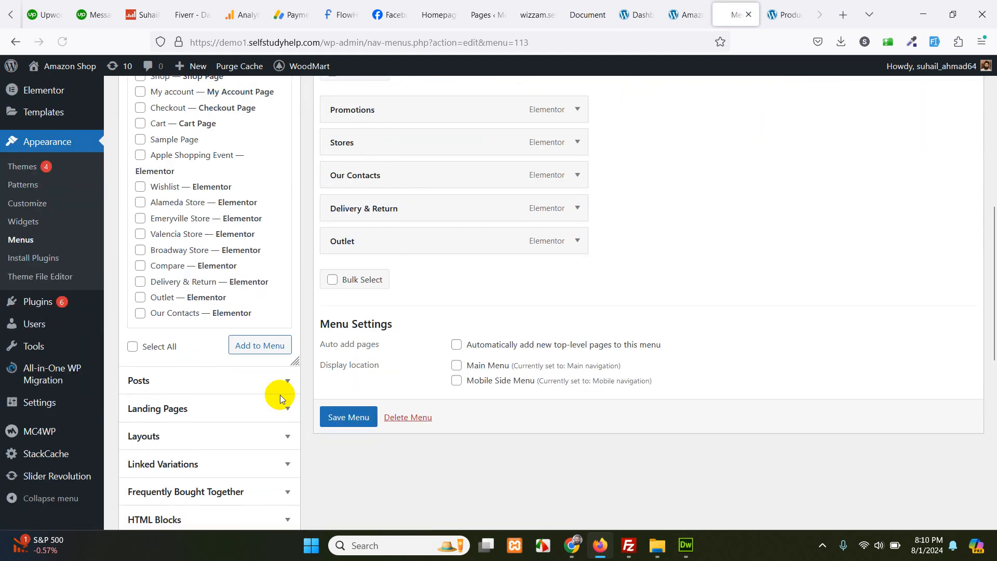
pyautogui.scroll(-3)
pyautogui.write('wat')
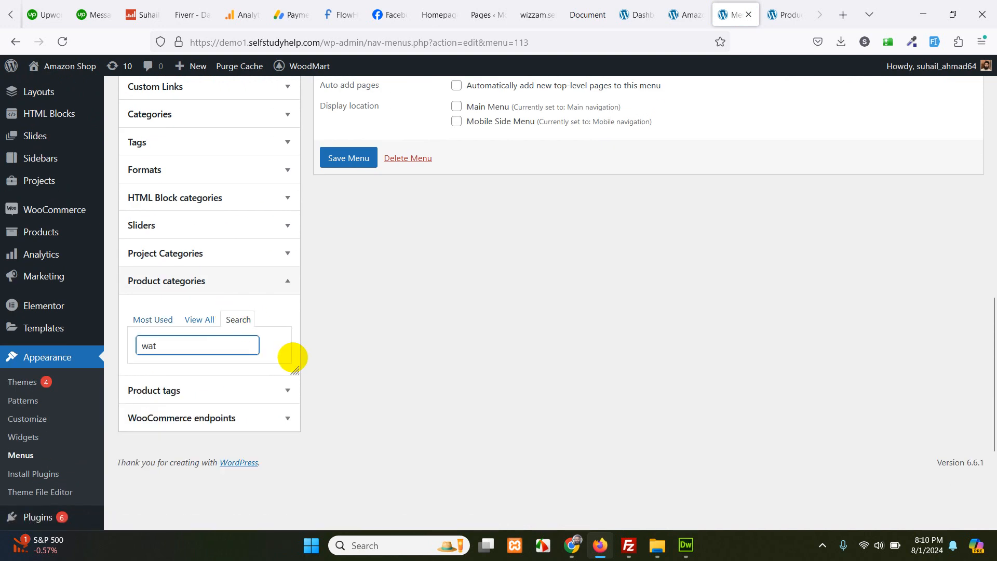
# Find Watches in Product categories, tick it and add it to the header menu.
pyautogui.write('c')
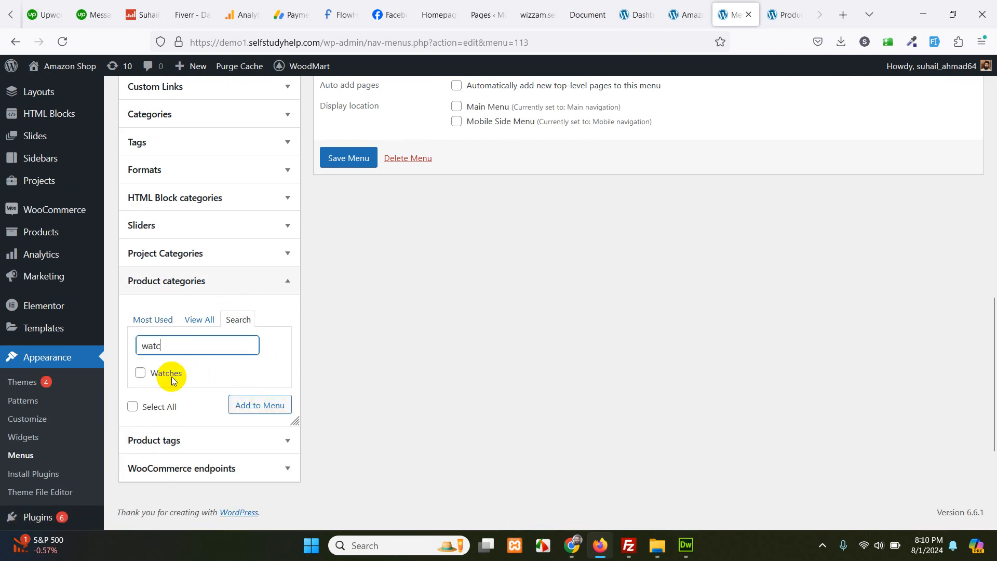
pyautogui.click(140, 372)
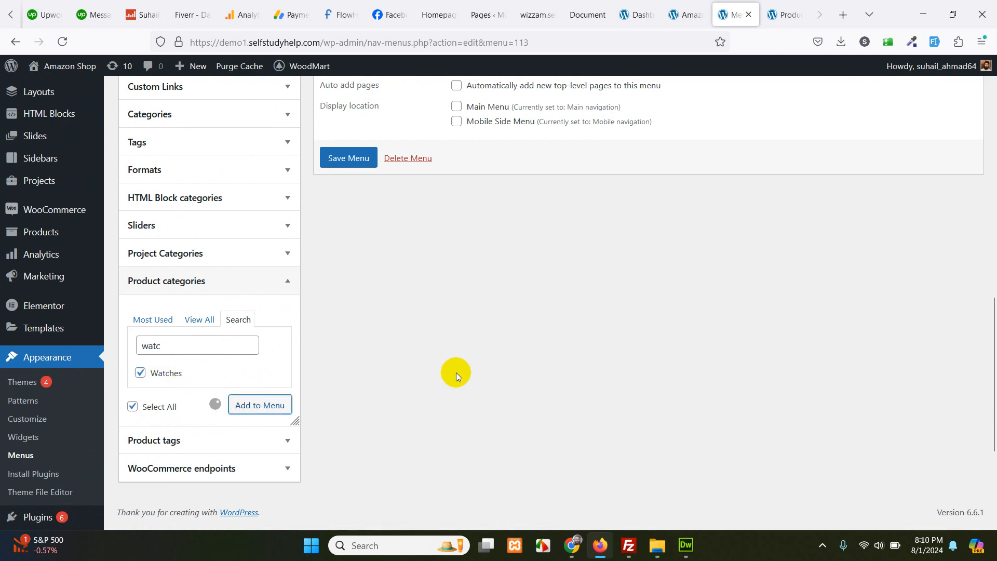
pyautogui.click(259, 405)
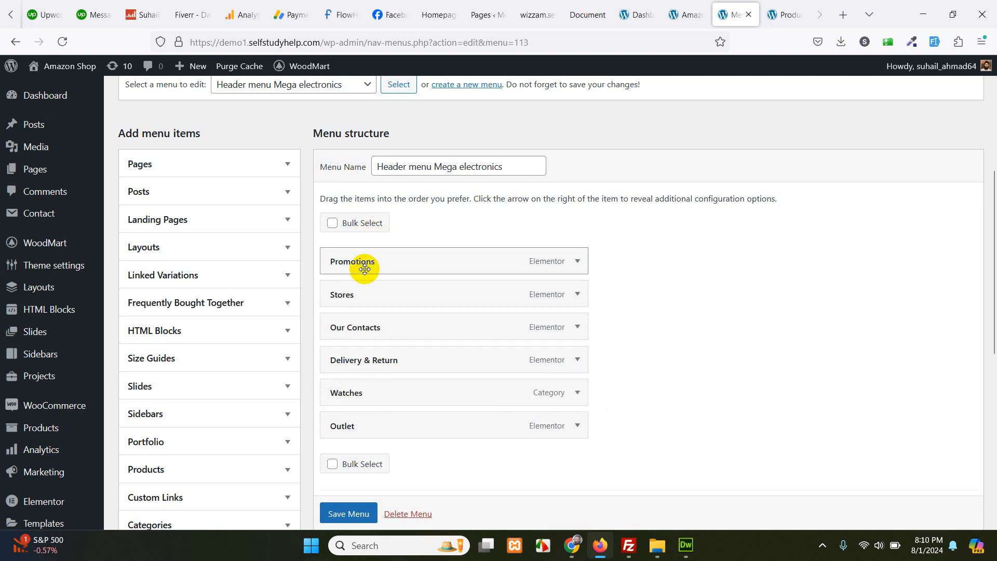
pyautogui.moveTo(366, 365)
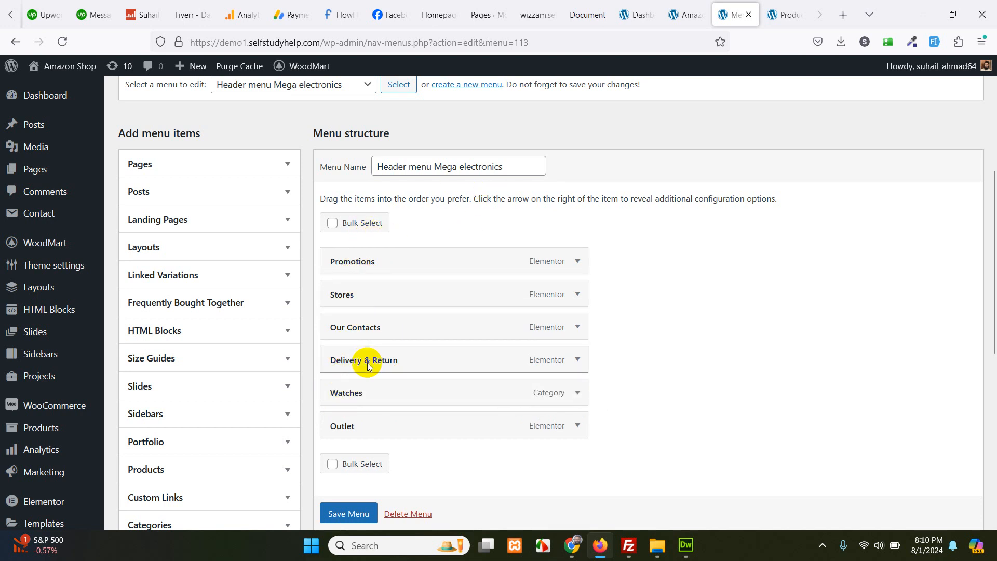
pyautogui.scroll(3)
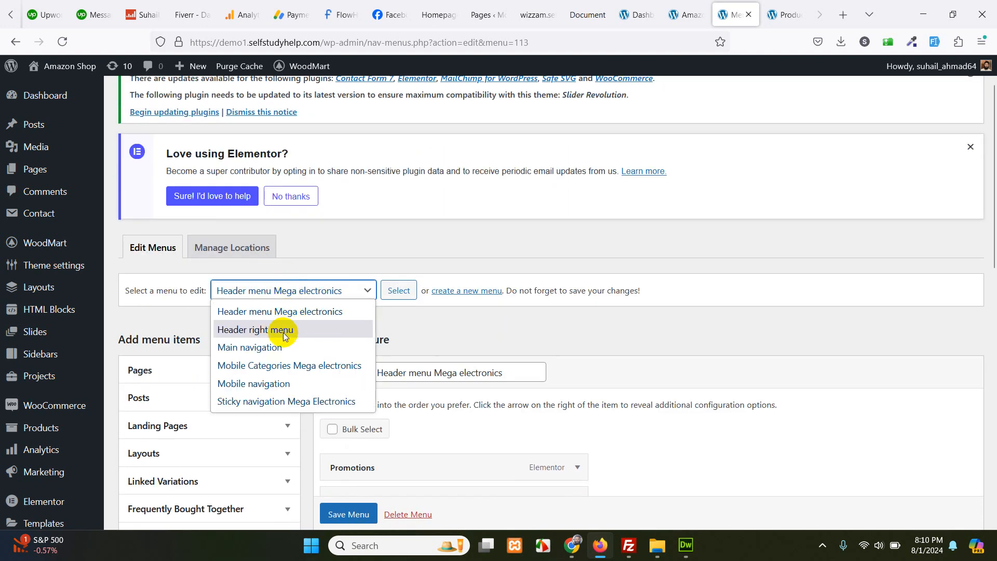
# Briefly load Header right menu and then Main navigation, discarding unsaved changes each time.
pyautogui.click(256, 329)
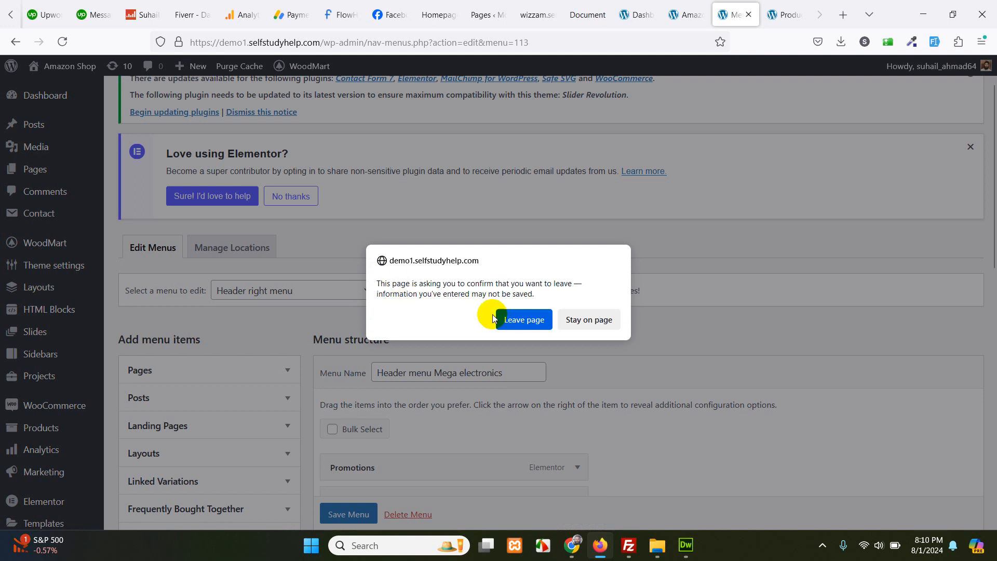
pyautogui.click(524, 319)
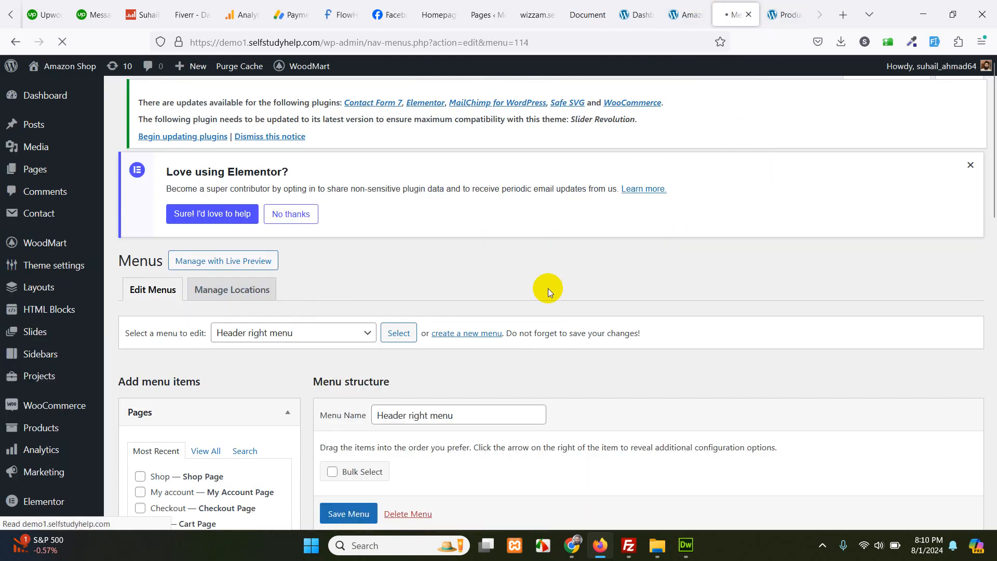
pyautogui.scroll(-3)
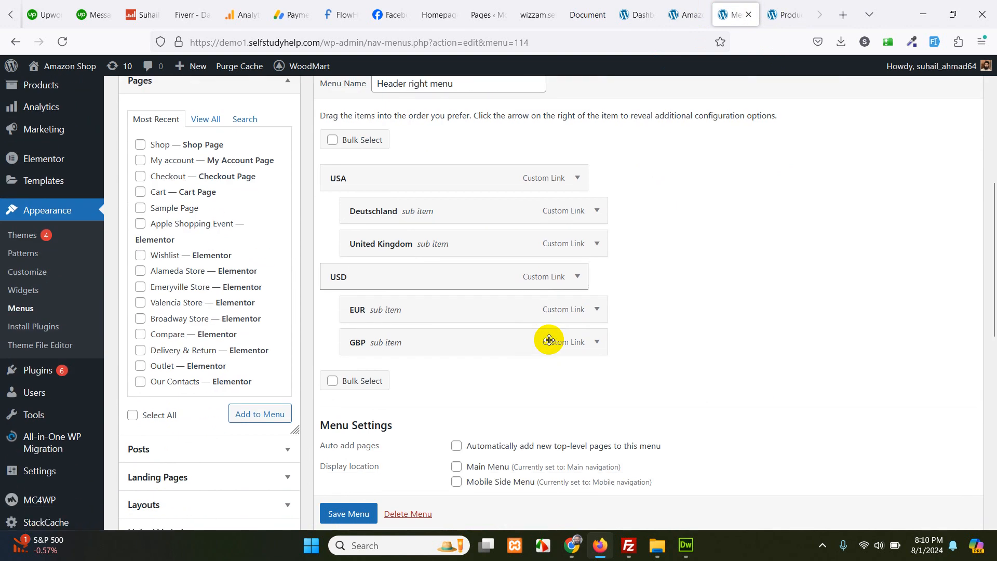
pyautogui.click(291, 205)
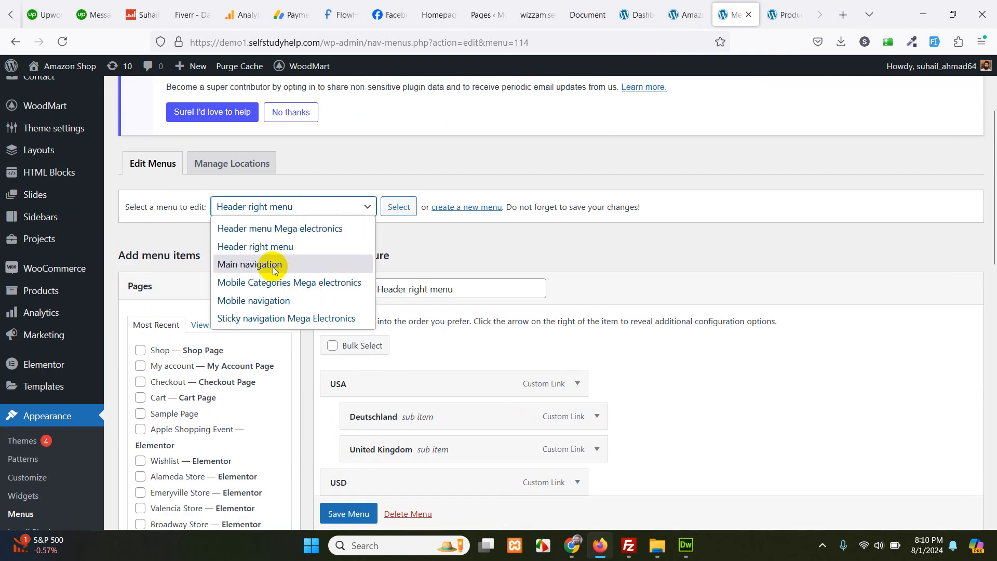
pyautogui.click(249, 263)
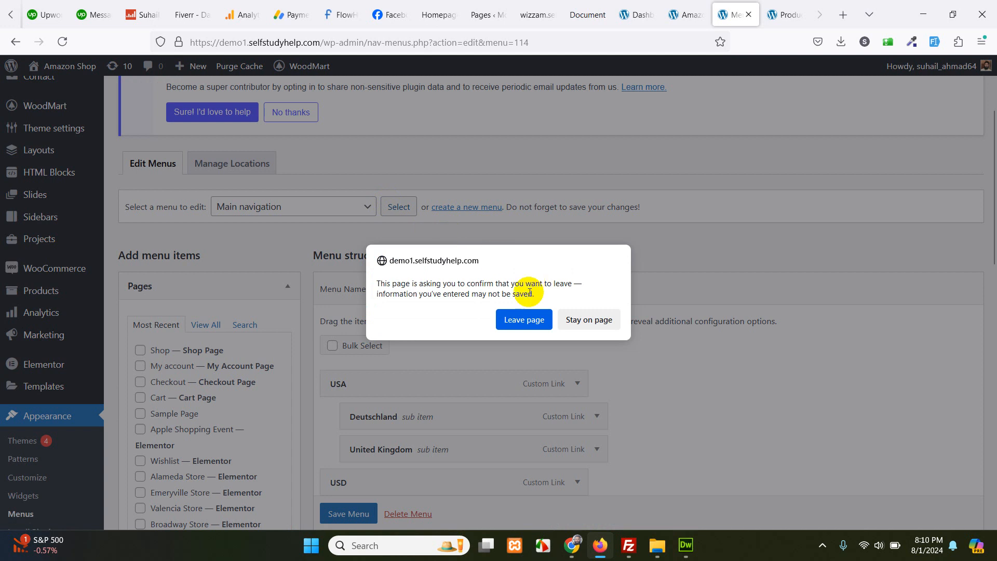
pyautogui.click(523, 318)
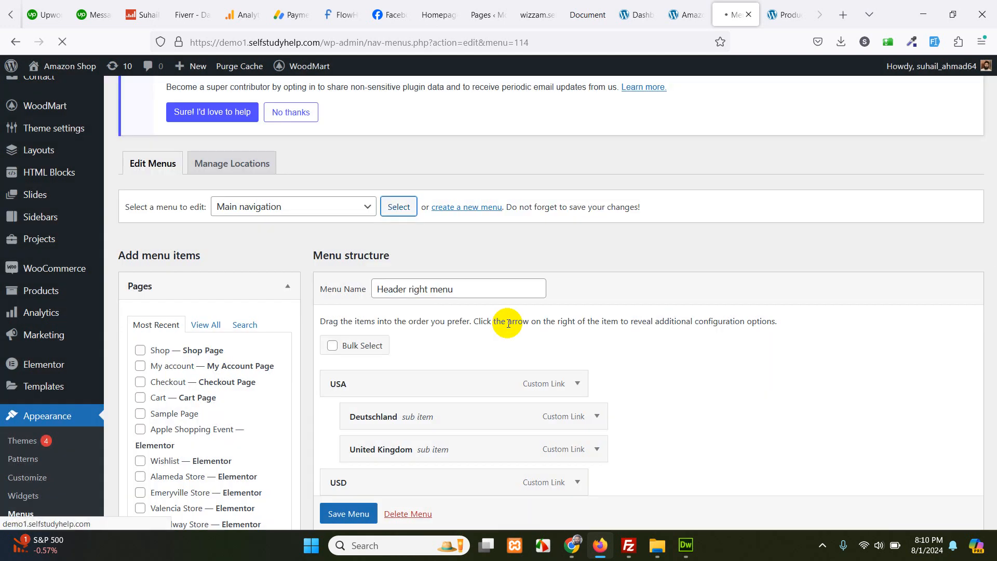
# Load the Sticky navigation Mega Electronics menu for editing, leaving without saving.
pyautogui.click(398, 206)
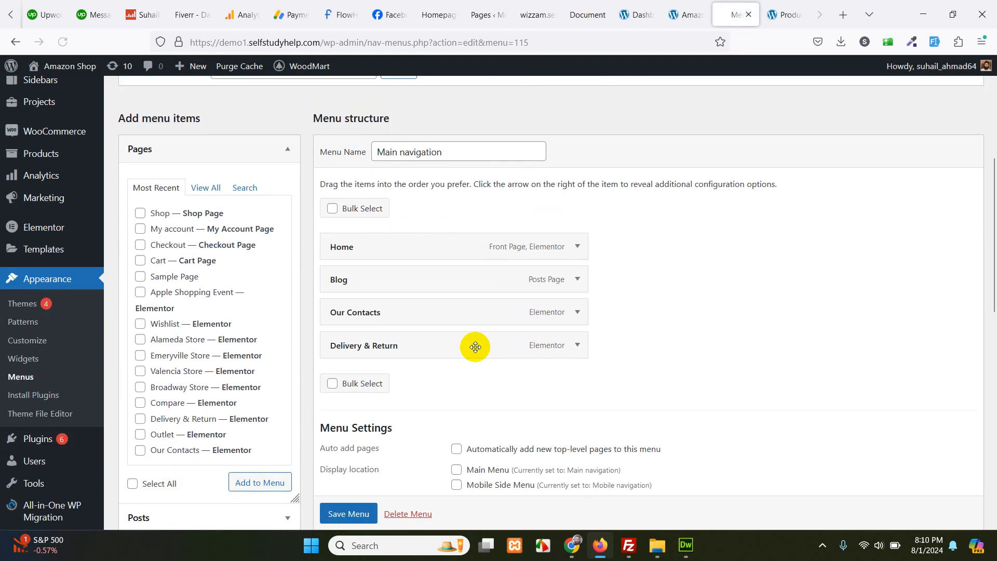
pyautogui.click(293, 205)
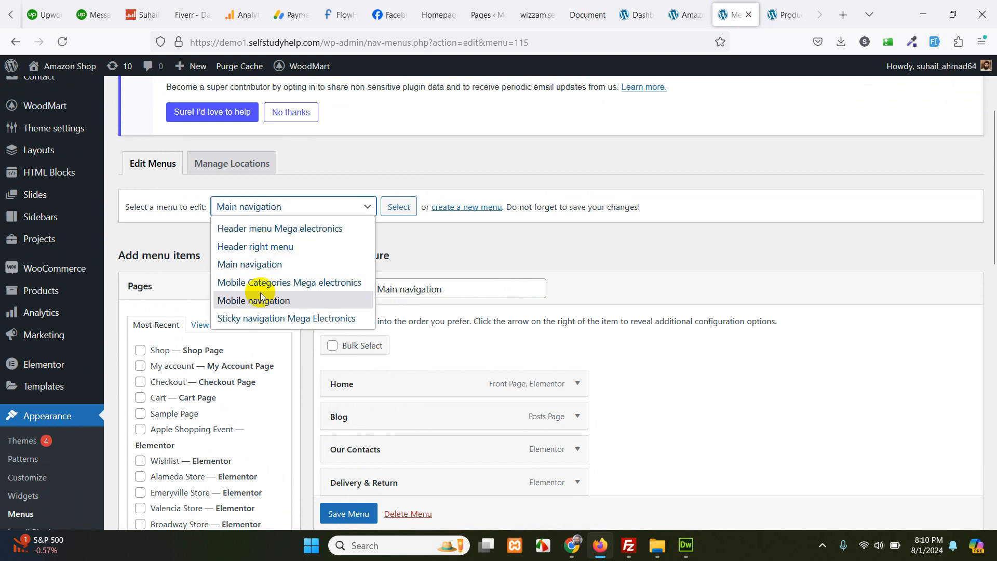
pyautogui.moveTo(250, 317)
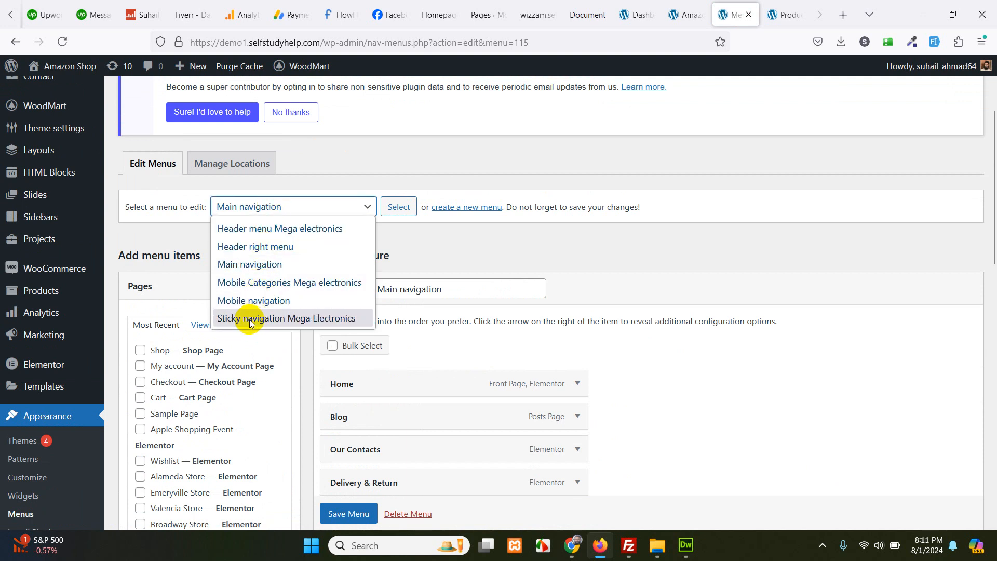
pyautogui.click(290, 318)
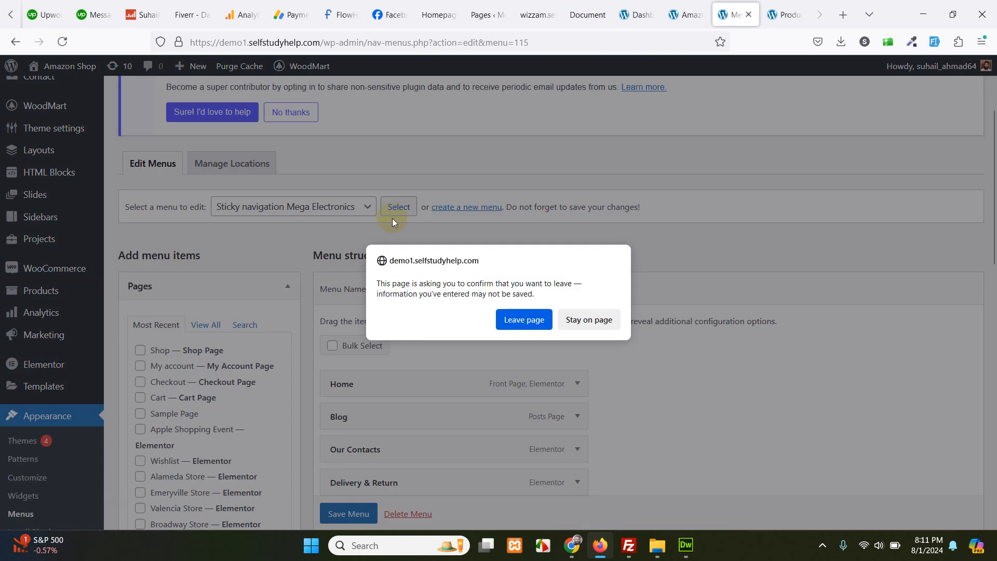
pyautogui.click(524, 318)
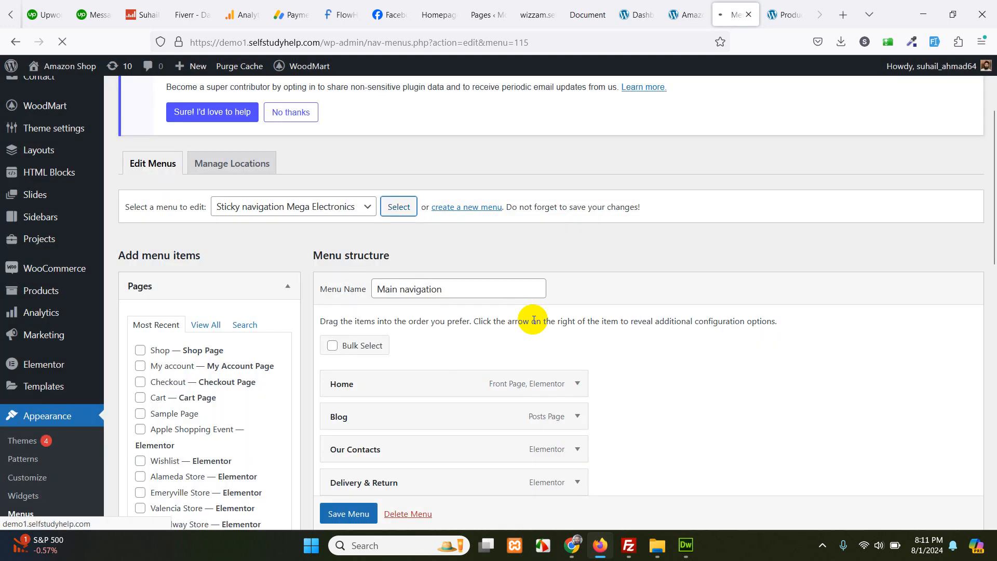
pyautogui.click(784, 14)
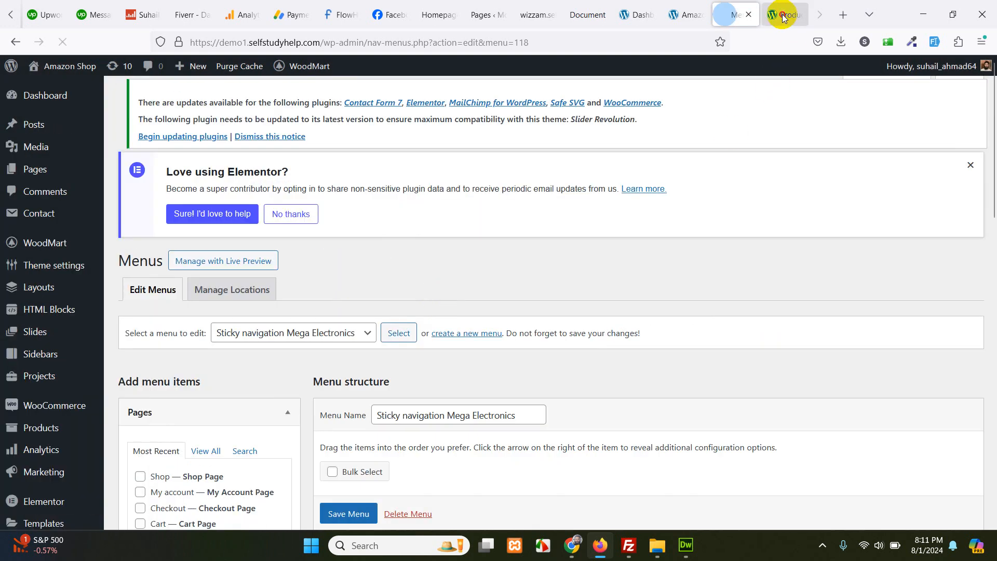
pyautogui.click(784, 13)
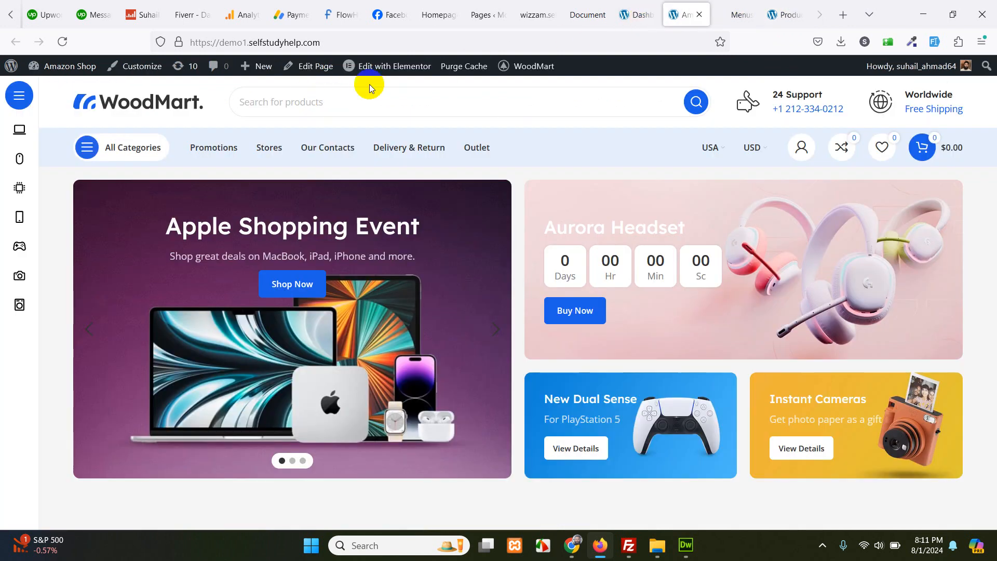
pyautogui.click(120, 147)
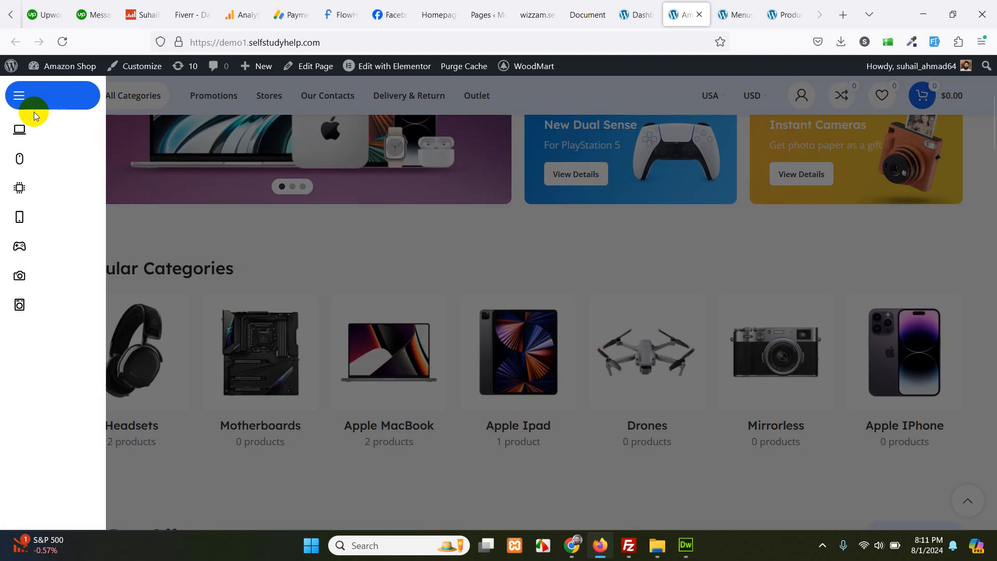
pyautogui.click(733, 14)
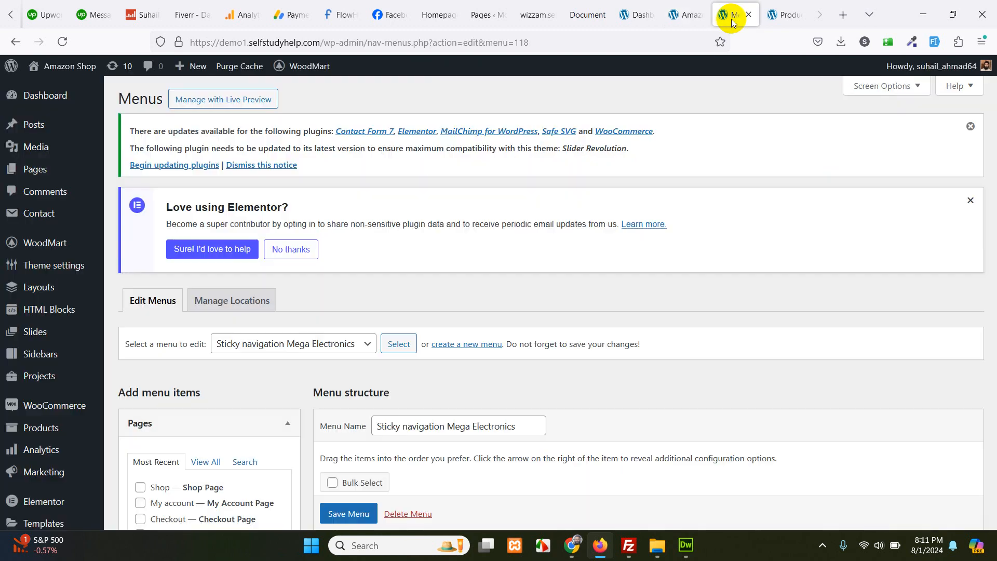
pyautogui.scroll(-3)
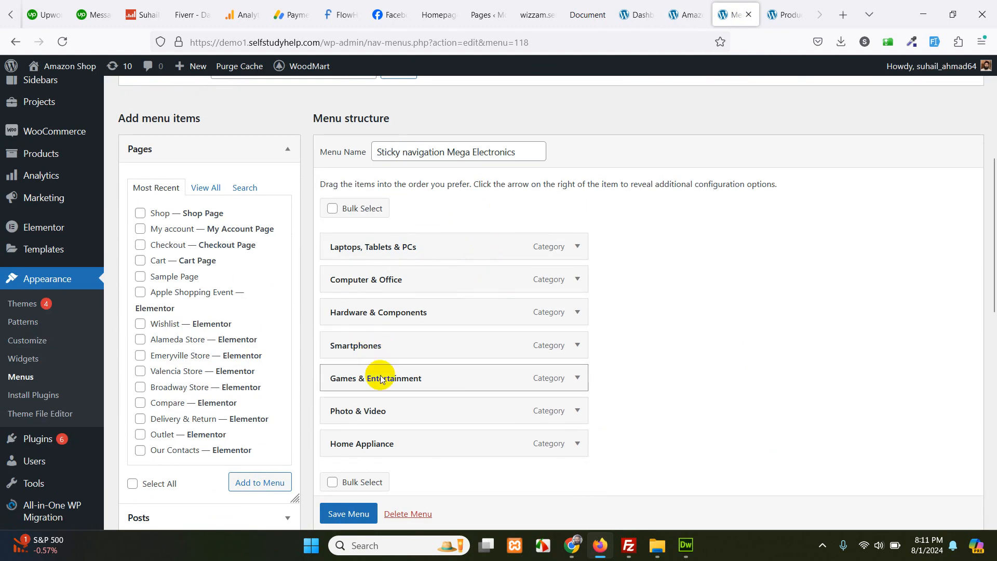
pyautogui.scroll(-3)
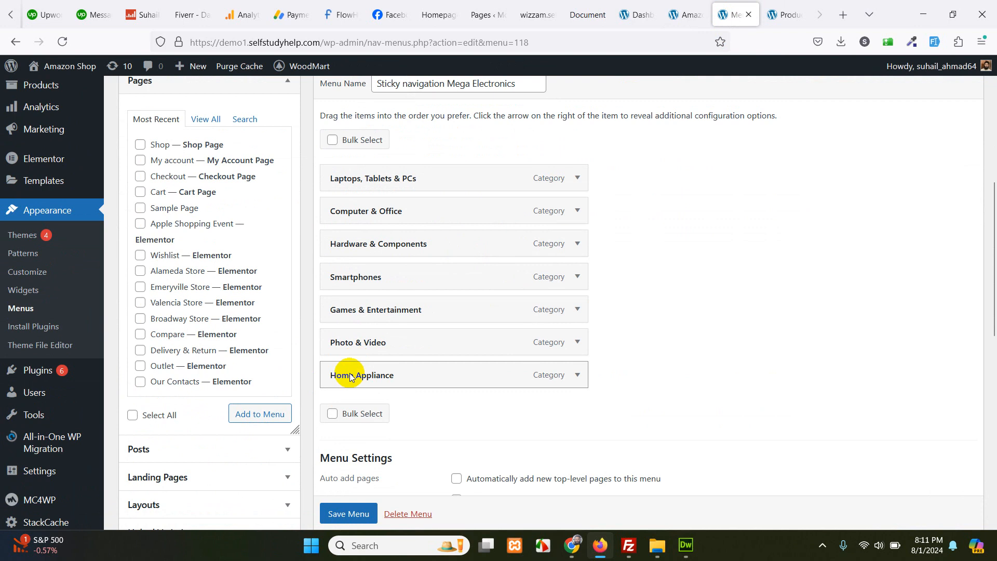
pyautogui.moveTo(655, 28)
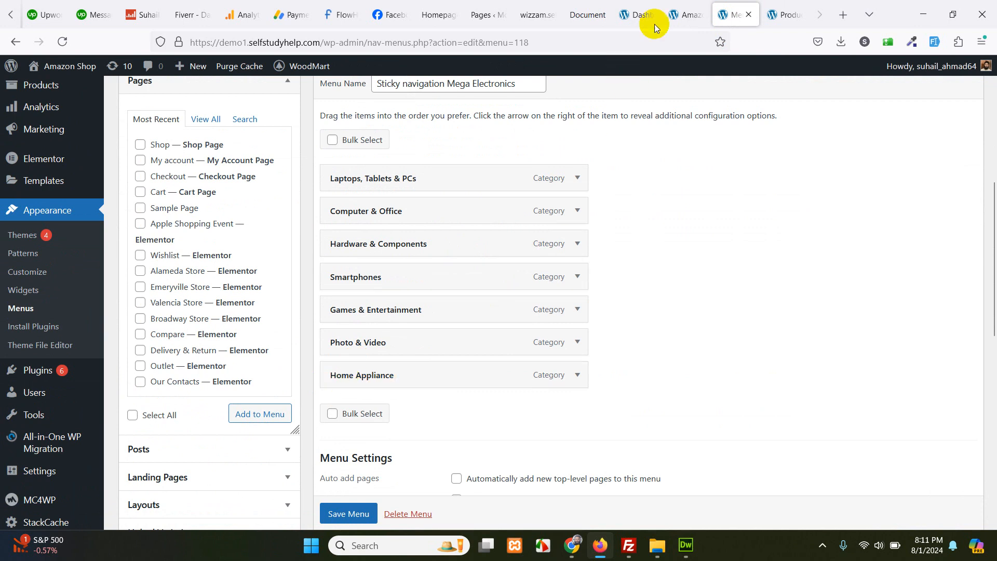
pyautogui.click(686, 13)
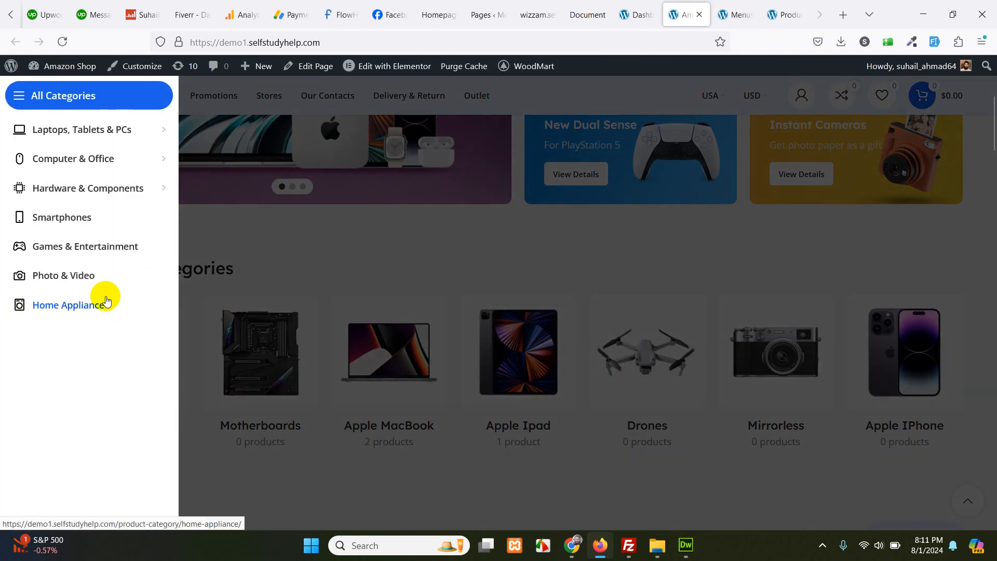
pyautogui.click(732, 14)
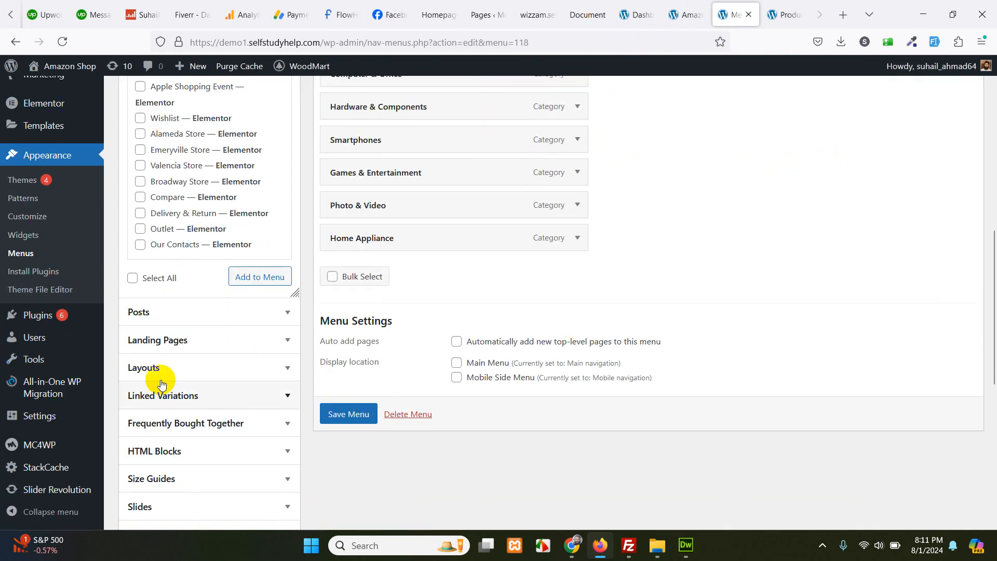
# Add Watches to Sticky navigation Mega Electronics above Photo & Video, save, and check the storefront.
pyautogui.scroll(-3)
pyautogui.write('watc')
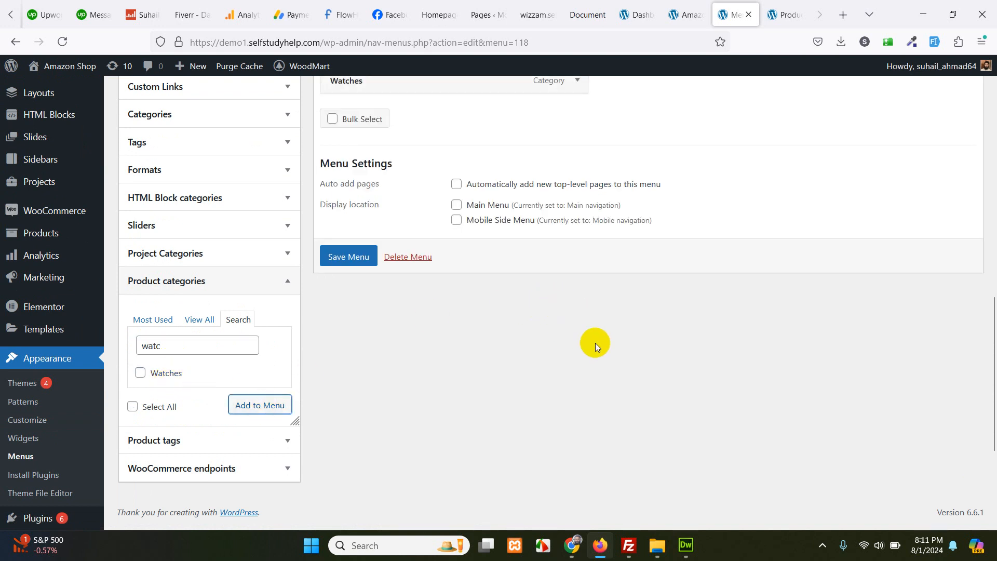
pyautogui.scroll(3)
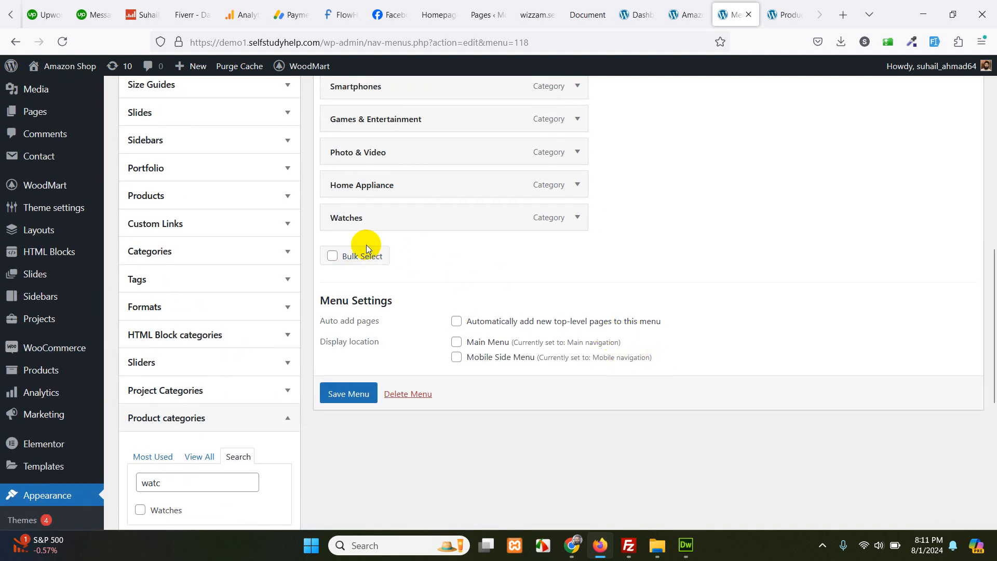
pyautogui.moveTo(542, 243)
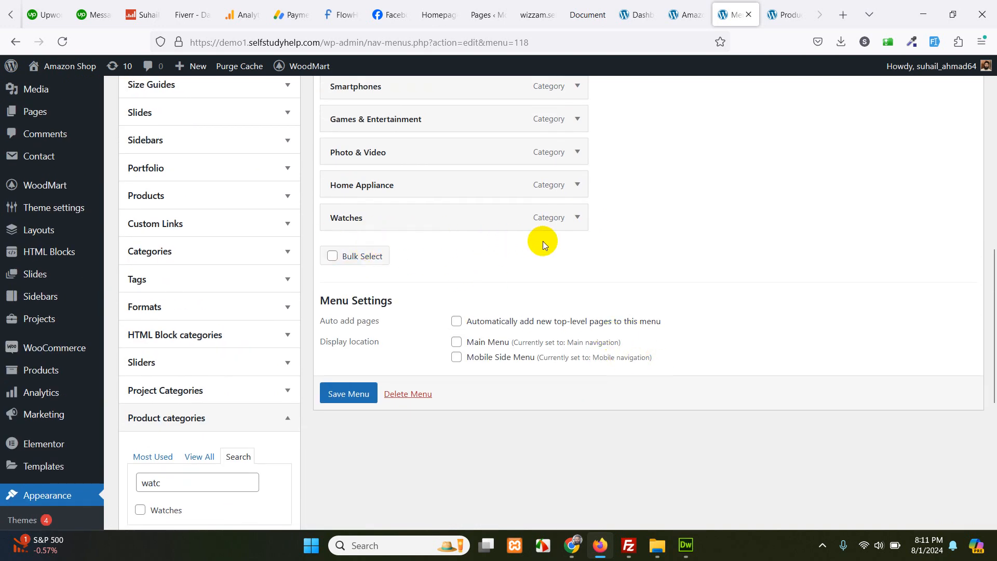
pyautogui.scroll(-3)
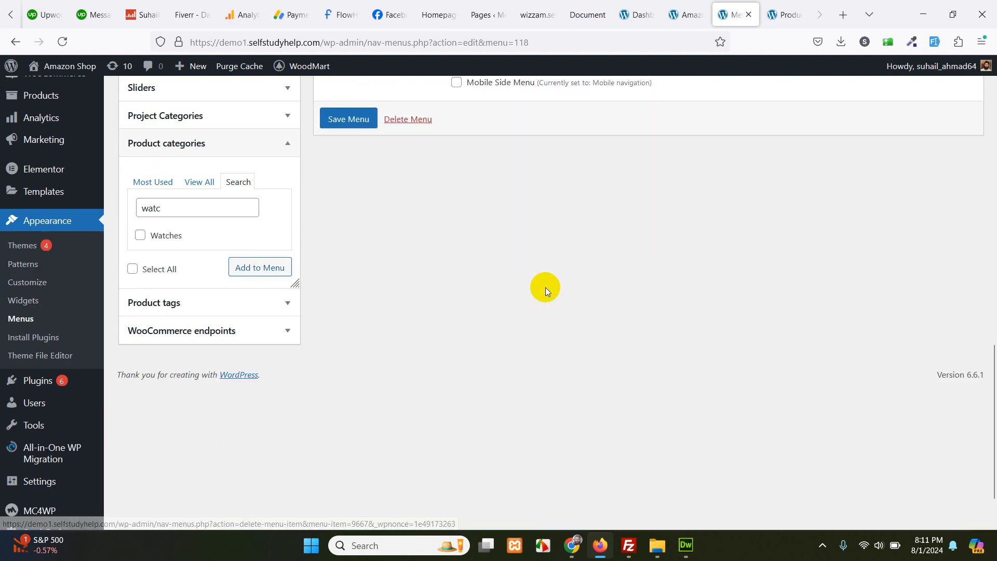
pyautogui.scroll(3)
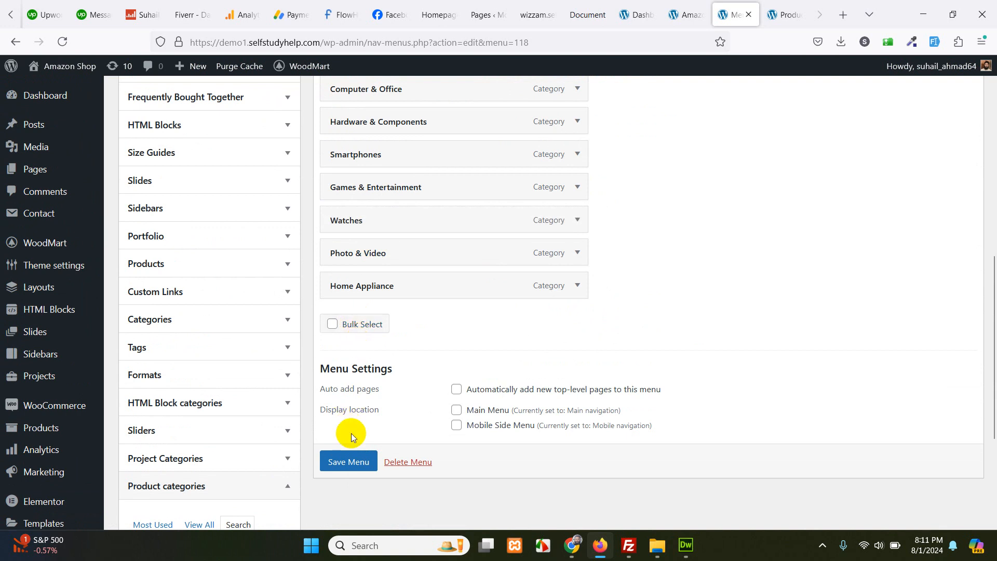
pyautogui.click(348, 461)
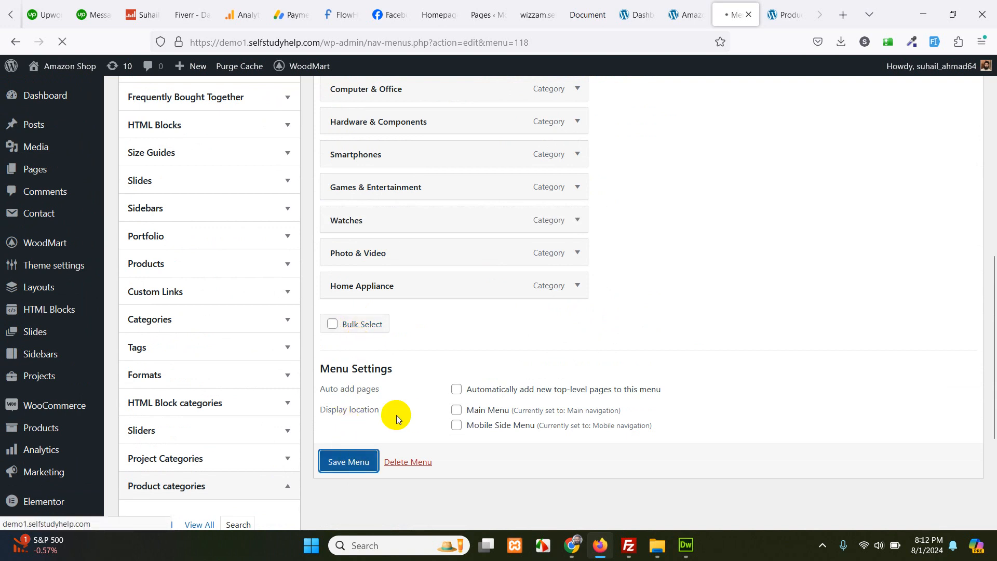
pyautogui.click(348, 461)
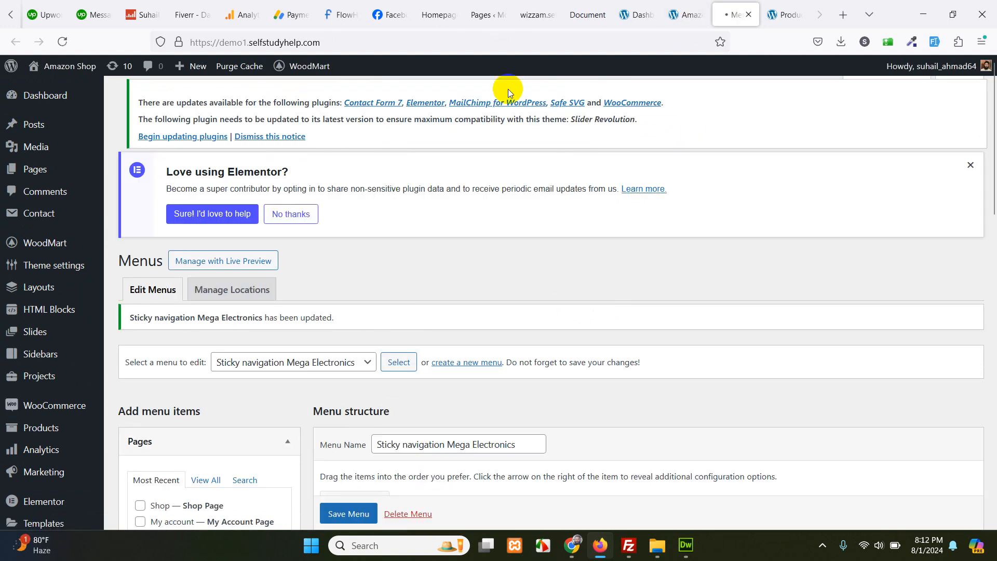
pyautogui.click(683, 14)
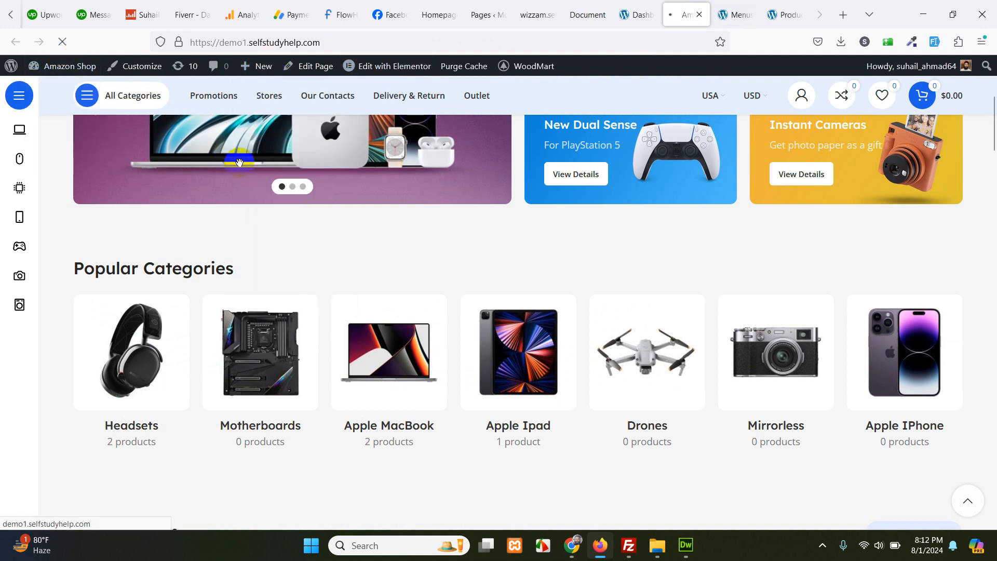
pyautogui.moveTo(333, 193)
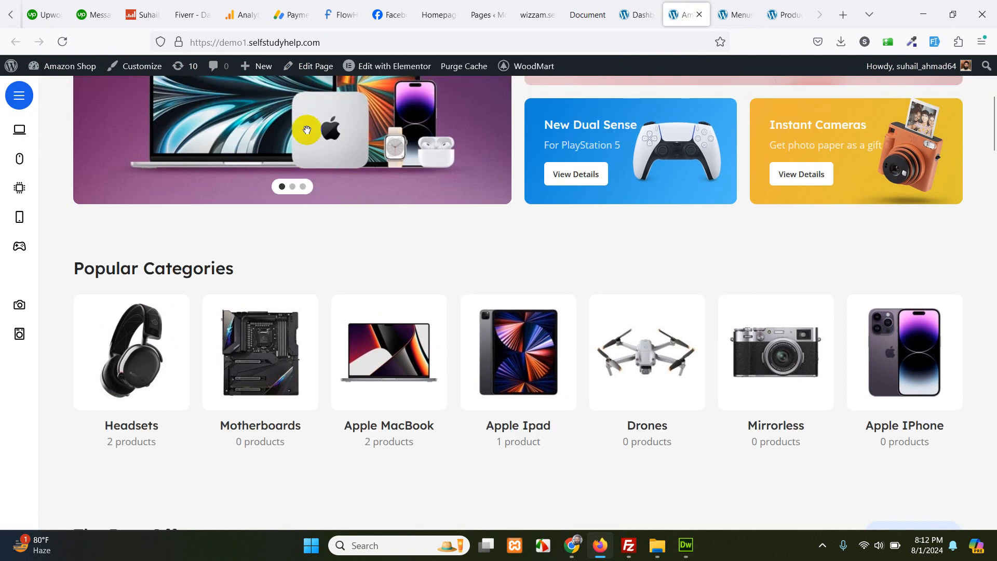
pyautogui.click(19, 96)
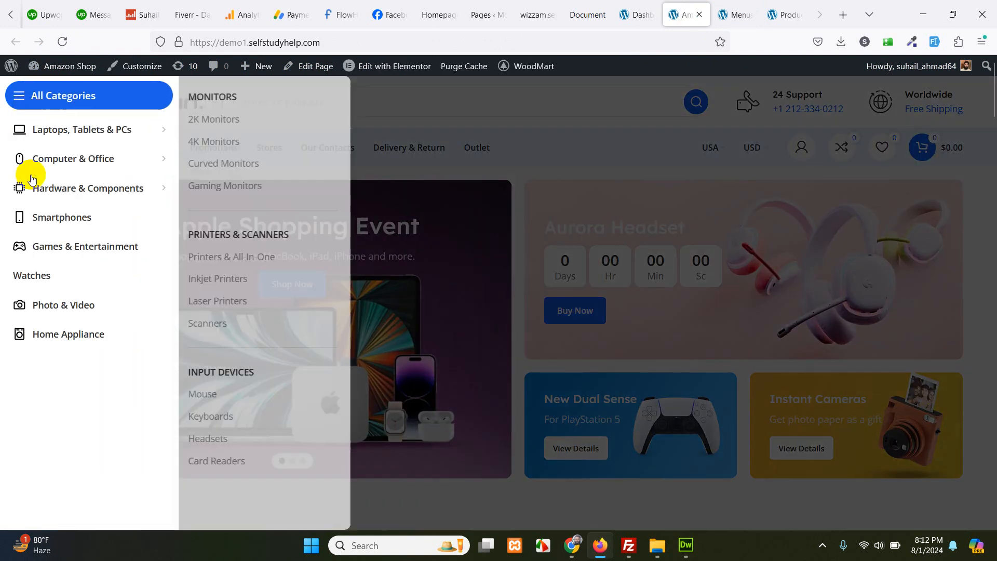
pyautogui.moveTo(31, 274)
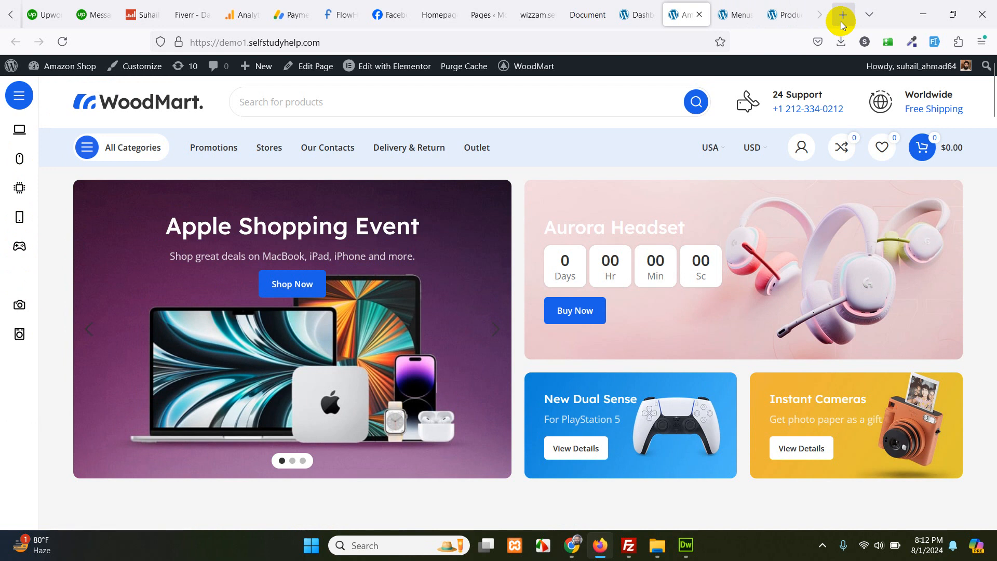
# In a new tab, run a Google Images search for 'app watch icon'.
pyautogui.click(841, 14)
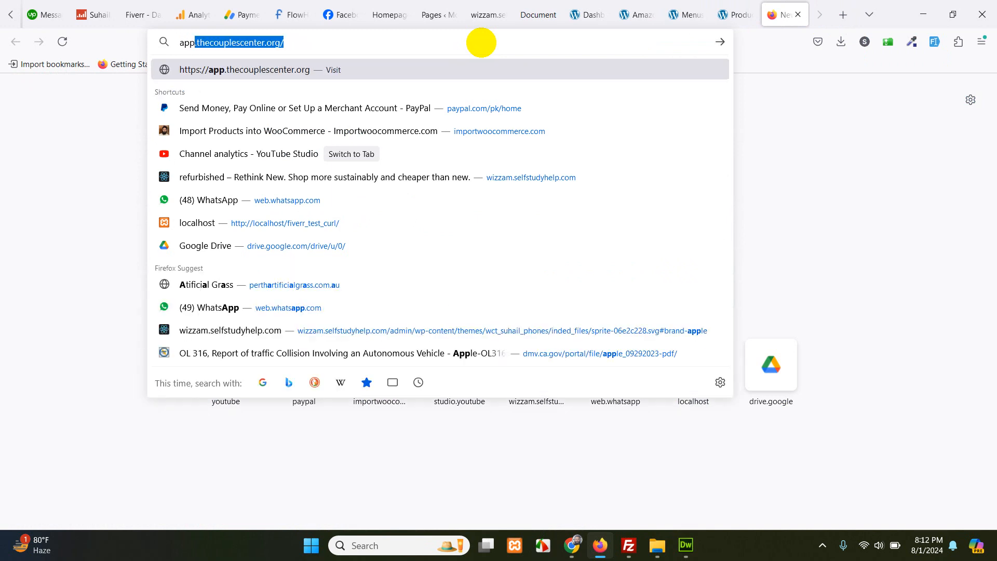
pyautogui.write('app watch icon')
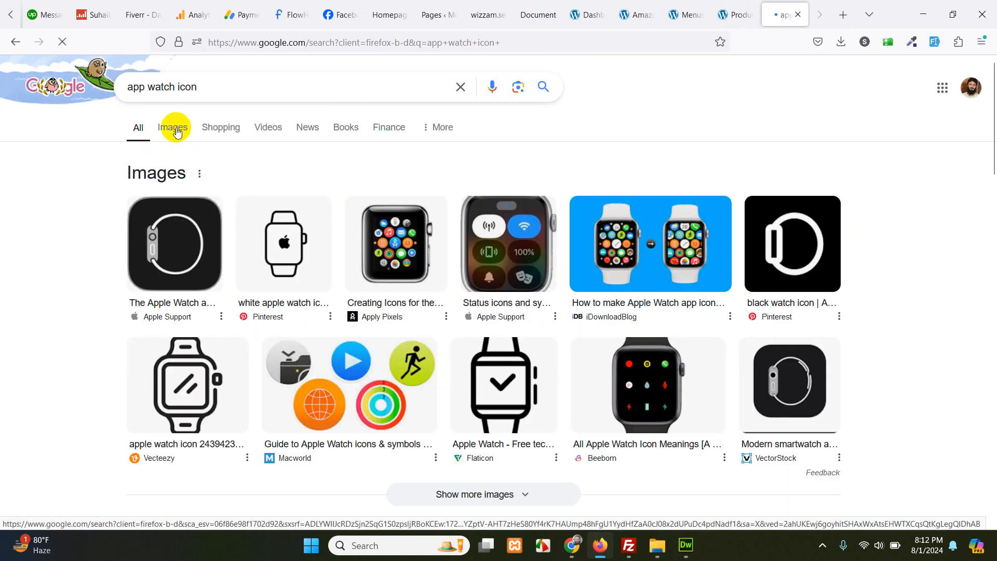
pyautogui.click(173, 127)
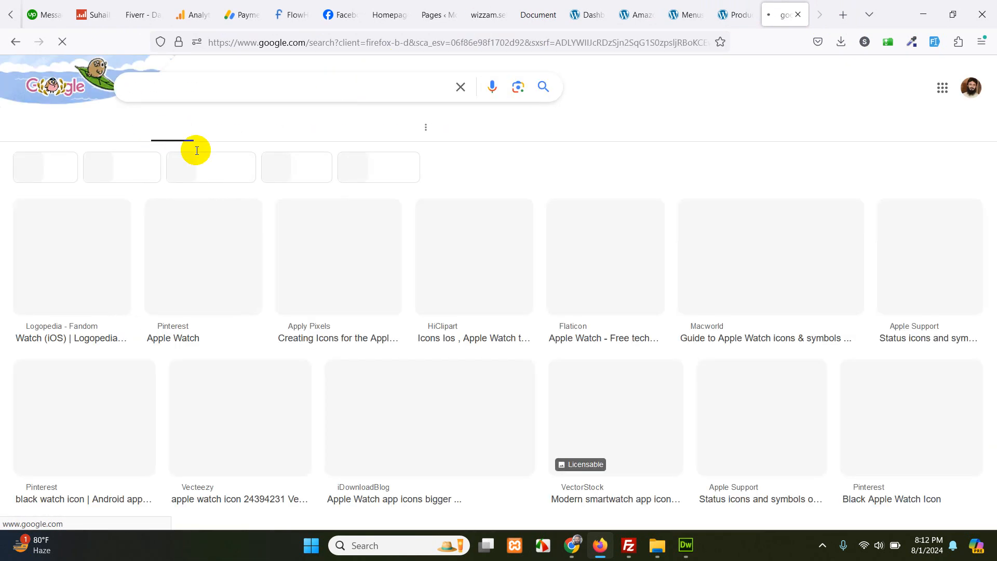
pyautogui.write('app watch icon')
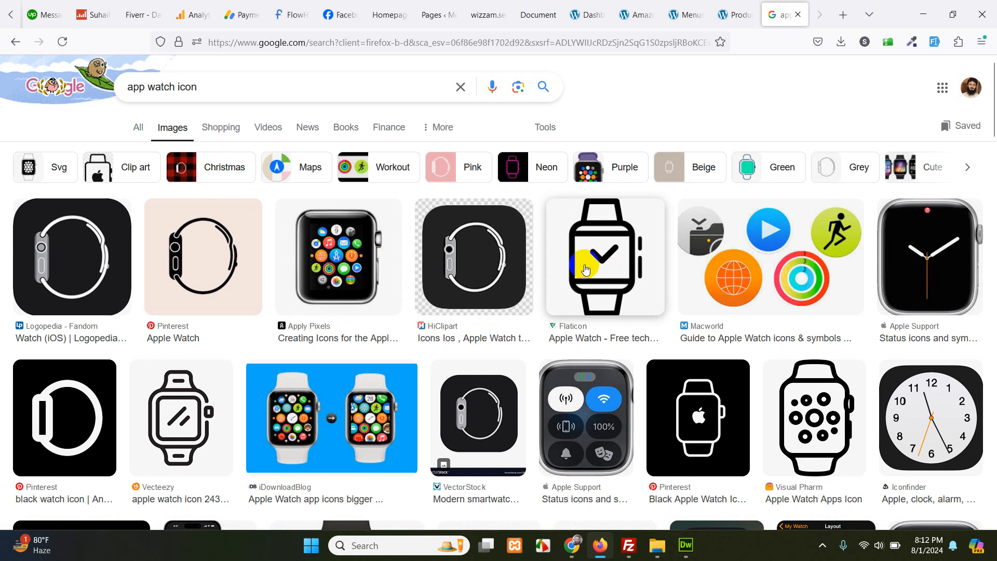
pyautogui.moveTo(174, 428)
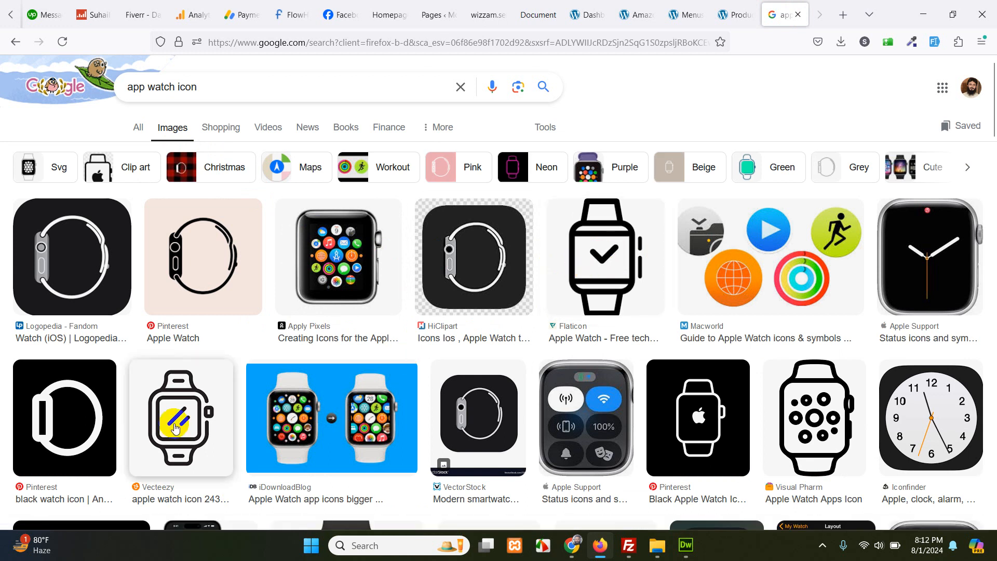
# Preview the Flaticon checkmark watch icon and save it as 'watch' PNG.
pyautogui.click(603, 256)
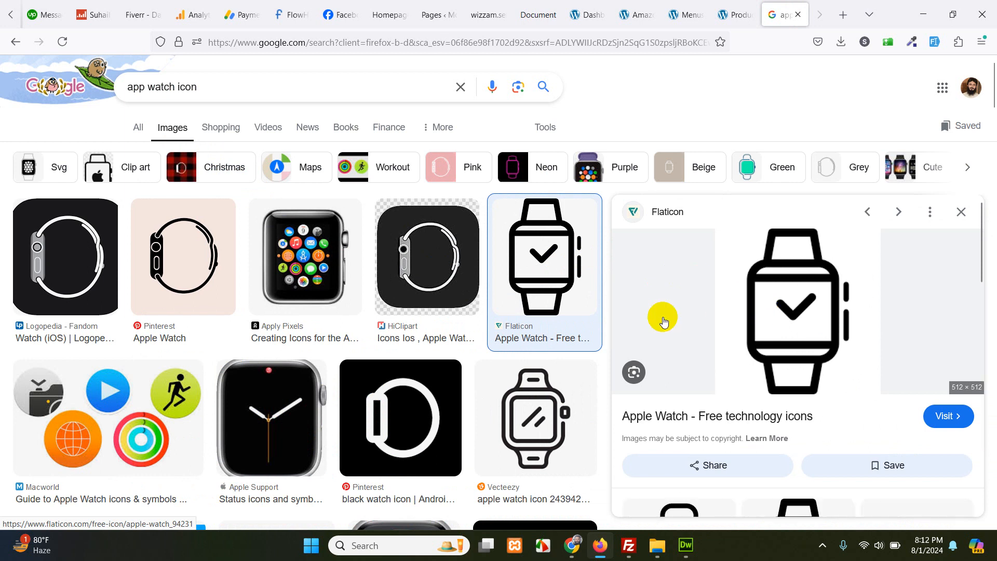
pyautogui.moveTo(800, 279)
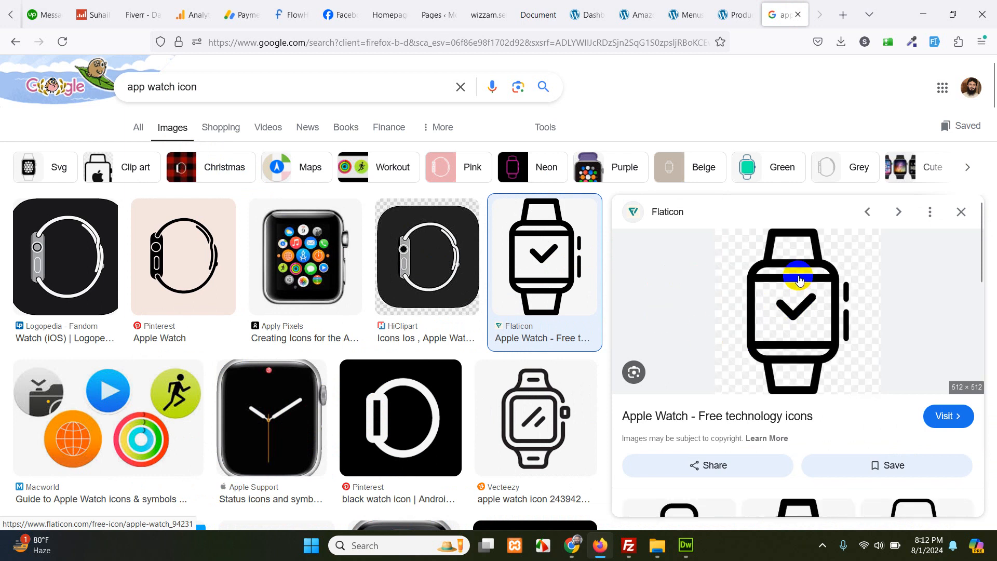
pyautogui.rightClick(798, 280)
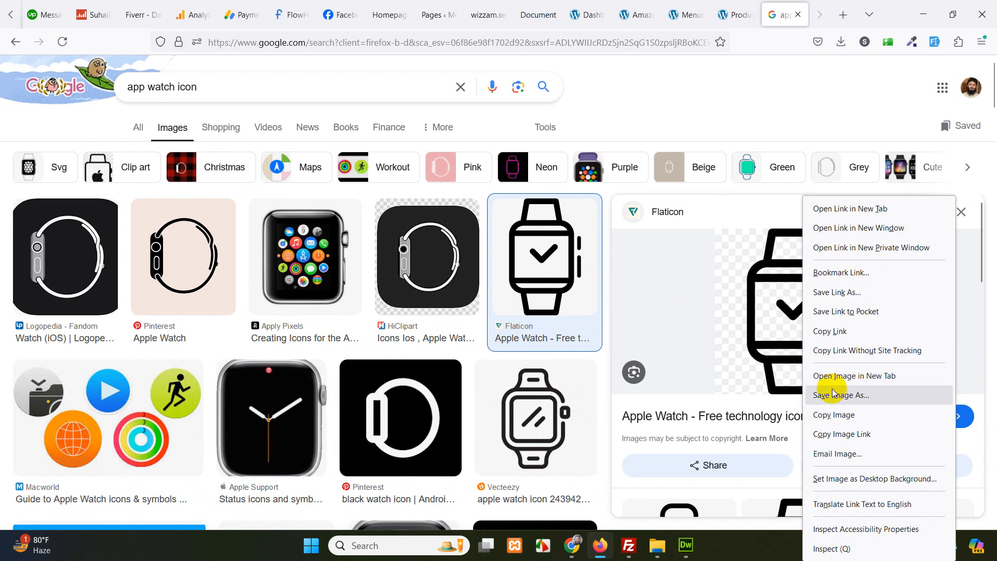
pyautogui.click(513, 327)
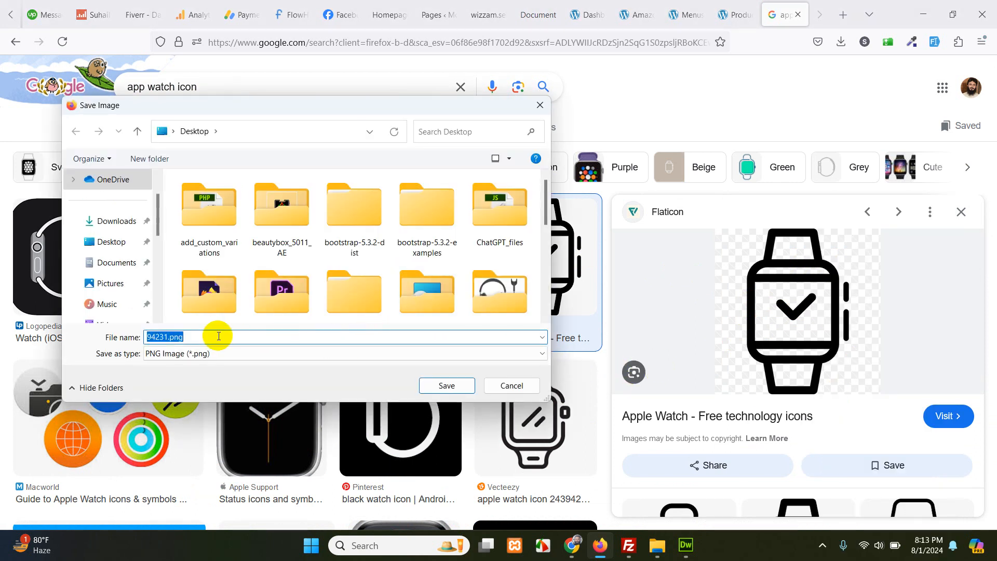
pyautogui.write('watch')
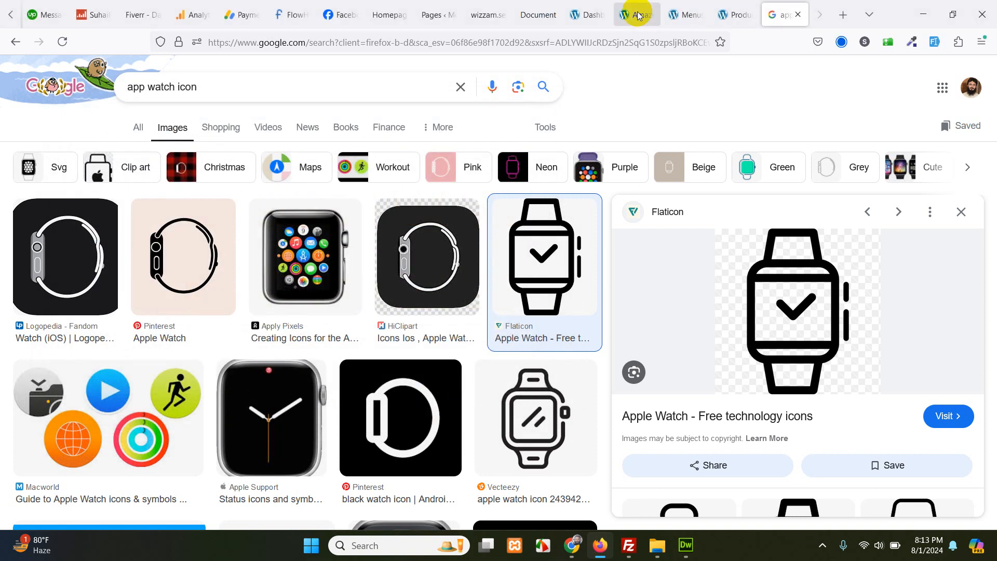
# Expand the Watches item's WoodMart options and start uploading an image for it.
pyautogui.click(685, 13)
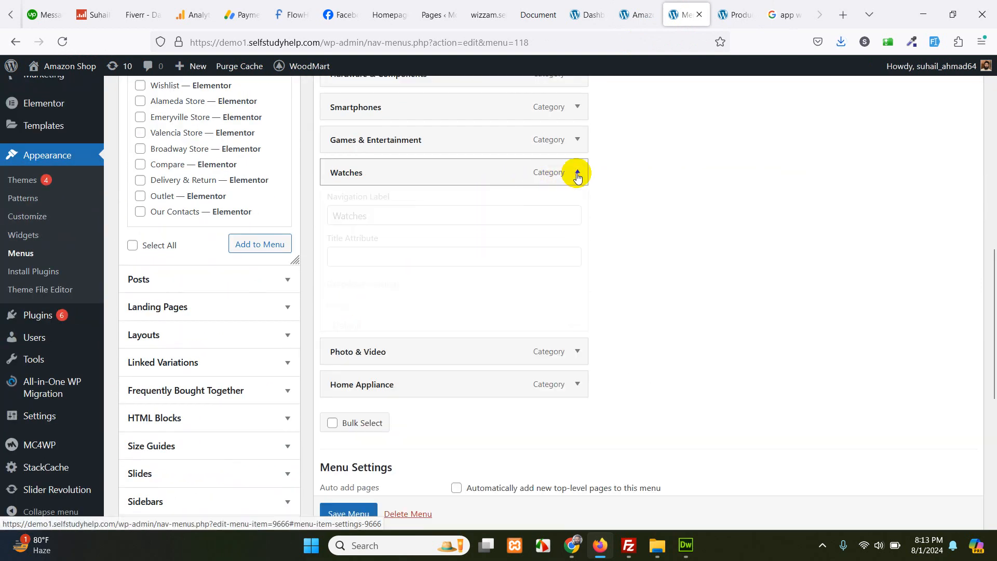
pyautogui.scroll(-3)
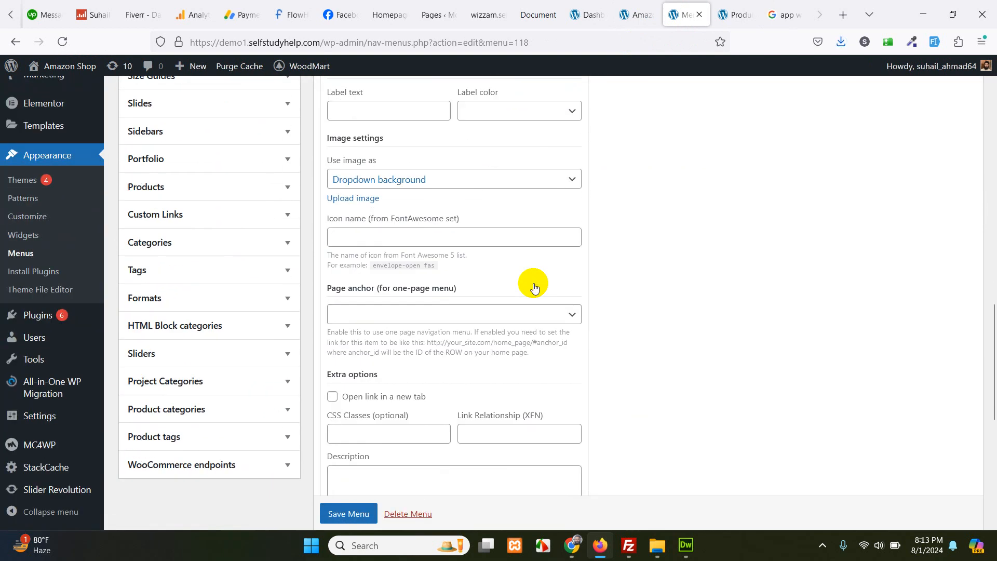
pyautogui.scroll(-3)
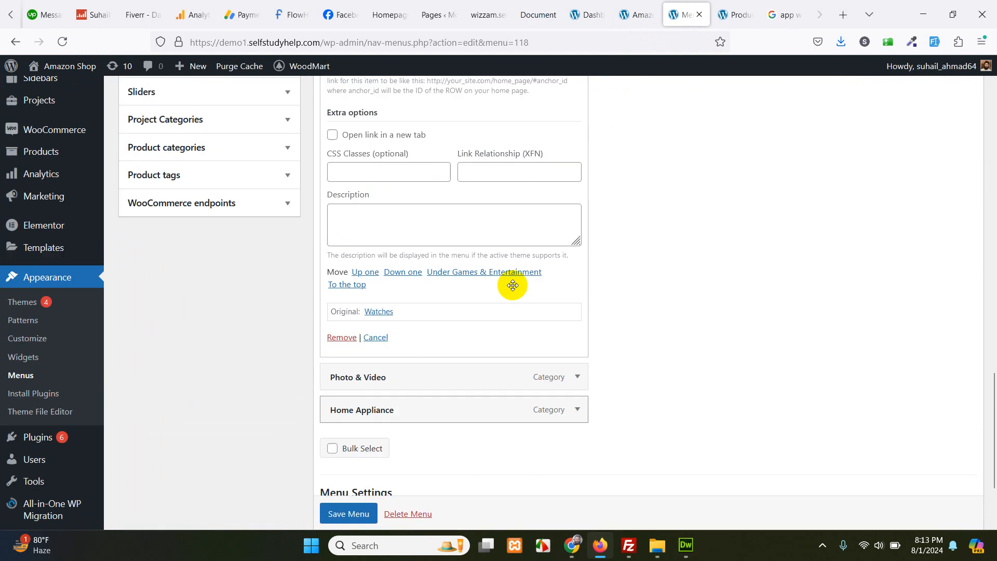
pyautogui.scroll(3)
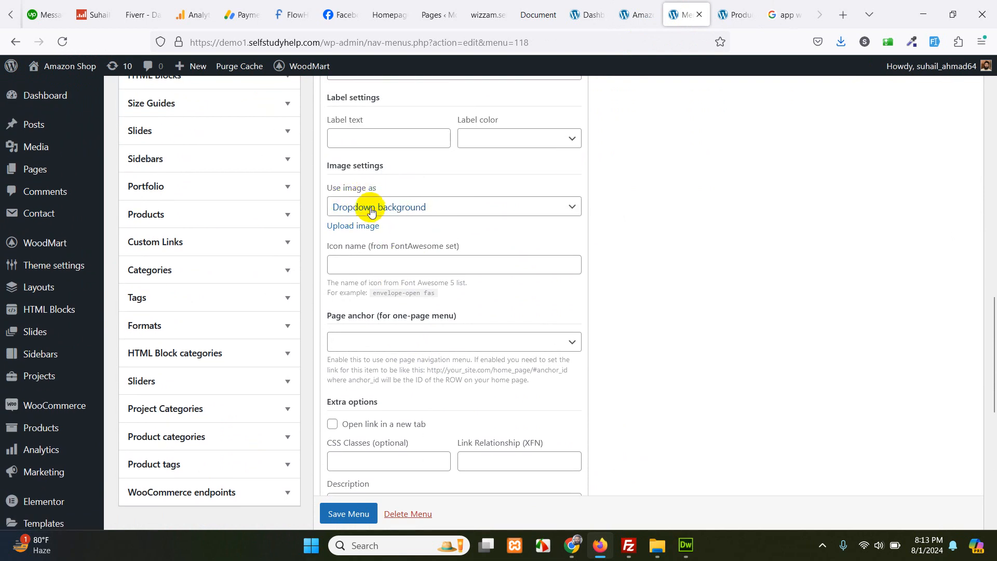
pyautogui.scroll(-3)
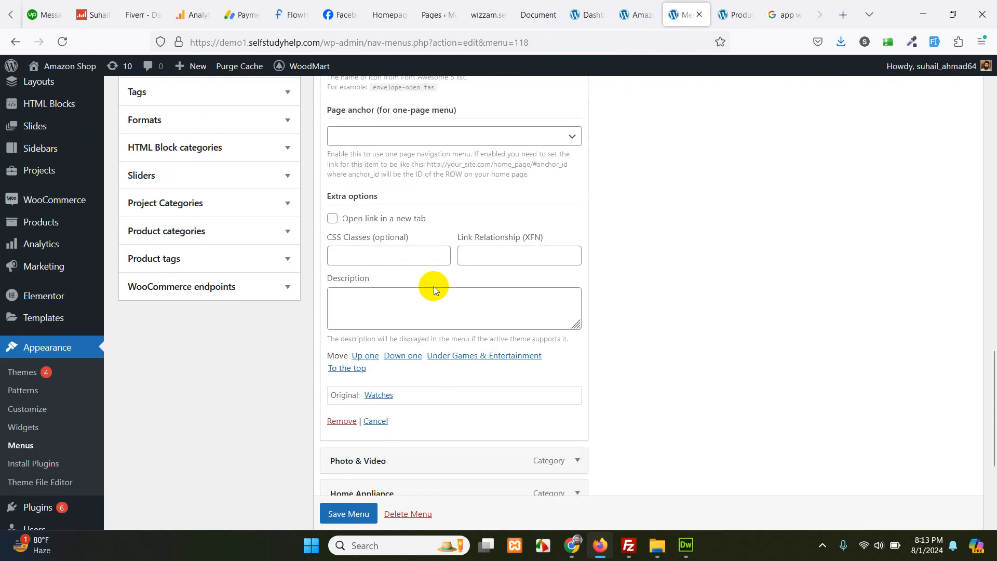
pyautogui.scroll(-3)
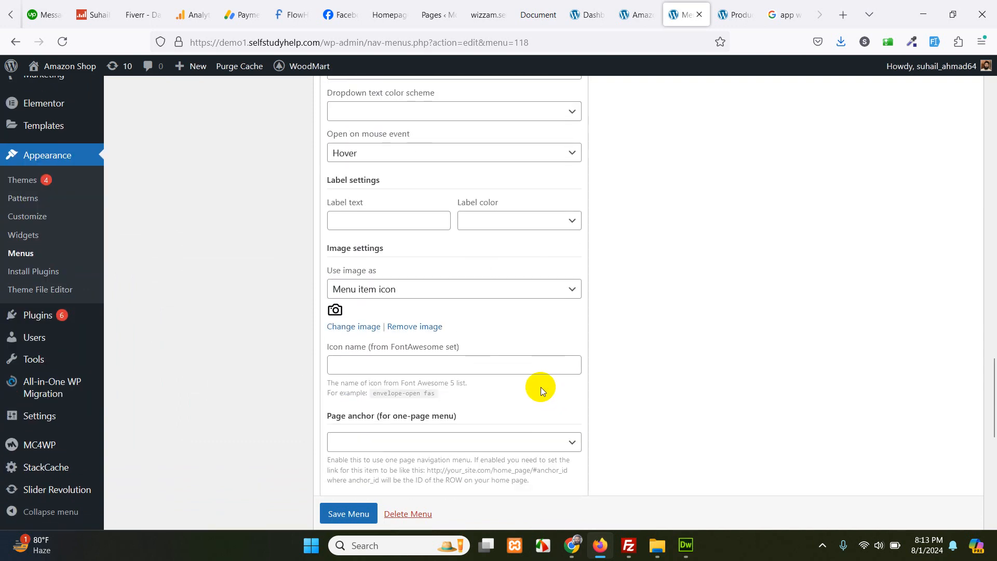
pyautogui.moveTo(372, 279)
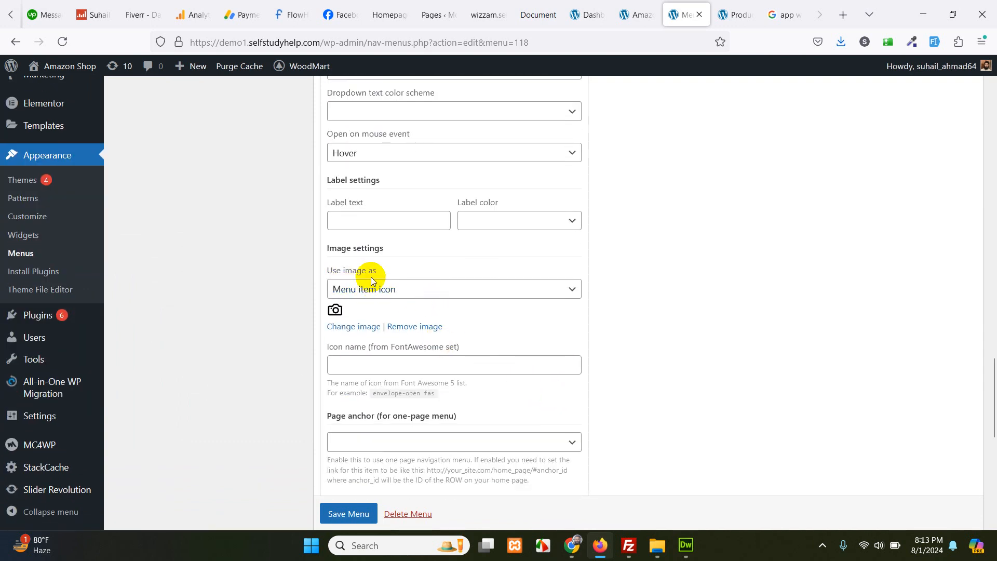
pyautogui.scroll(-3)
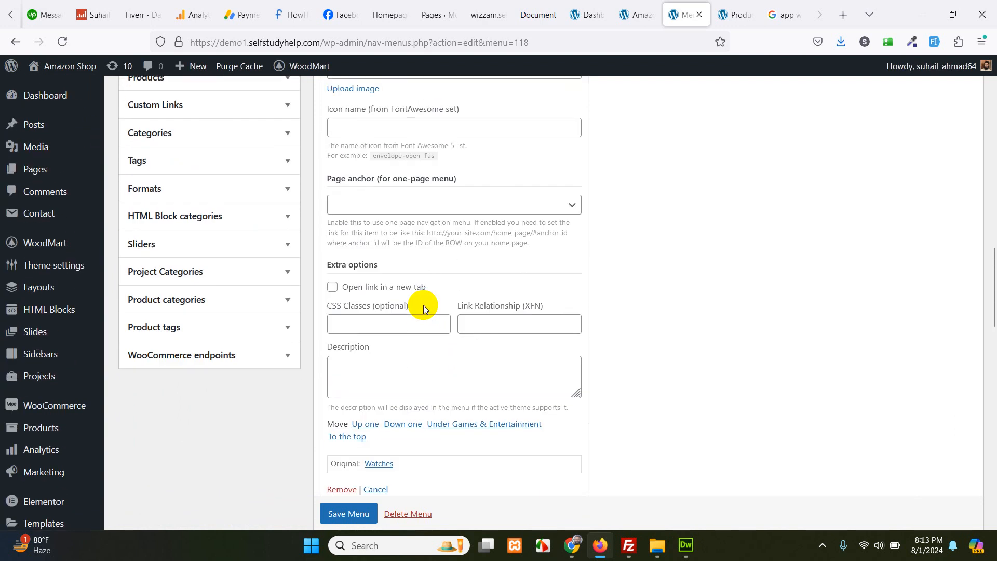
pyautogui.click(451, 207)
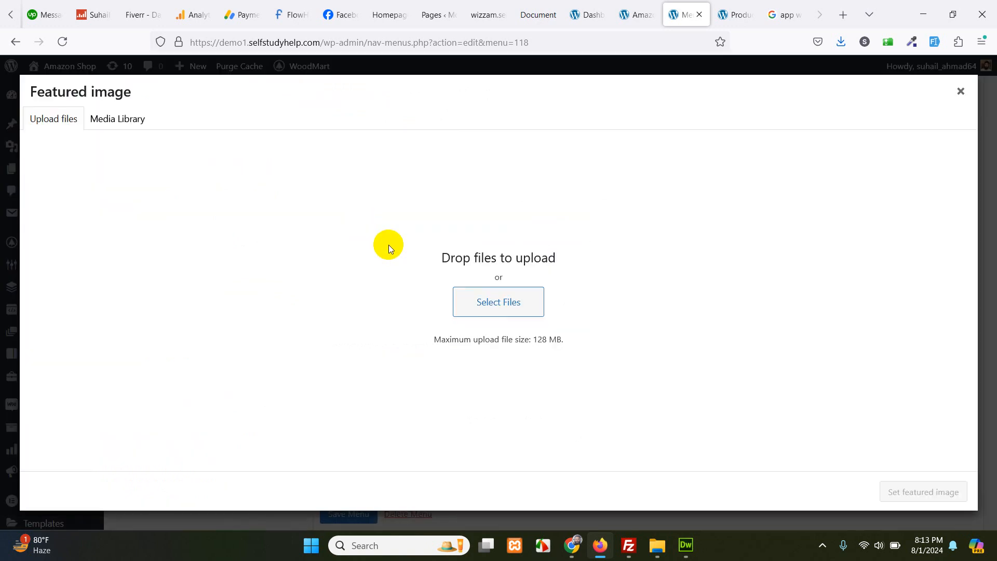
# Upload watch.png from the Desktop and set it as the Watches item's image.
pyautogui.click(497, 301)
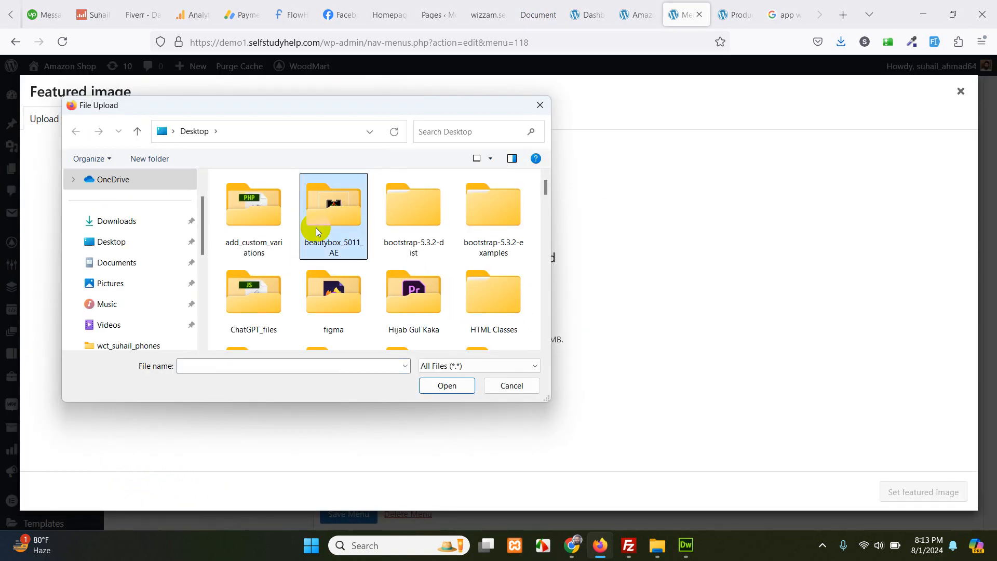
pyautogui.click(492, 207)
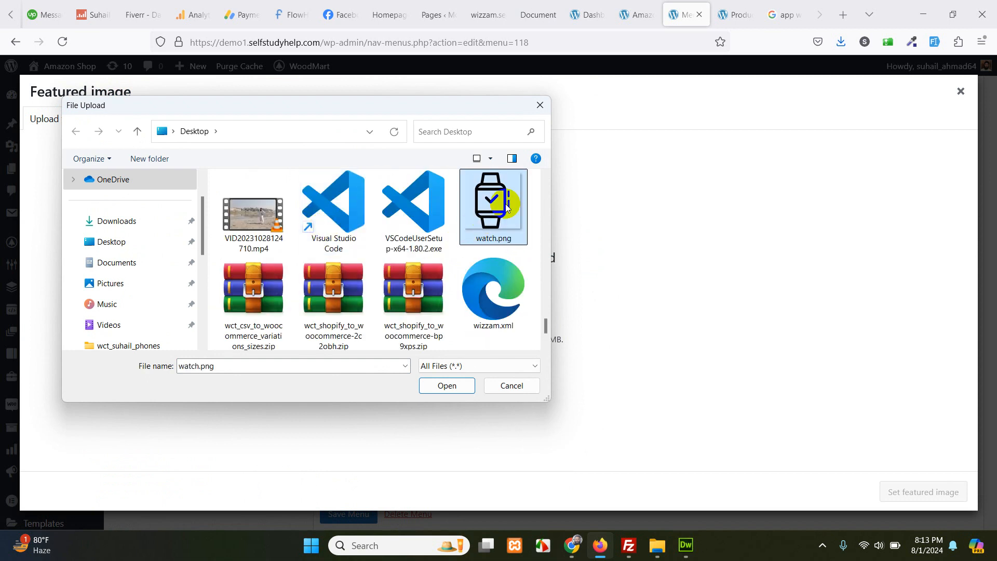
pyautogui.click(447, 385)
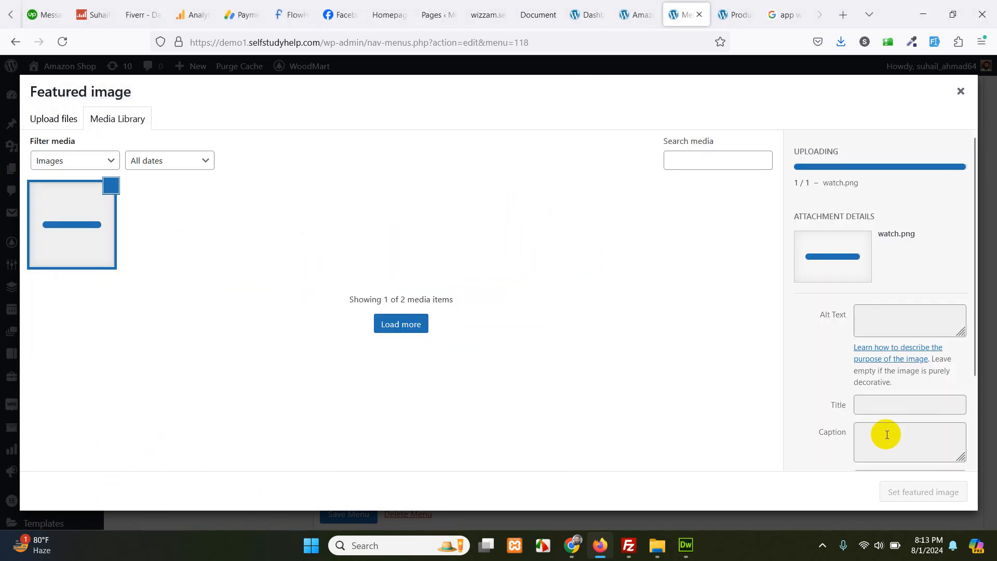
pyautogui.click(959, 91)
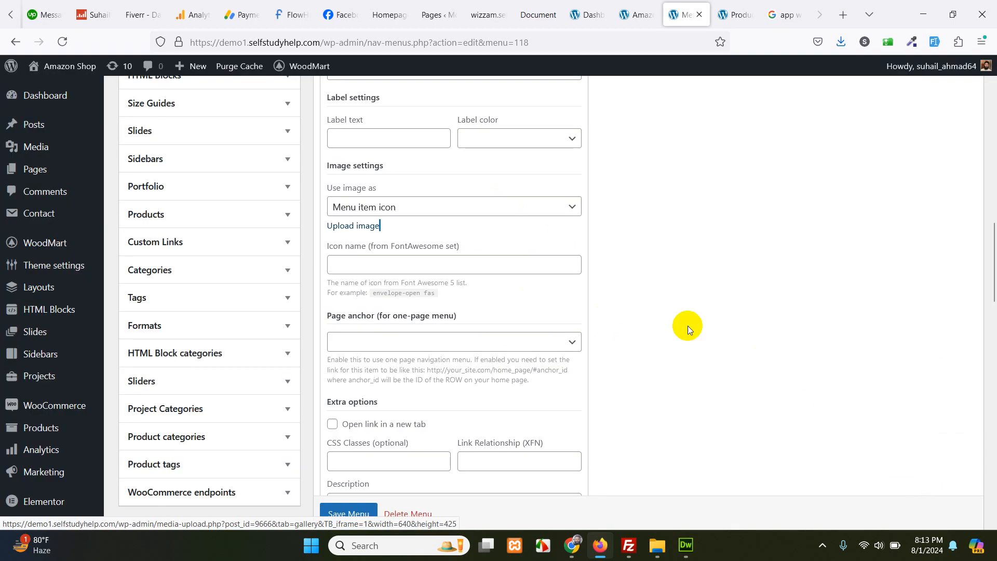
pyautogui.click(349, 513)
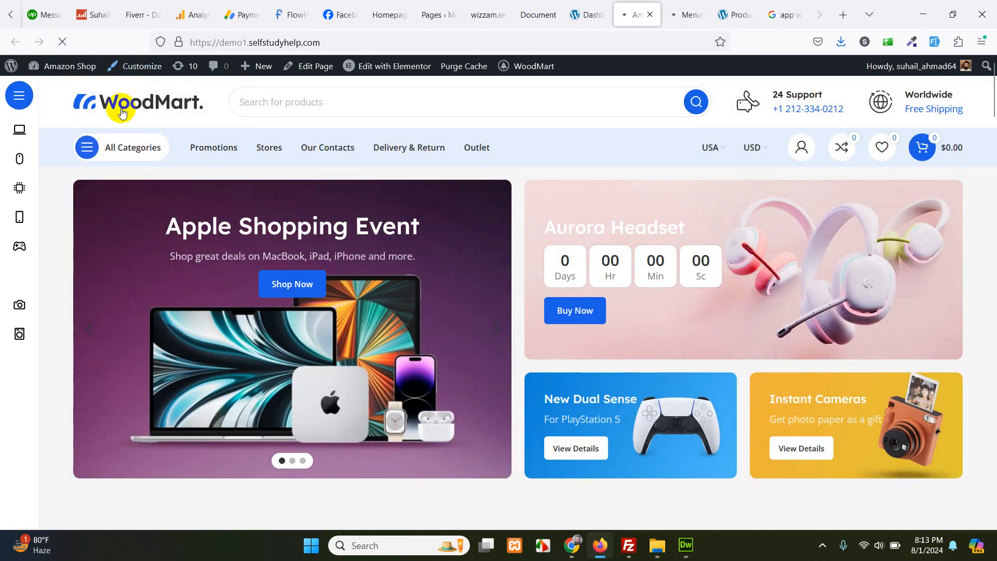
pyautogui.moveTo(145, 125)
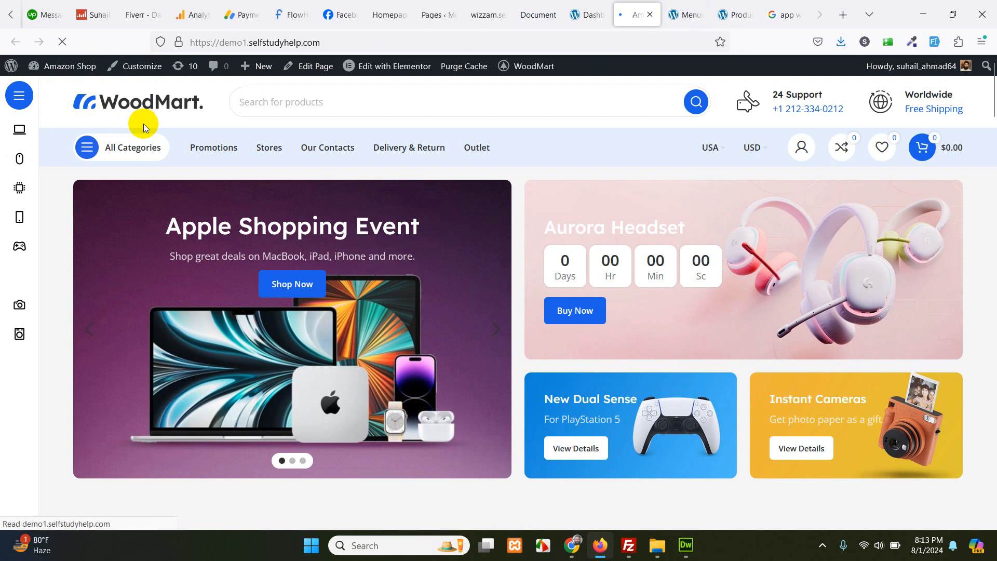
pyautogui.click(132, 146)
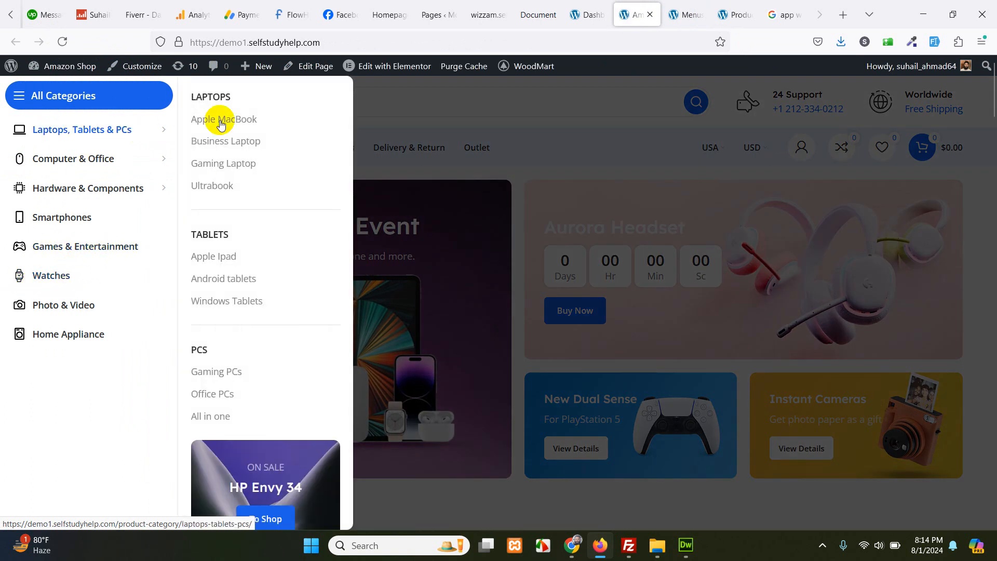
pyautogui.moveTo(107, 134)
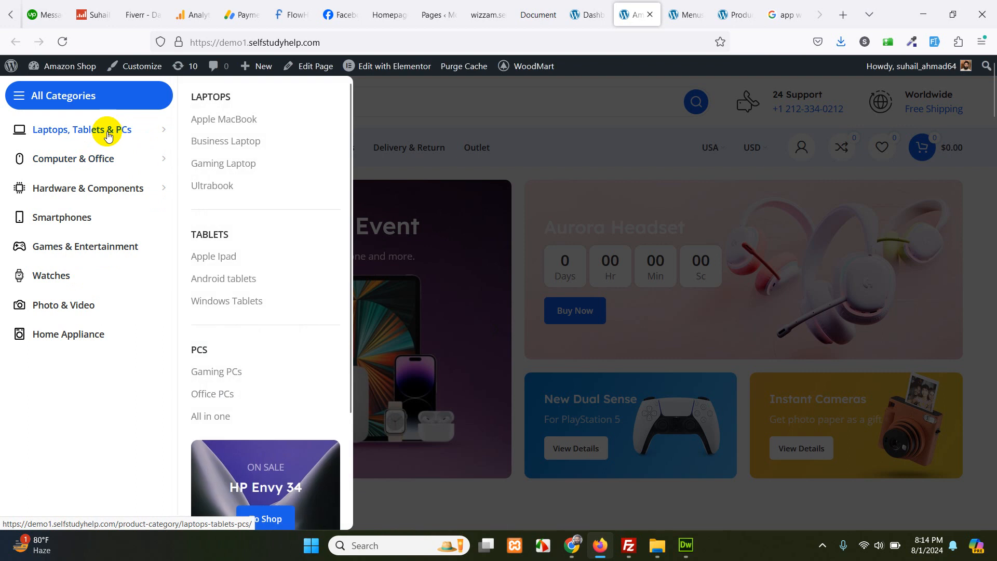
pyautogui.moveTo(72, 158)
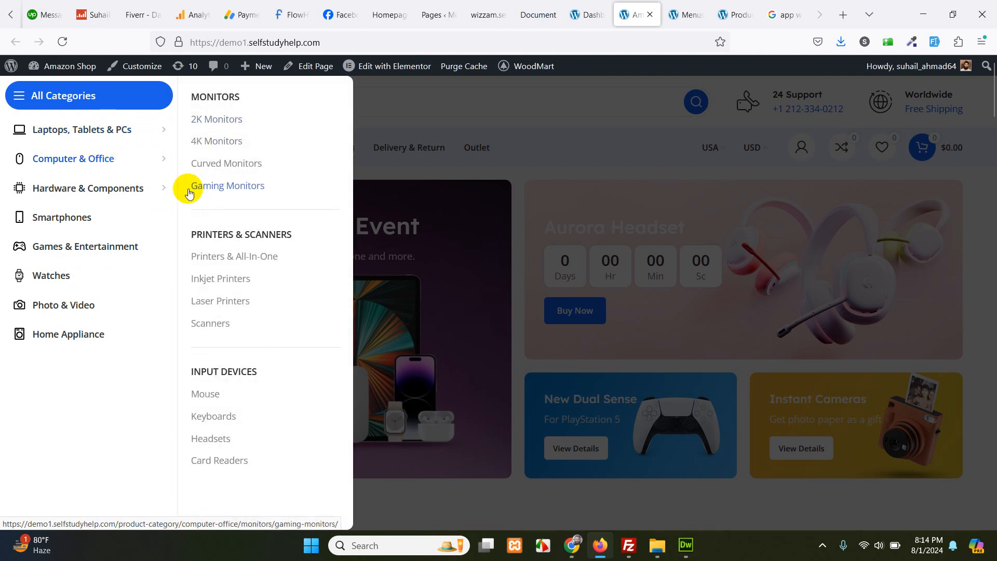
pyautogui.moveTo(61, 217)
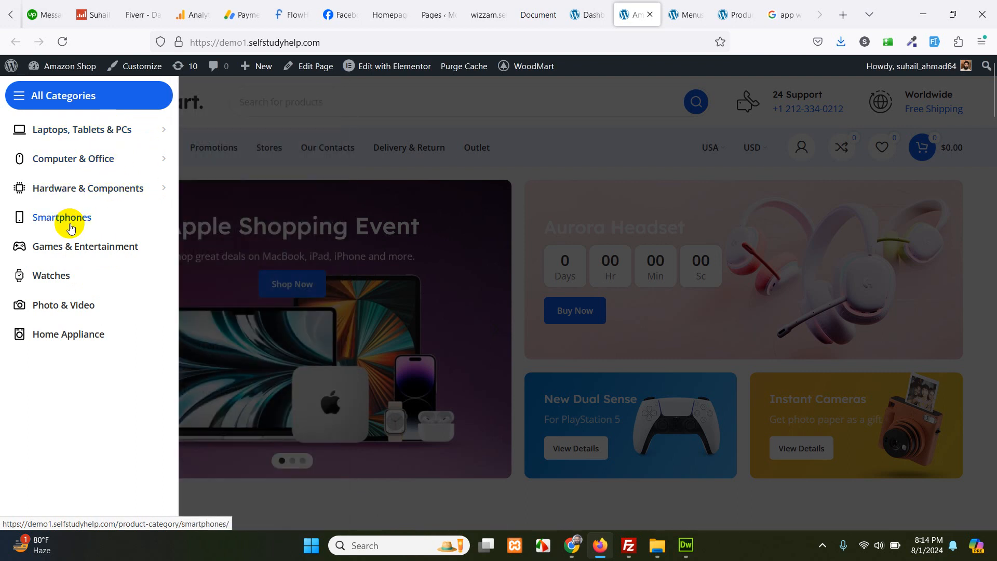
pyautogui.moveTo(73, 158)
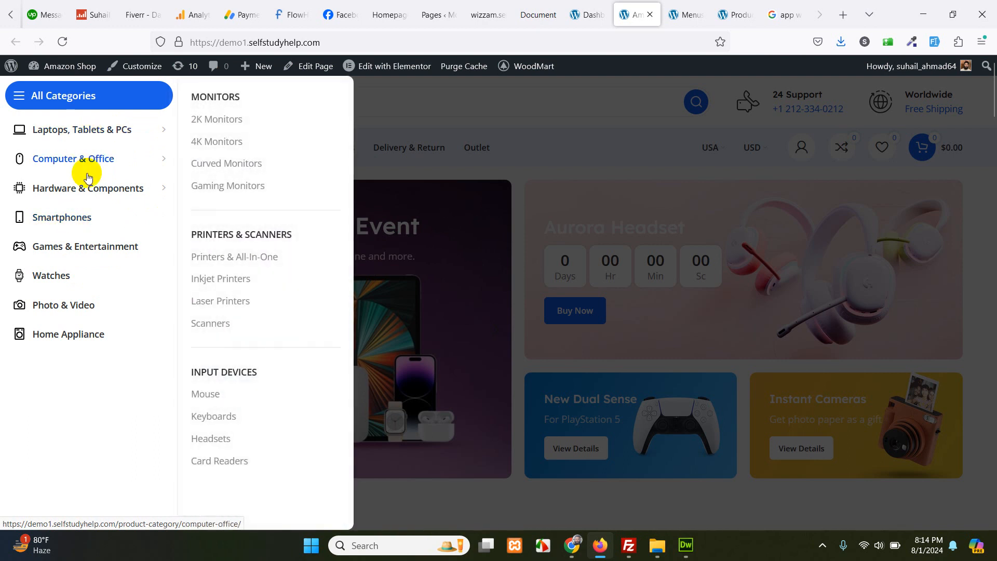
pyautogui.moveTo(52, 275)
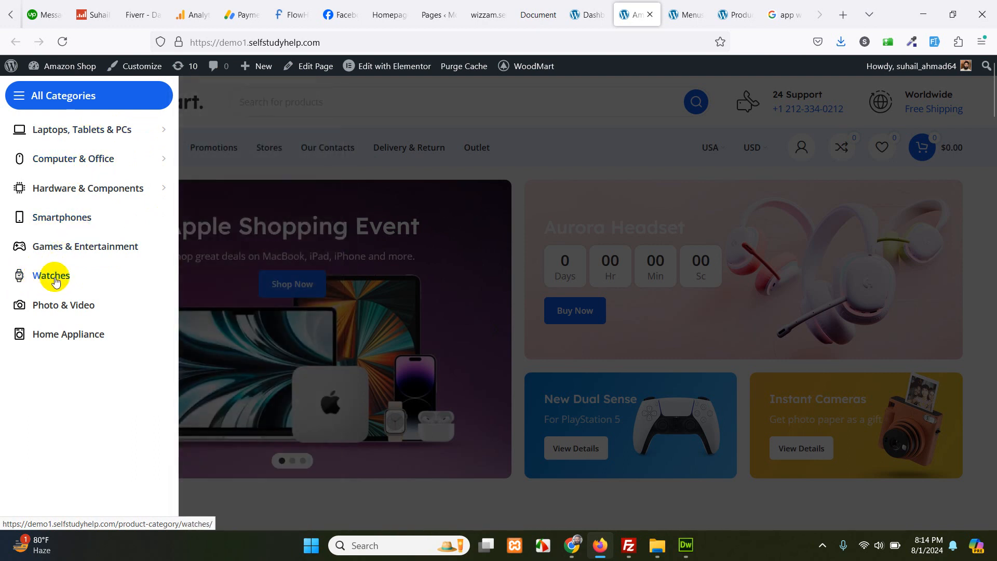
pyautogui.moveTo(63, 217)
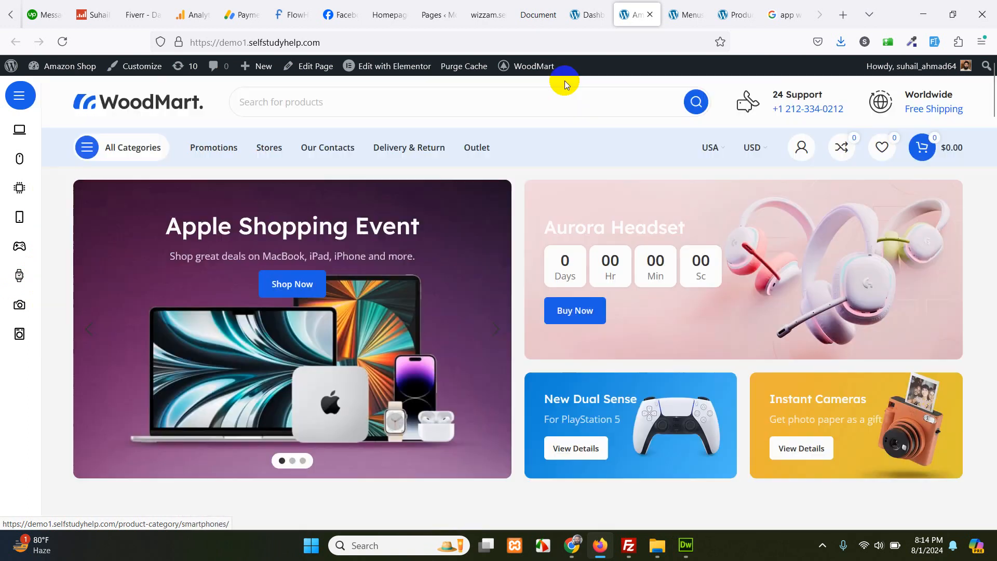
# Open the HTML Blocks list in a new tab from the dashboard sidebar and review the Sticky navigation blocks.
pyautogui.click(585, 13)
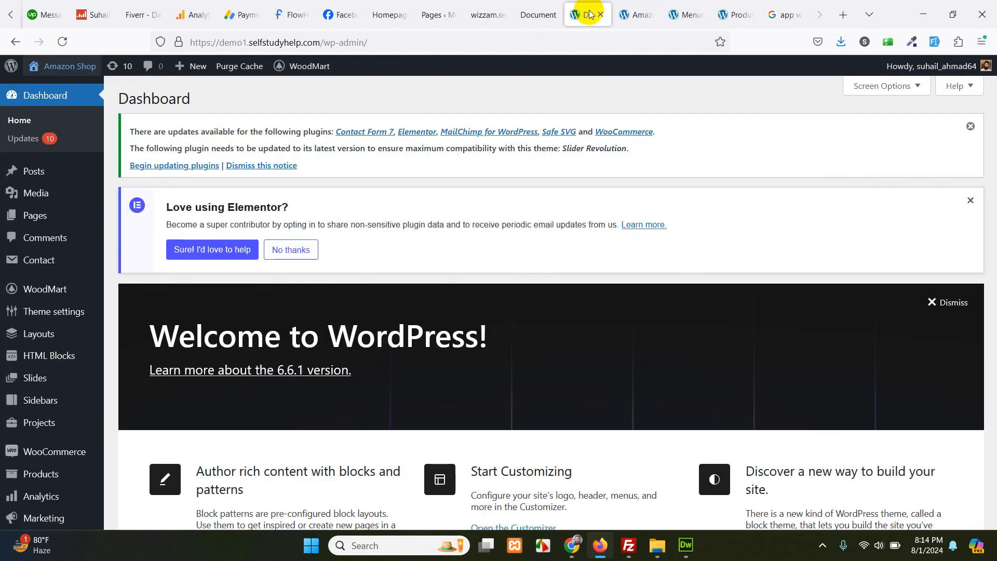
pyautogui.moveTo(327, 162)
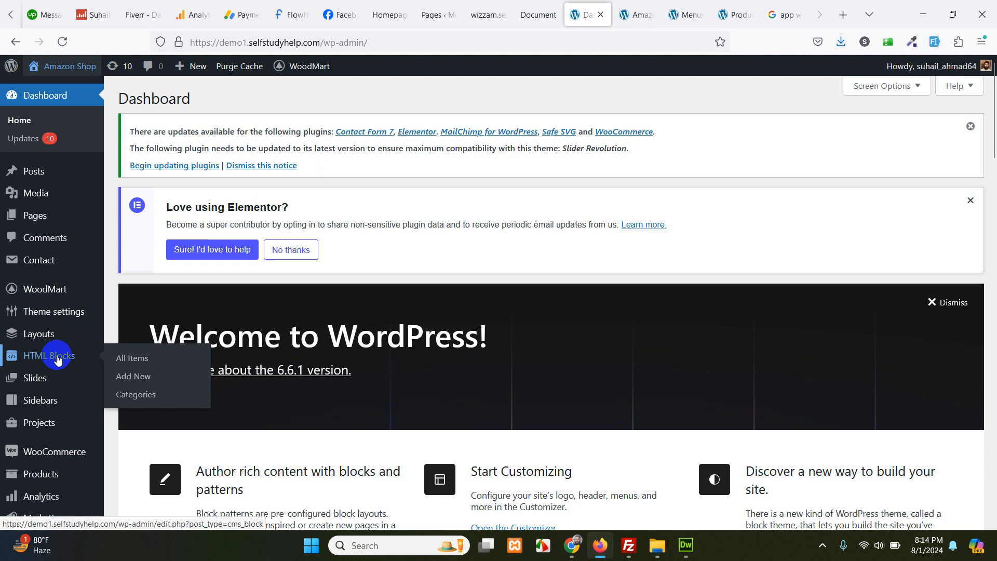
pyautogui.rightClick(48, 355)
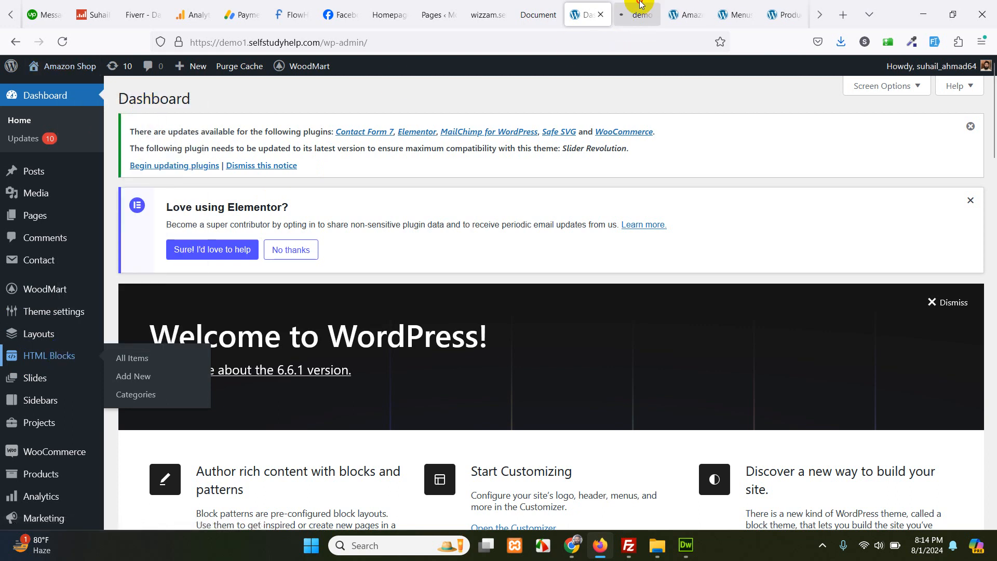
pyautogui.click(132, 357)
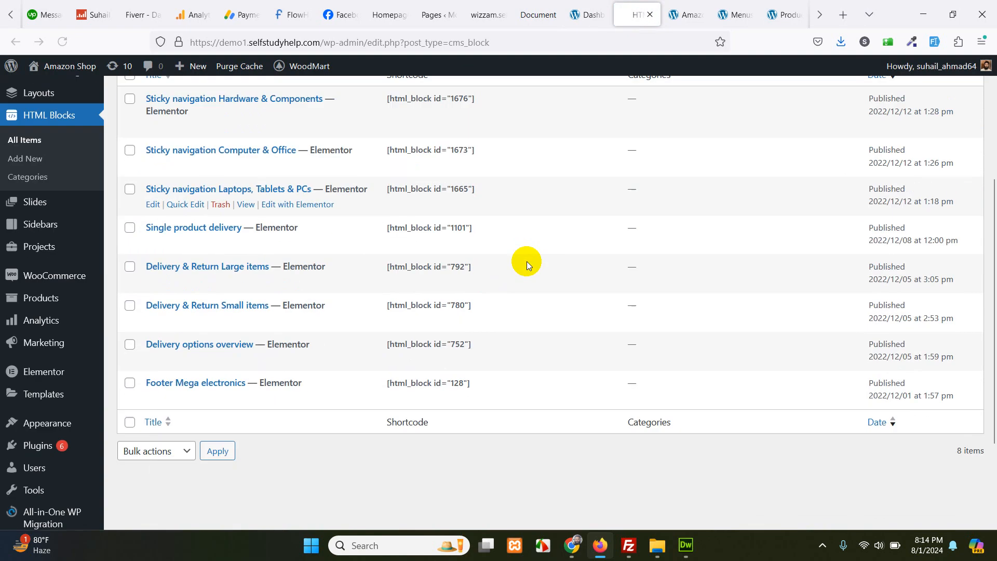
pyautogui.scroll(3)
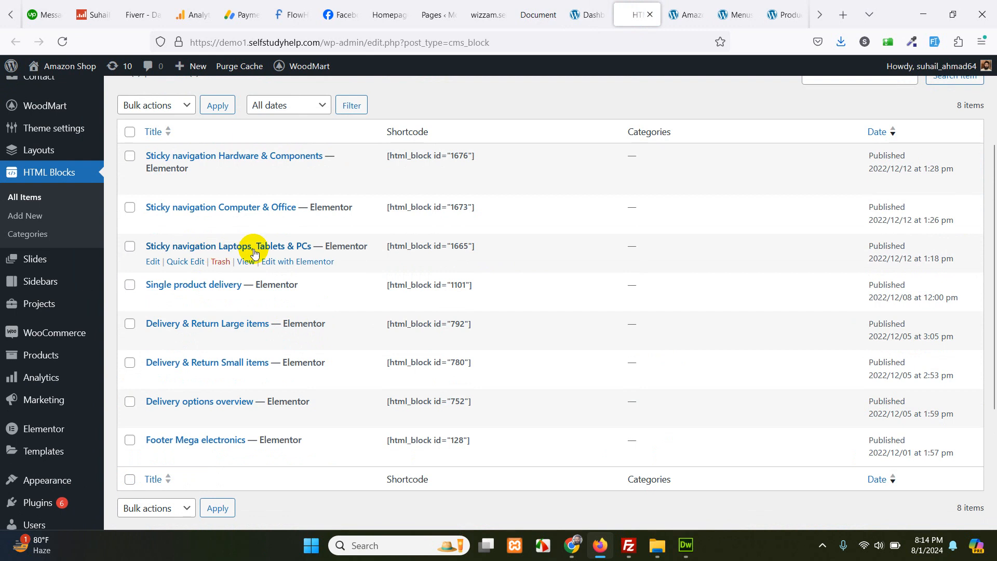
pyautogui.moveTo(312, 156)
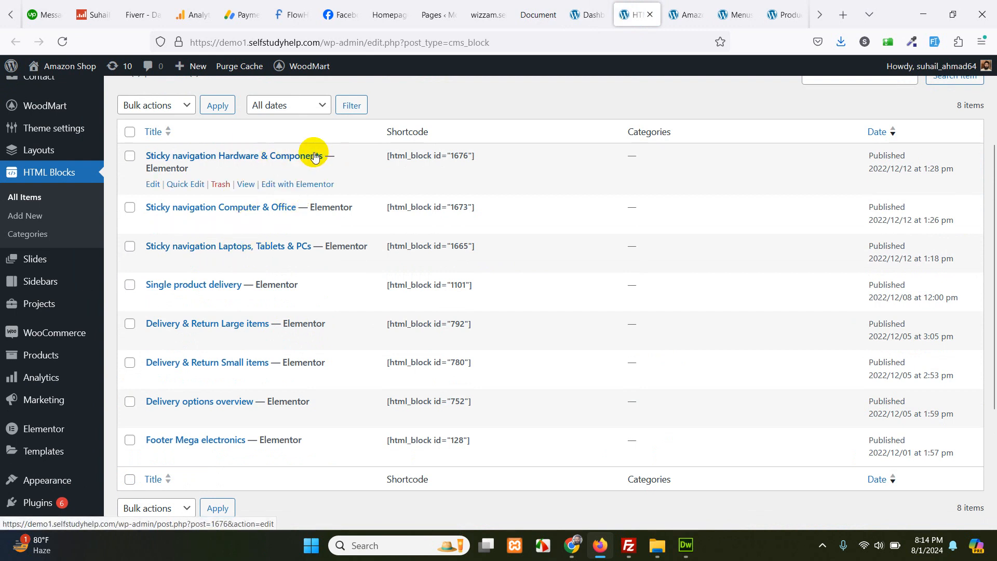
pyautogui.moveTo(446, 156)
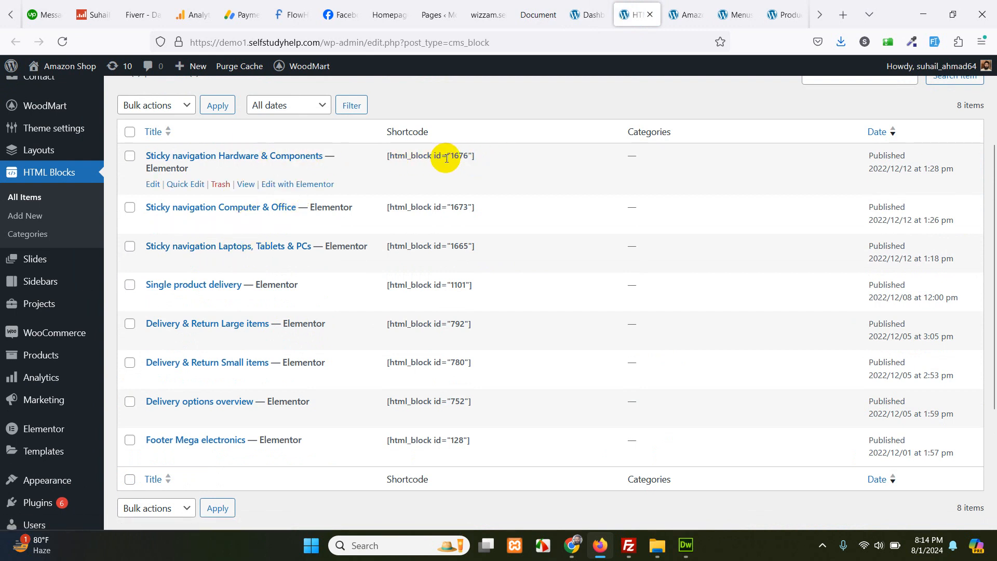
pyautogui.moveTo(445, 207)
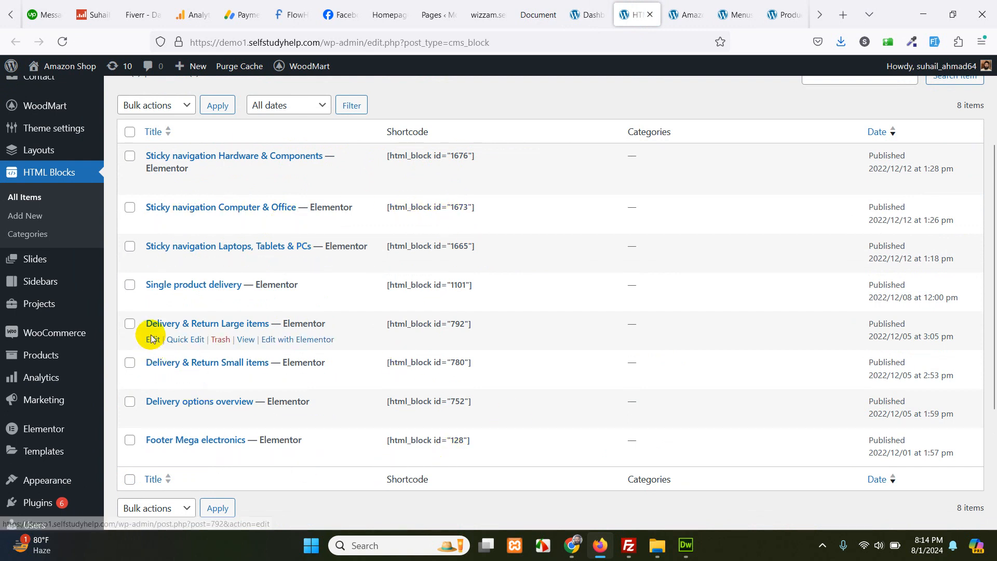
pyautogui.scroll(3)
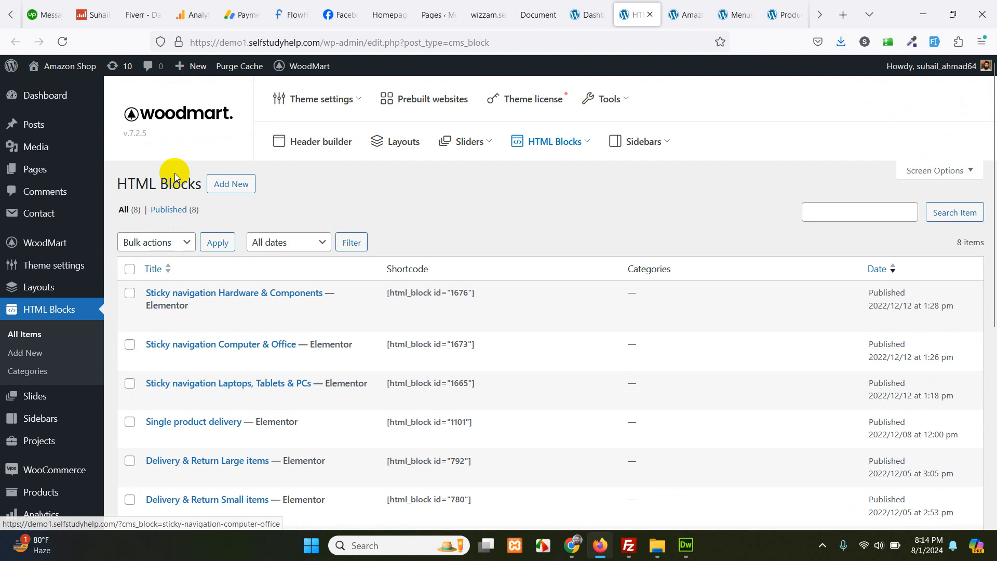
pyautogui.scroll(-3)
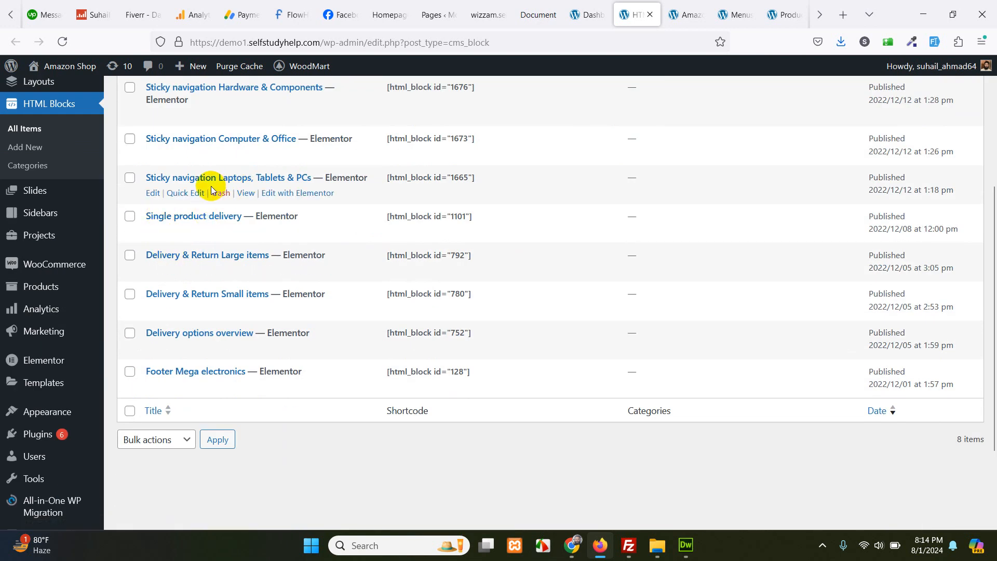
pyautogui.moveTo(442, 172)
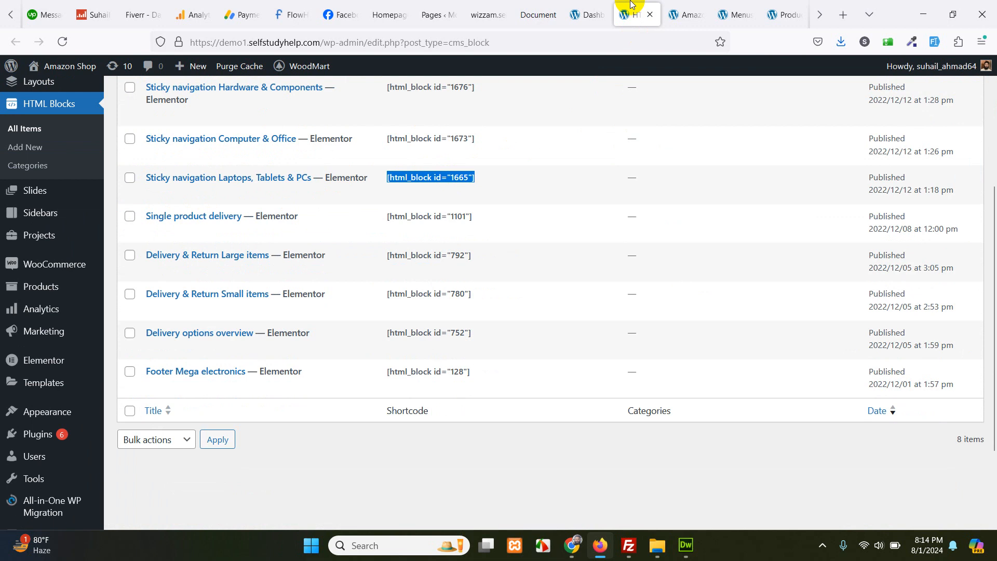
# Expand the Watches item in Sticky navigation Mega Electronics, toggling its page anchor option back to blank.
pyautogui.click(734, 14)
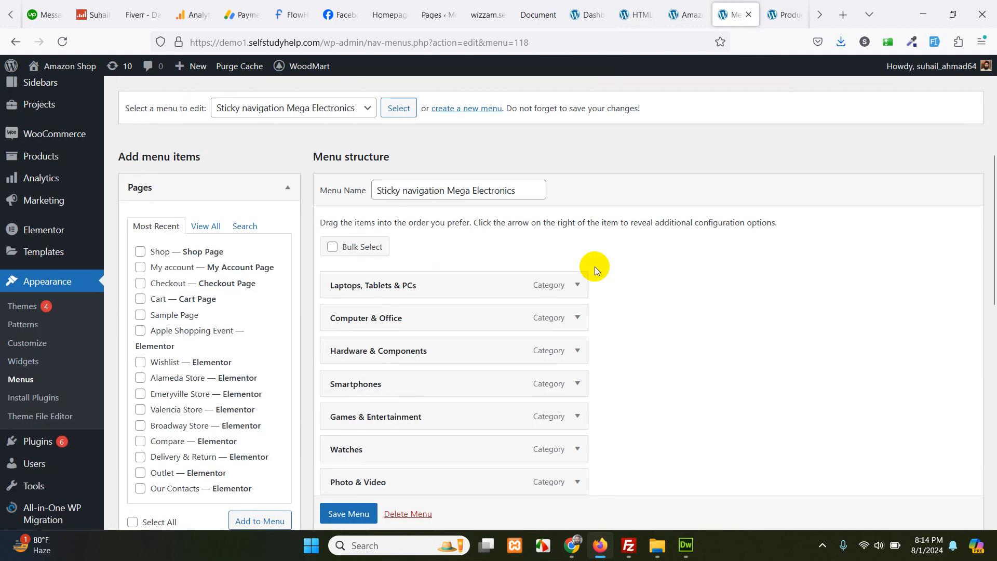
pyautogui.scroll(-3)
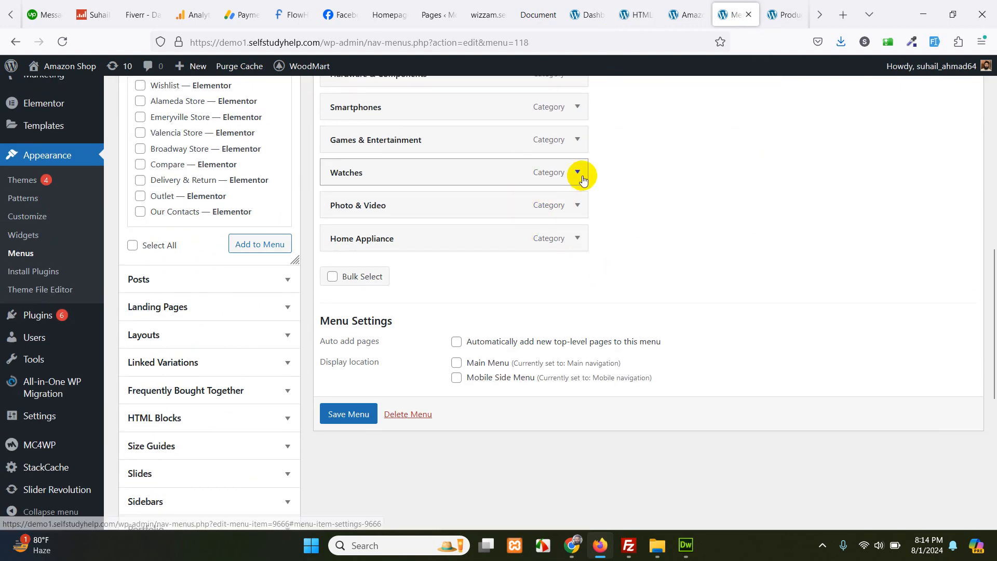
pyautogui.click(576, 172)
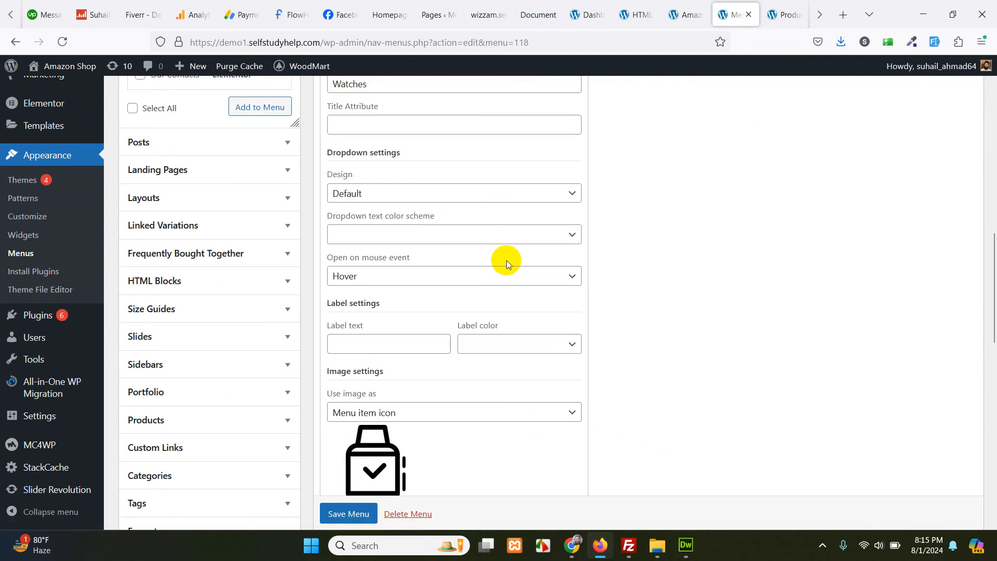
pyautogui.scroll(-3)
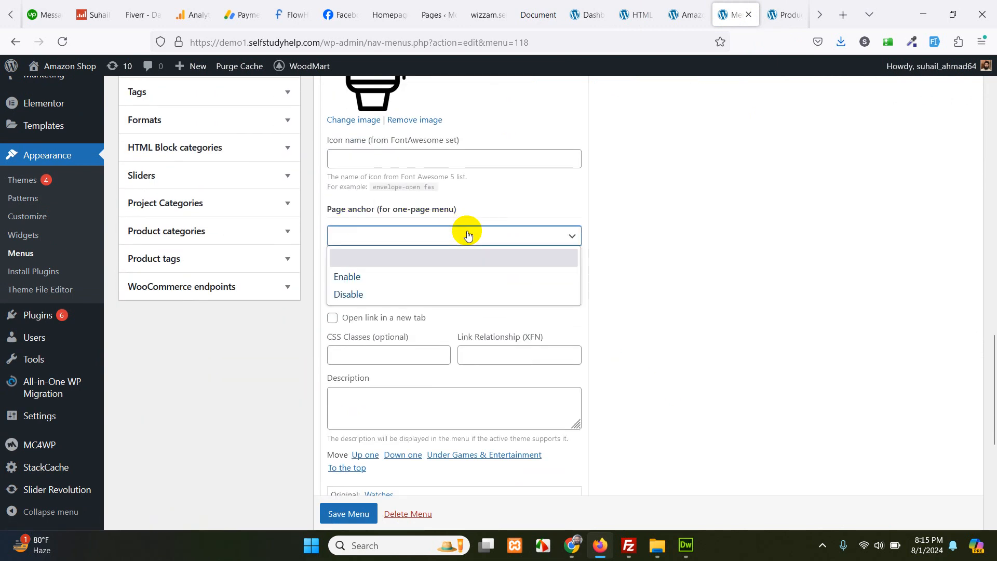
pyautogui.click(347, 277)
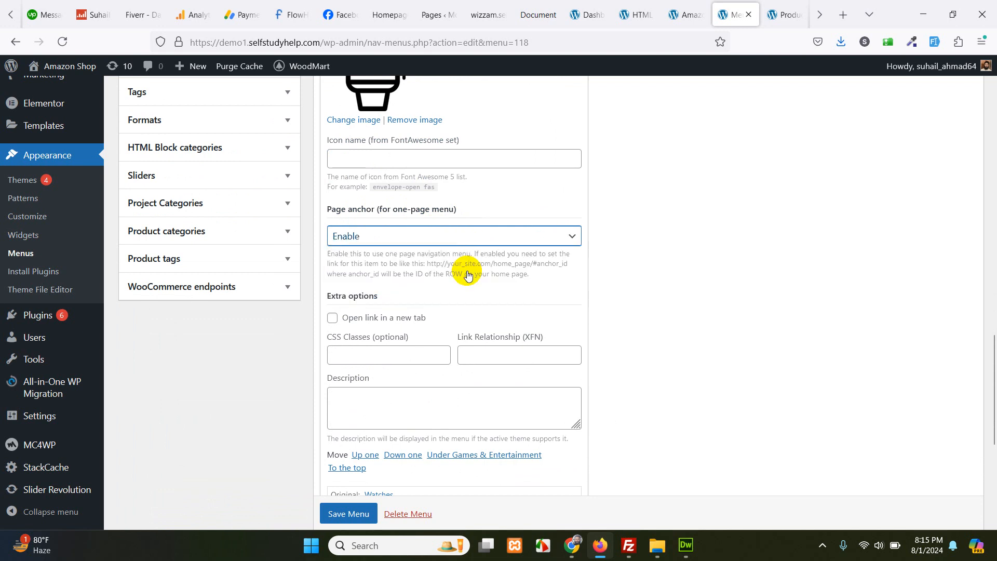
pyautogui.click(454, 236)
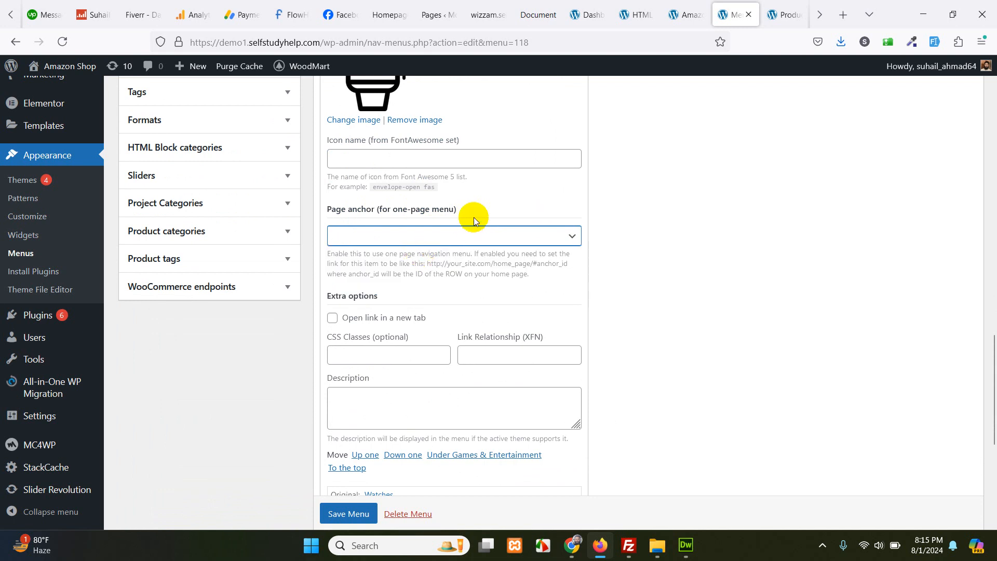
pyautogui.scroll(3)
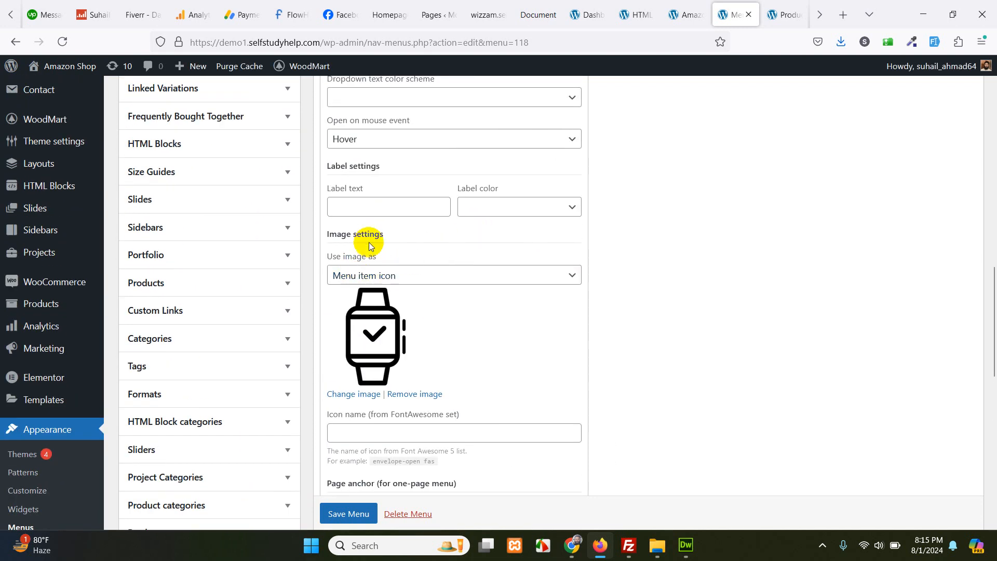
pyautogui.scroll(3)
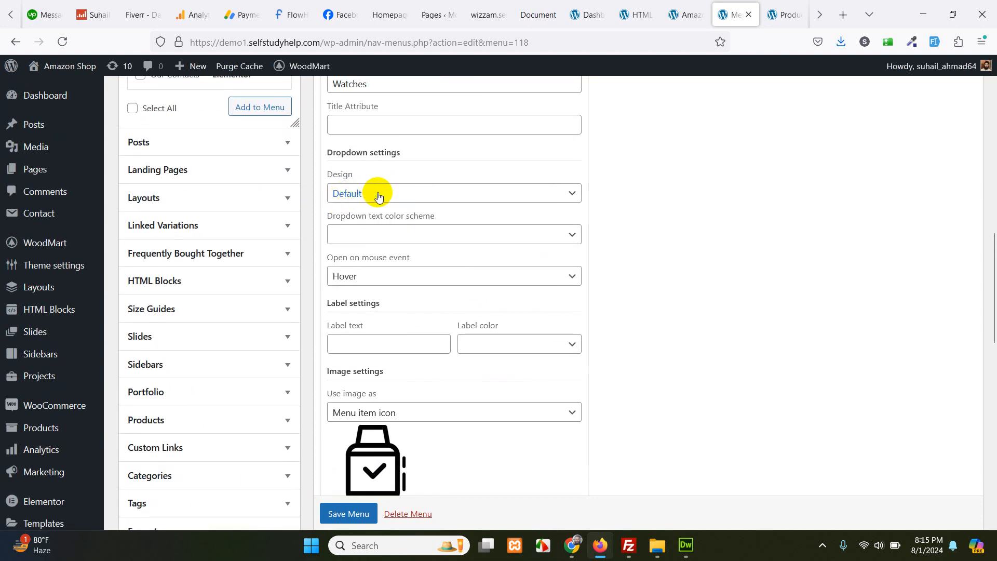
# Give the Watches dropdown the Set sizes design with a 270 width and start choosing its HTML block.
pyautogui.click(451, 193)
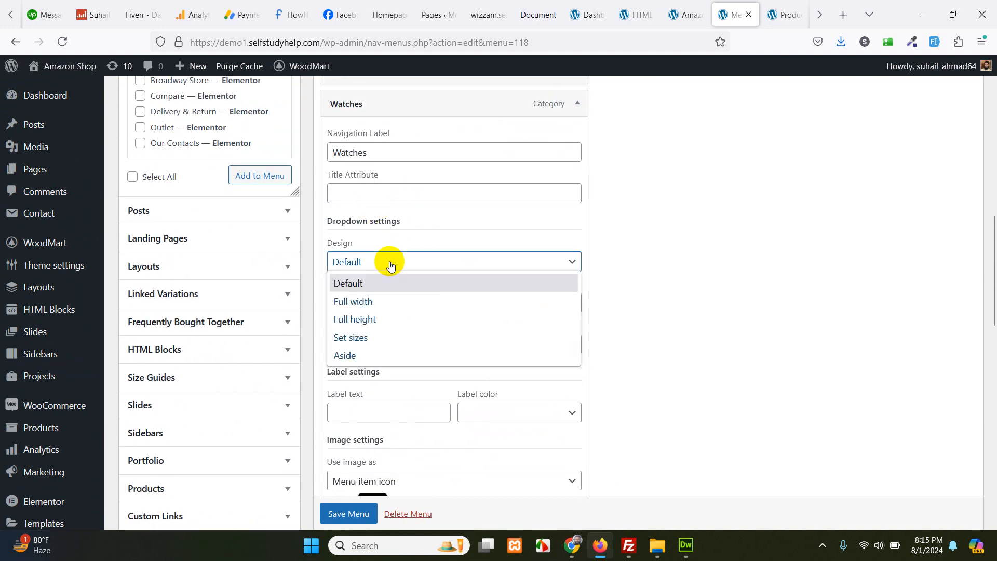
pyautogui.moveTo(378, 337)
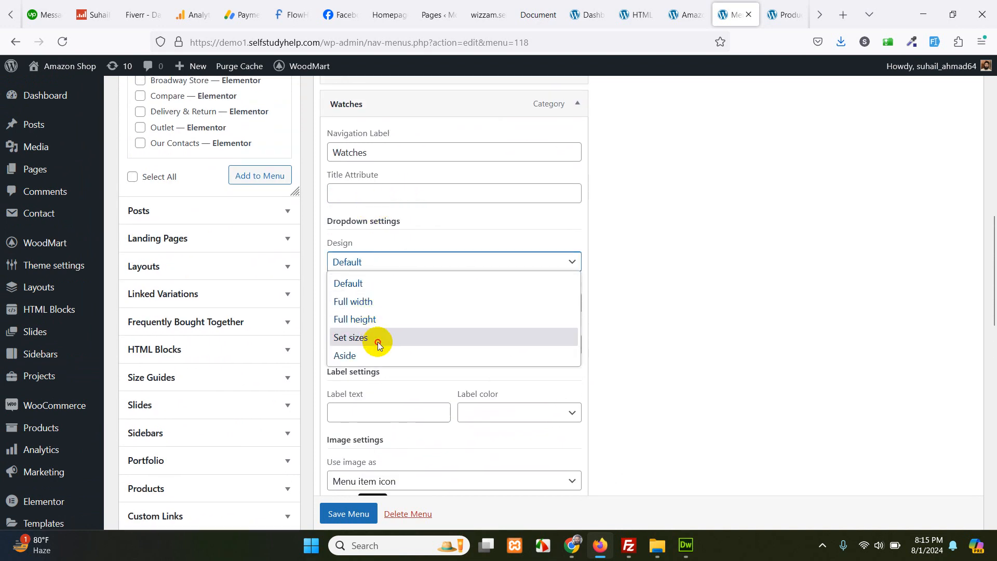
pyautogui.click(350, 336)
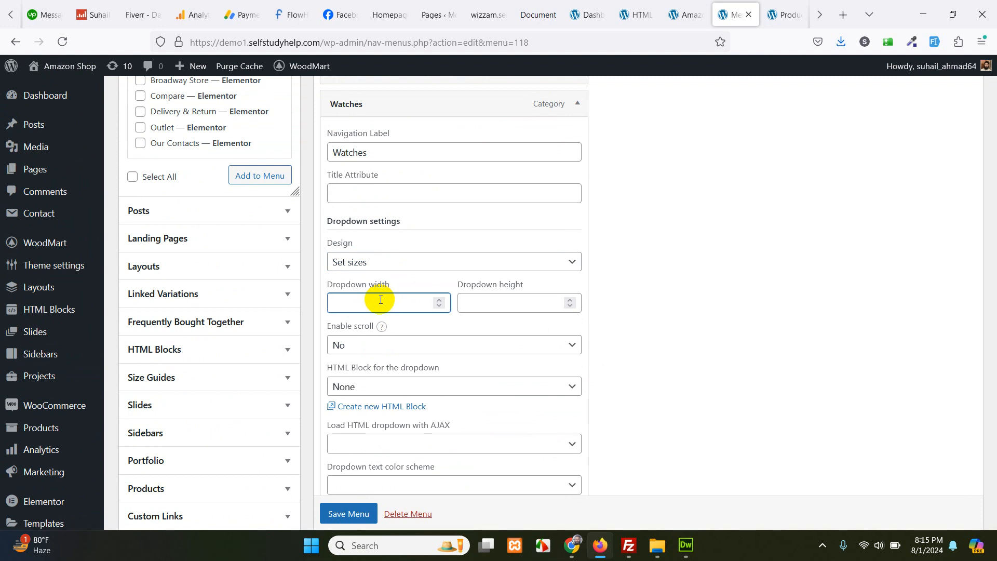
pyautogui.write('500')
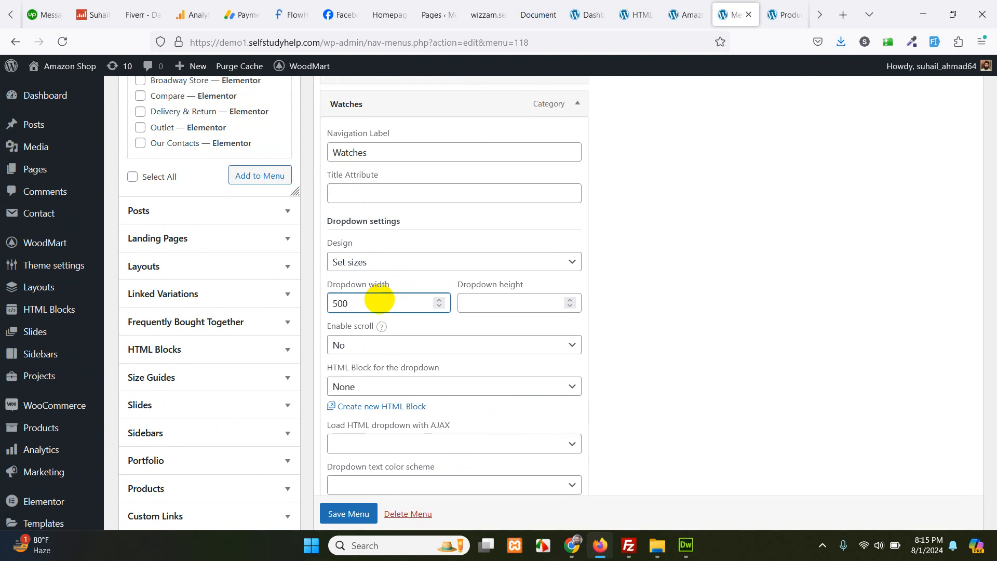
pyautogui.scroll(3)
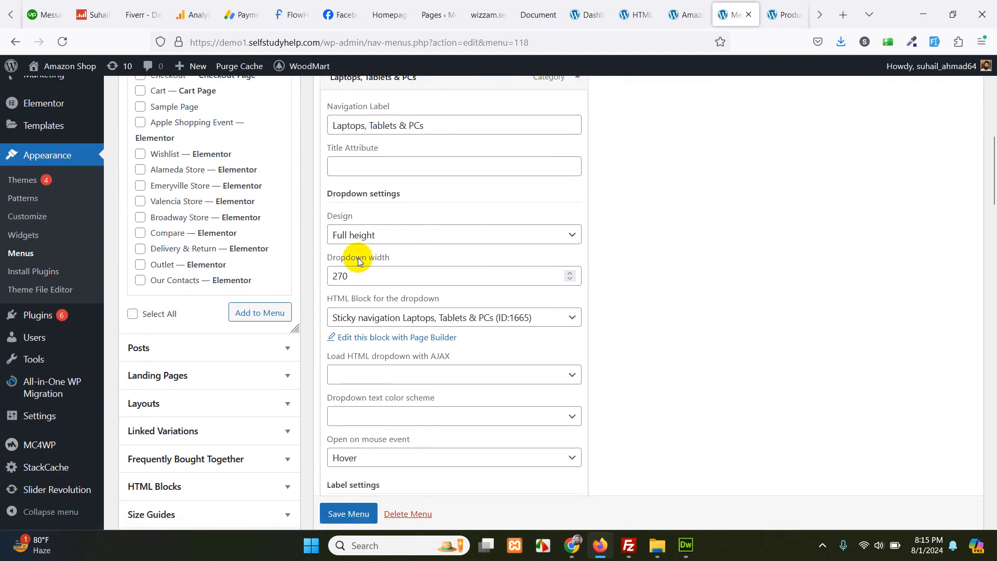
pyautogui.scroll(-3)
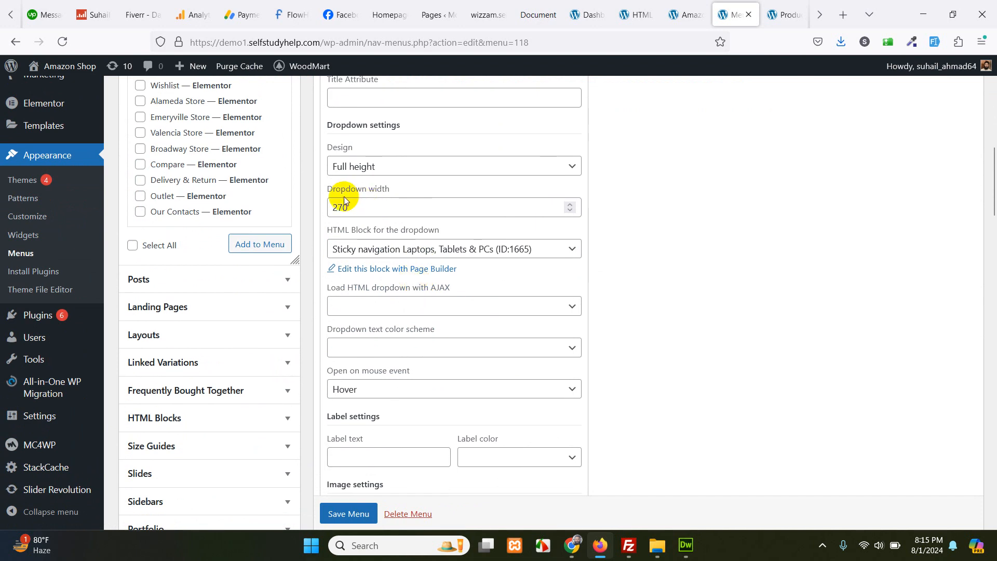
pyautogui.moveTo(604, 332)
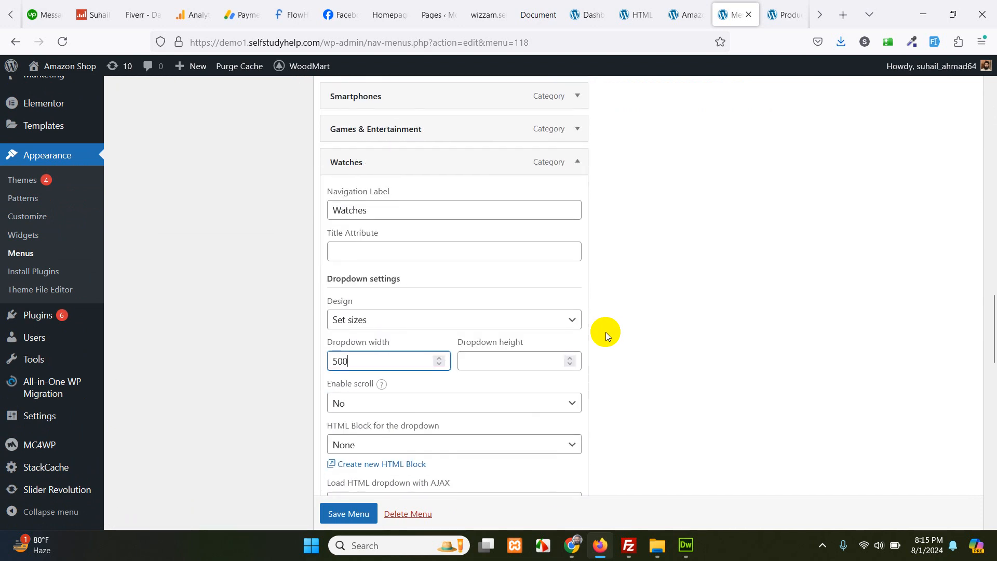
pyautogui.scroll(-3)
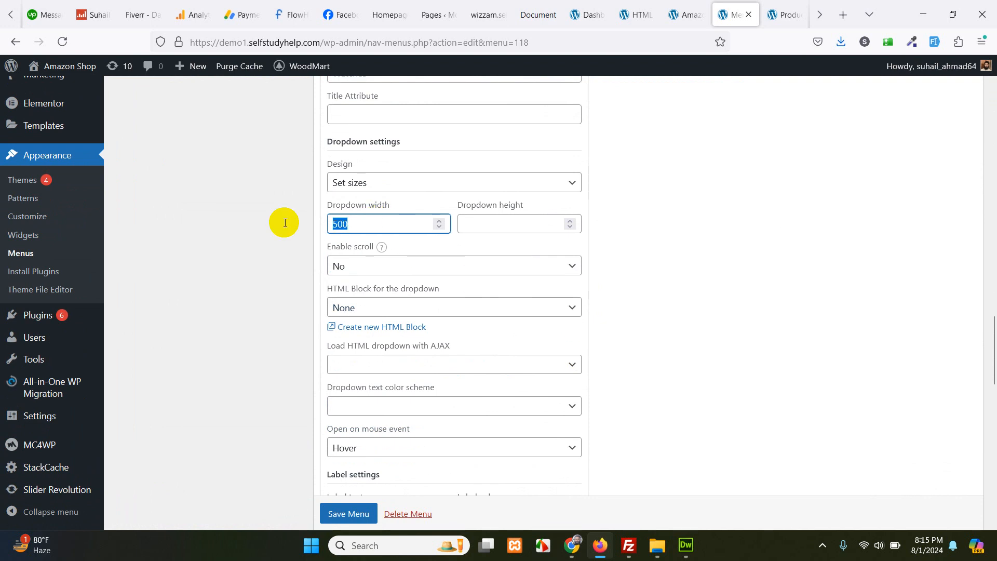
pyautogui.write('270')
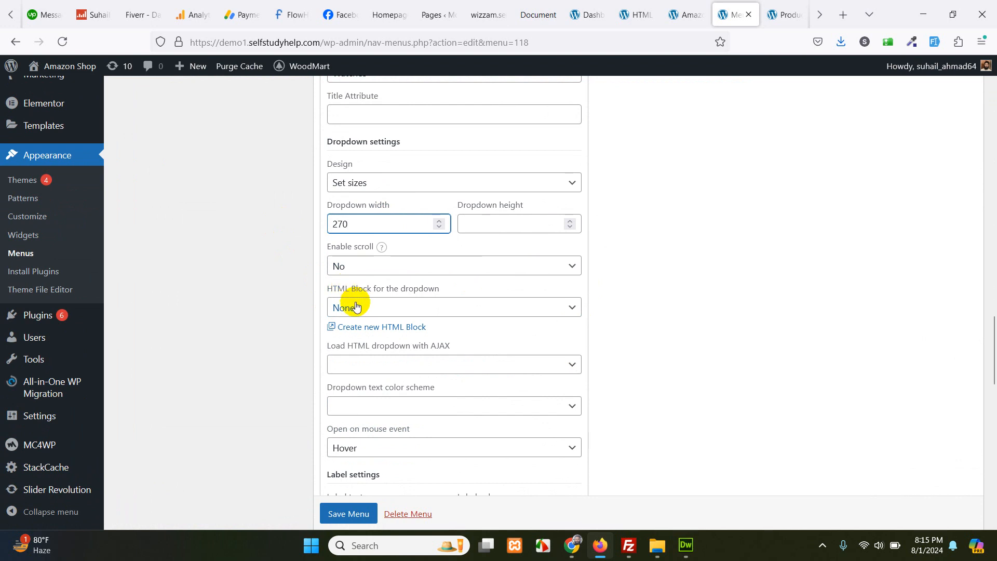
pyautogui.click(453, 308)
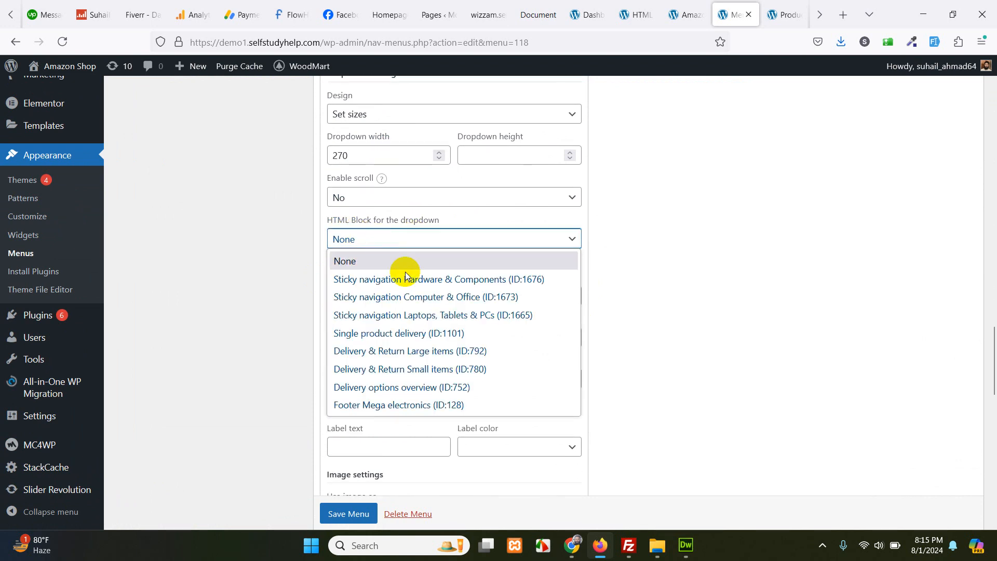
pyautogui.moveTo(520, 315)
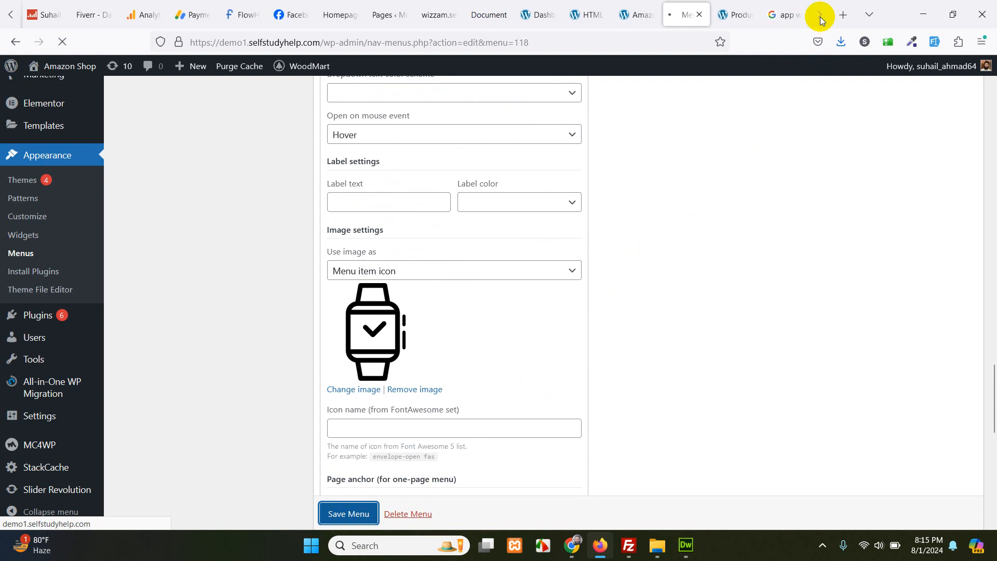
# Check on the storefront that Watches under All Categories shows the Tablets, PCs and HP Envy dropdown.
pyautogui.click(636, 14)
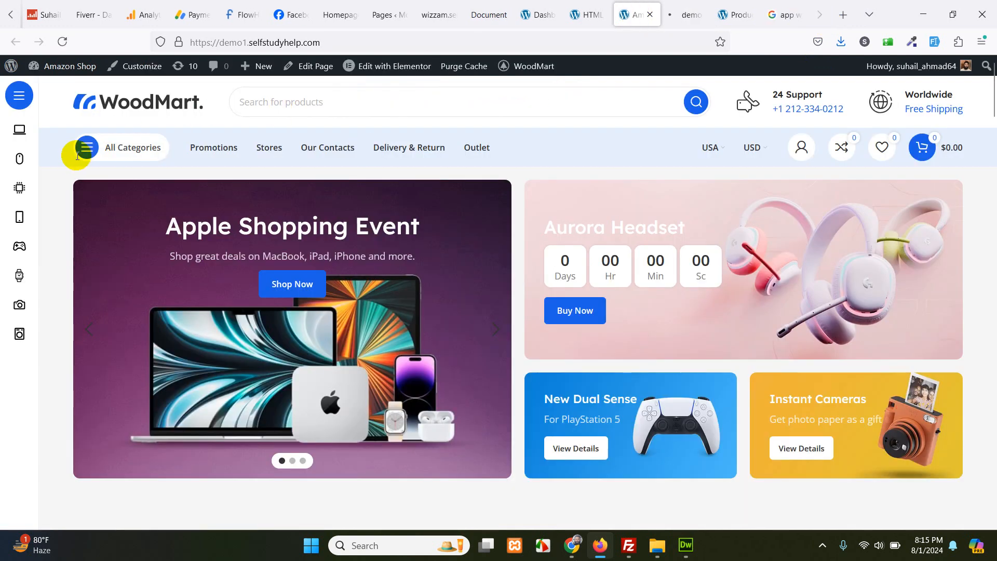
pyautogui.click(132, 147)
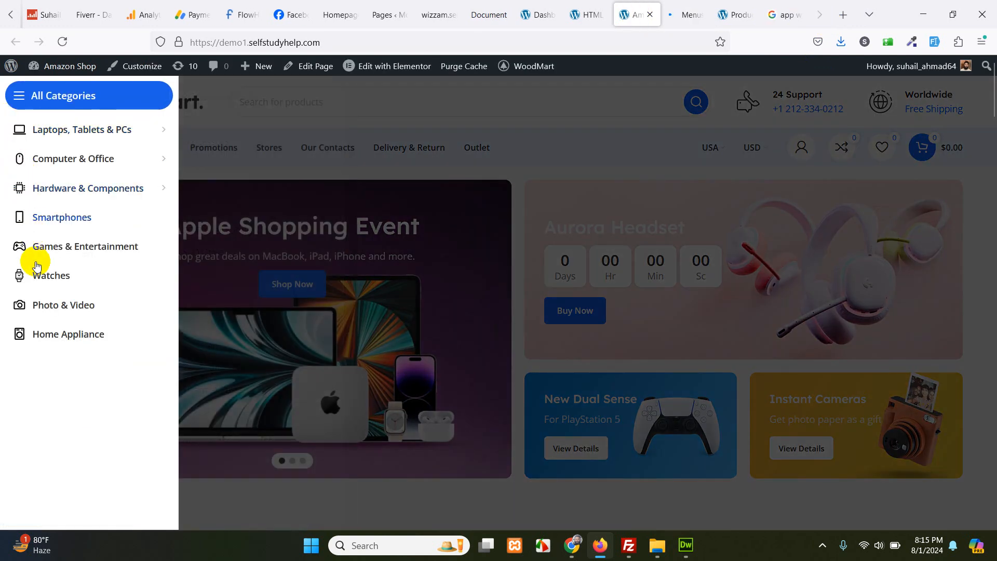
pyautogui.moveTo(95, 237)
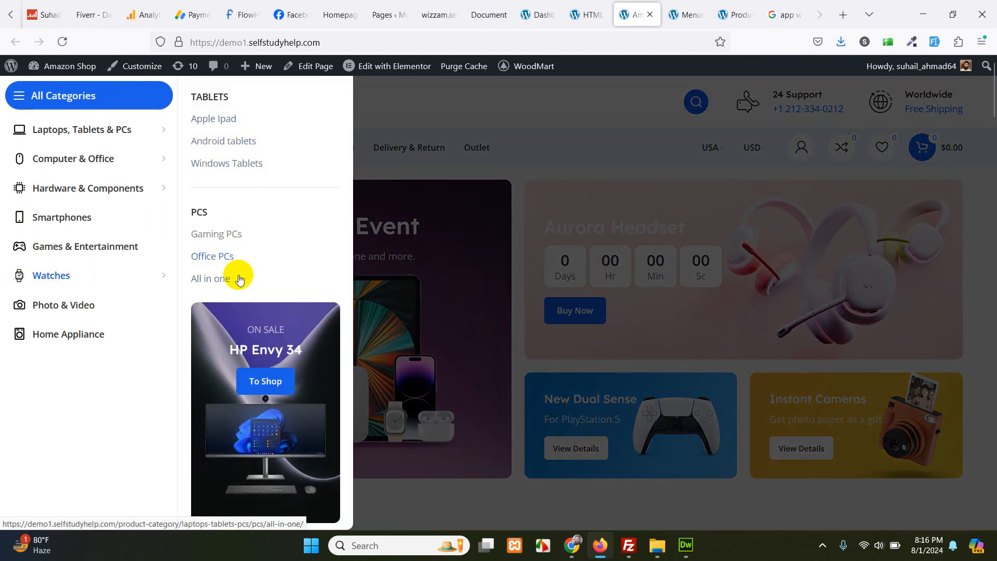
pyautogui.moveTo(114, 158)
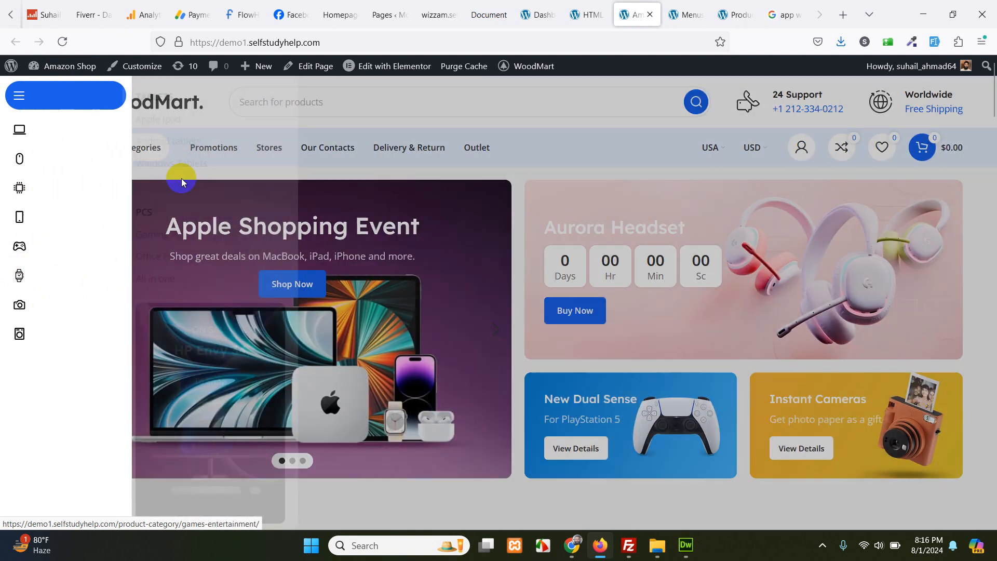
pyautogui.click(64, 94)
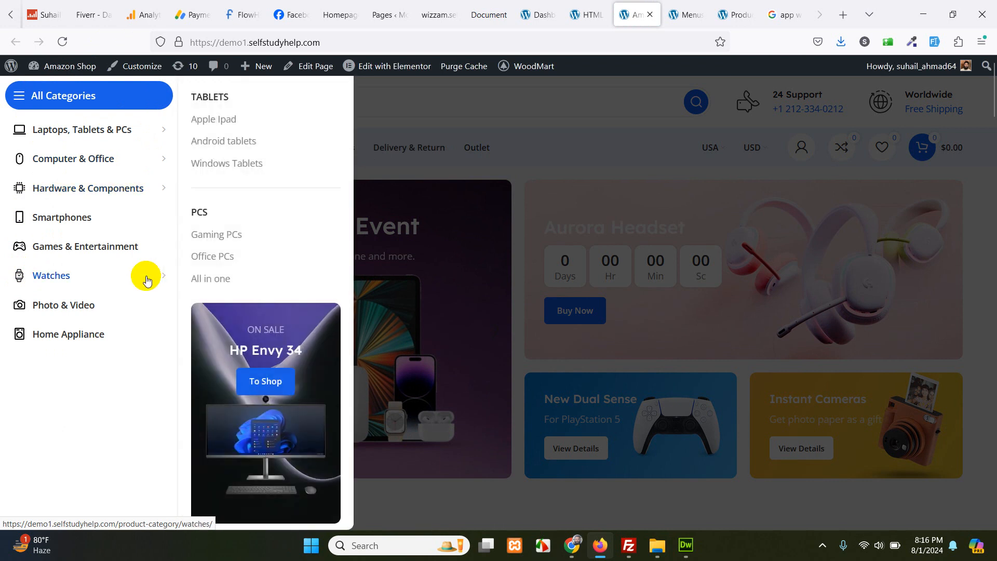
pyautogui.moveTo(216, 219)
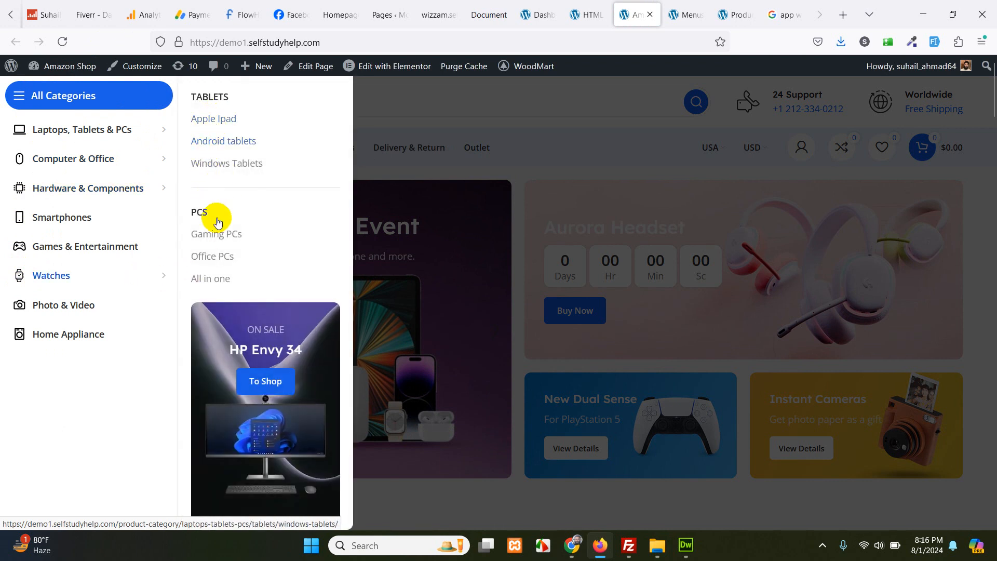
pyautogui.moveTo(236, 296)
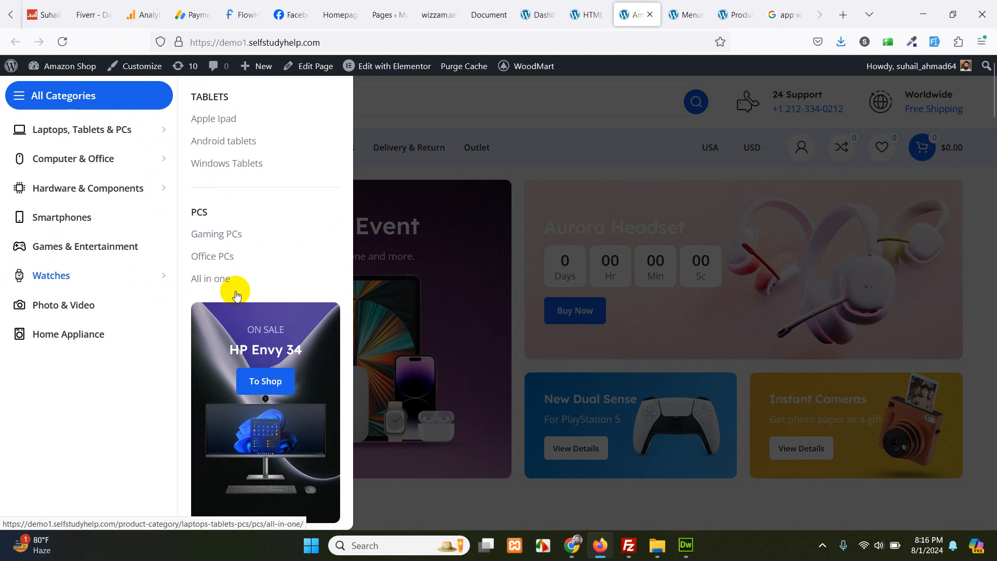
pyautogui.moveTo(245, 203)
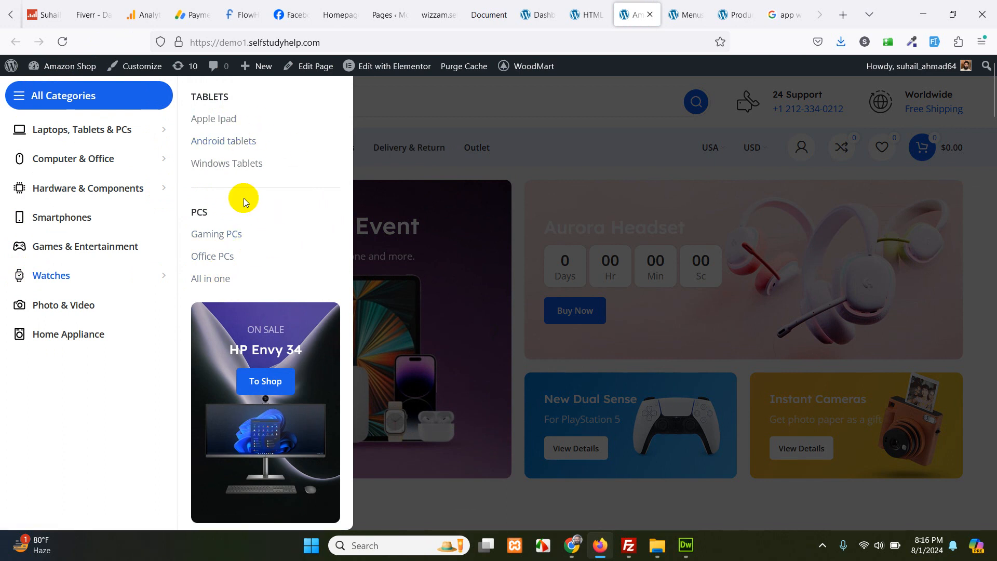
pyautogui.click(577, 14)
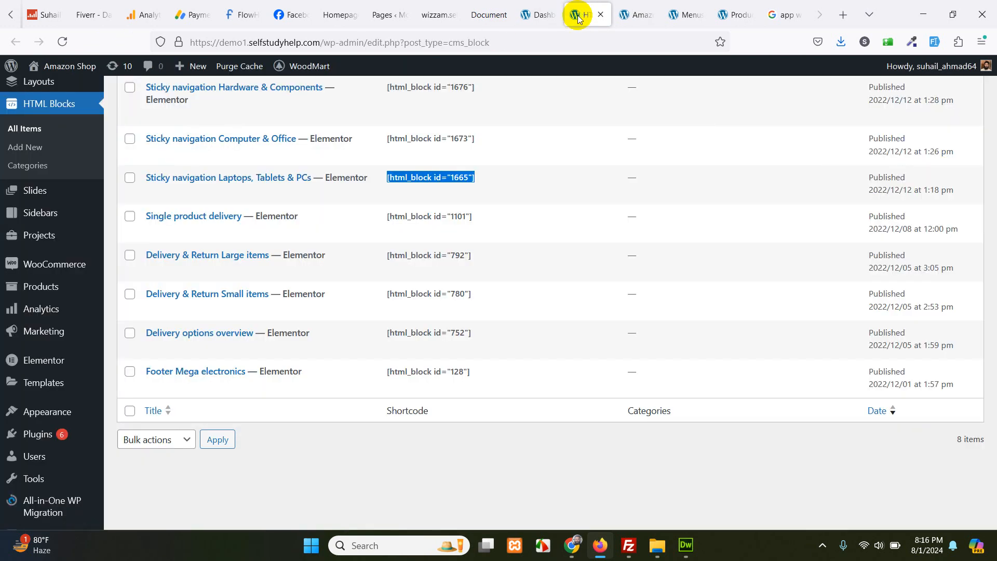
pyautogui.moveTo(256, 177)
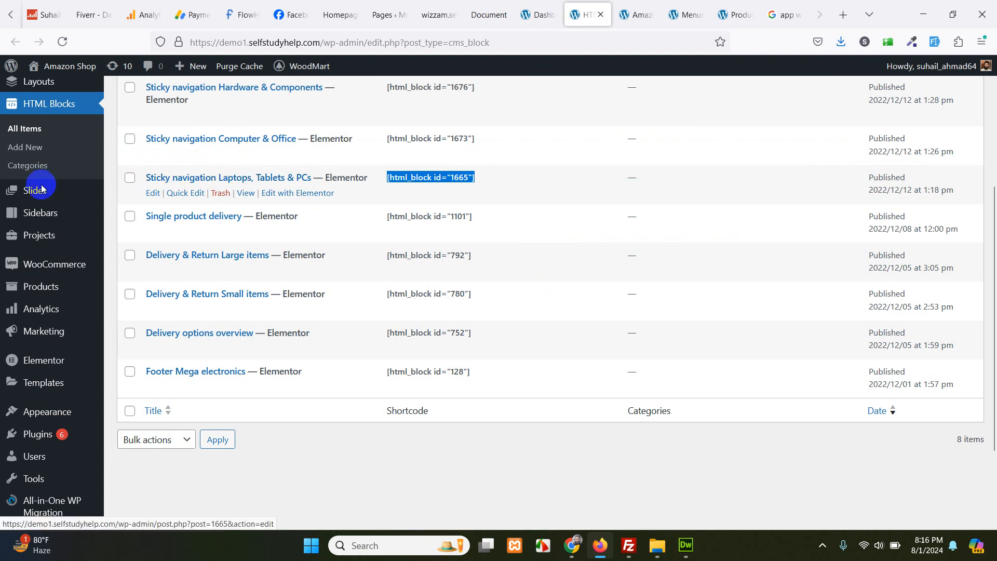
# Edit the Sticky navigation Laptops, Tablets & PCs block with Elementor and switch to its editor tab.
pyautogui.scroll(3)
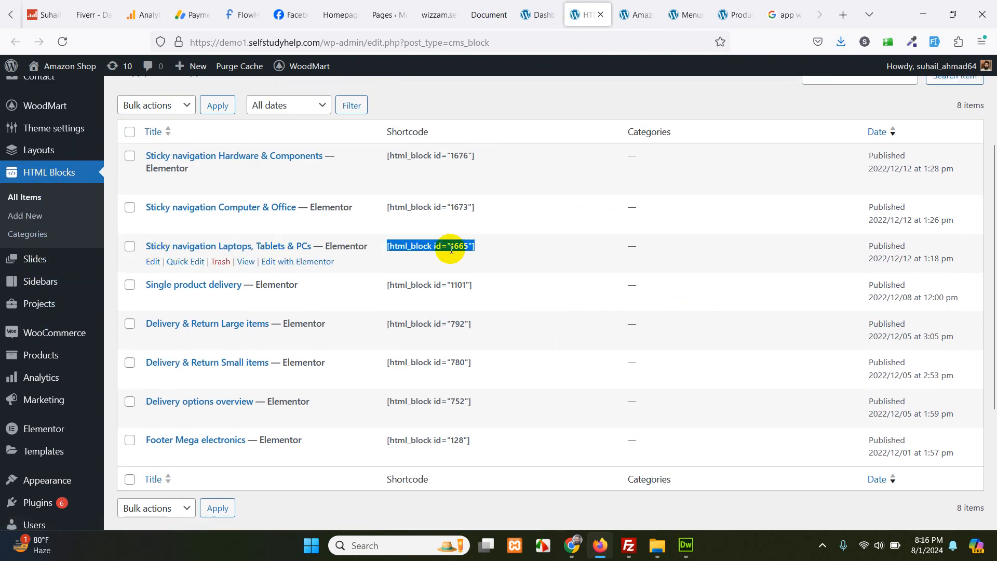
pyautogui.moveTo(281, 263)
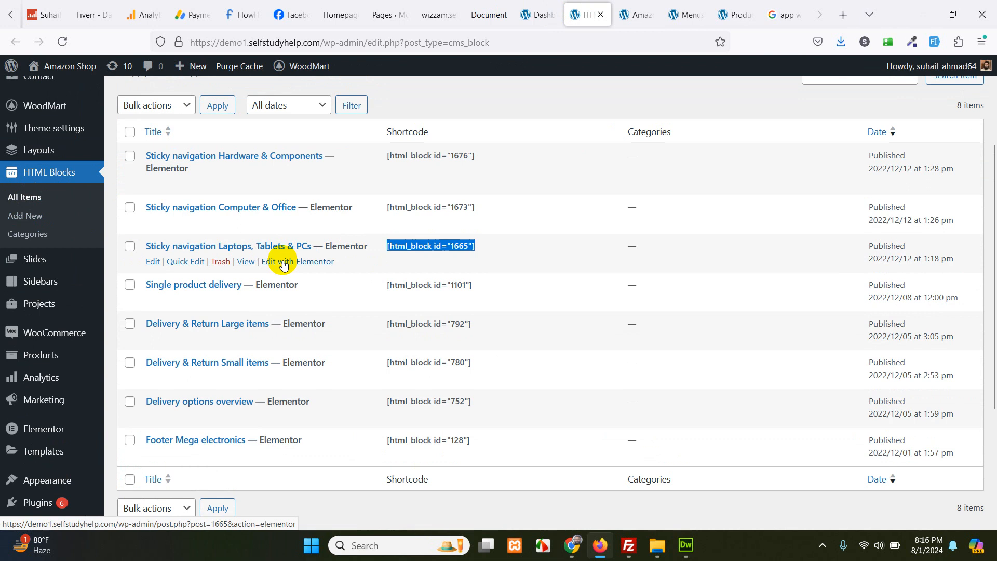
pyautogui.click(296, 262)
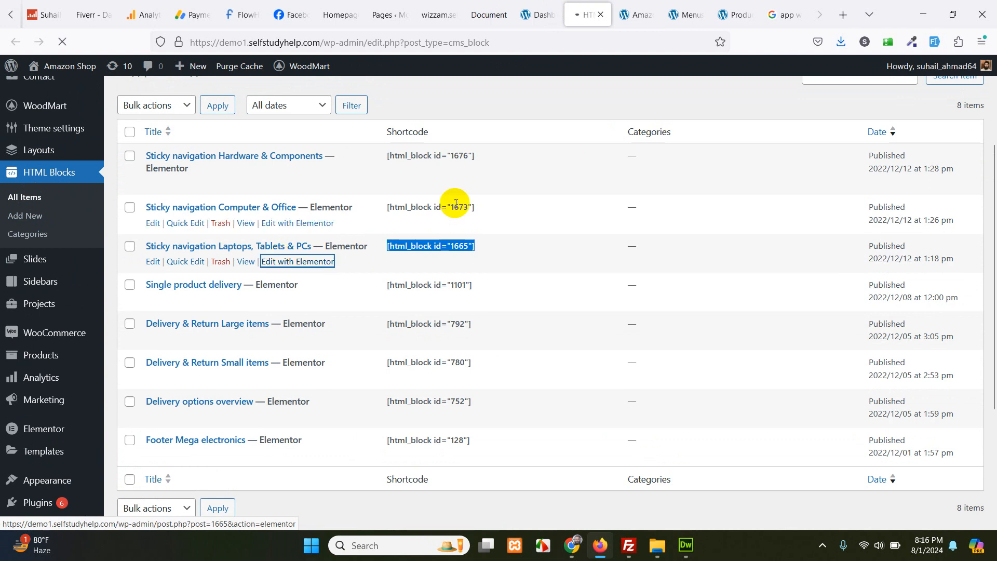
pyautogui.click(634, 13)
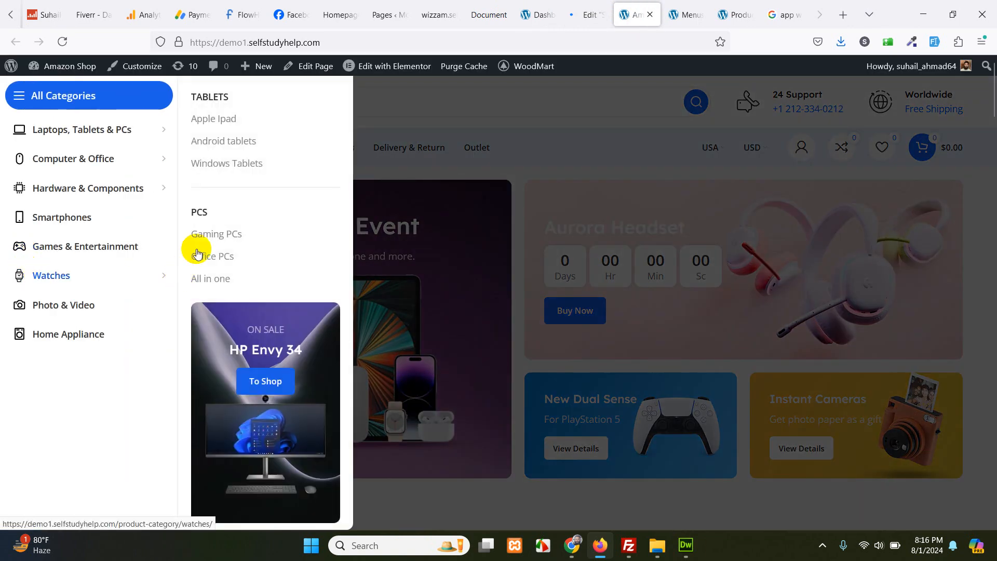
pyautogui.moveTo(213, 118)
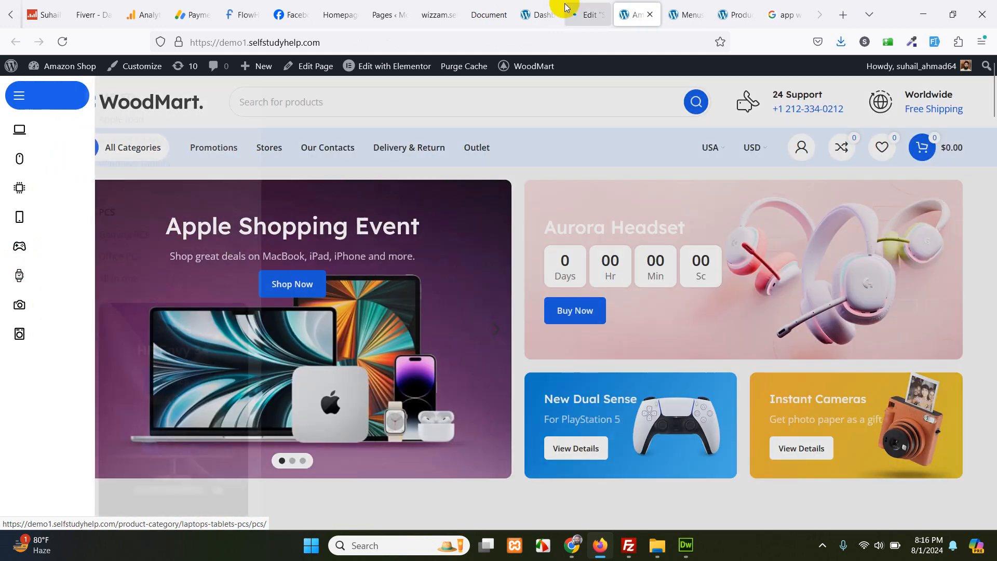
pyautogui.click(394, 66)
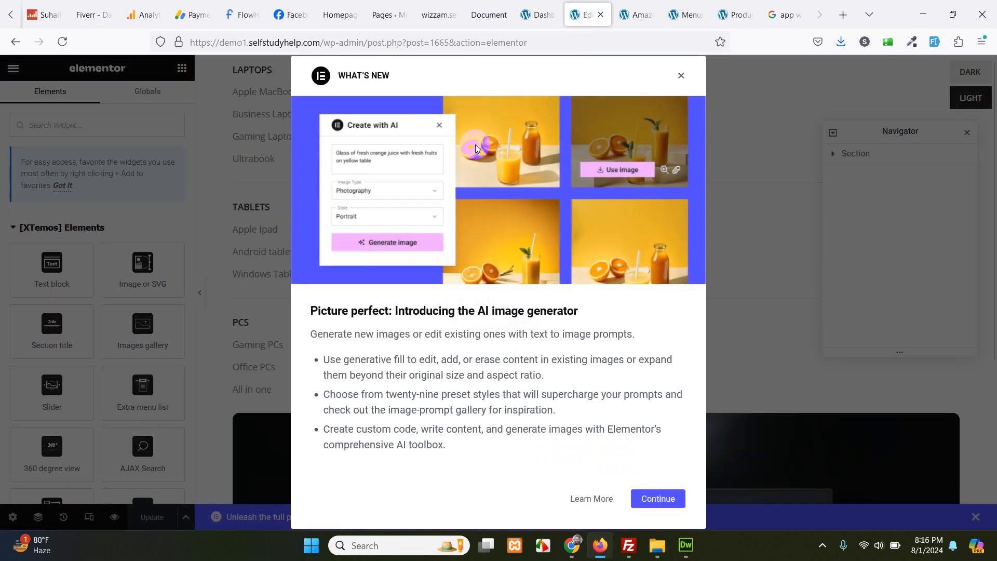
# Dismiss Elementor's What's New notices, review the block's links and HP Envy promo, and compare with the storefront.
pyautogui.click(656, 498)
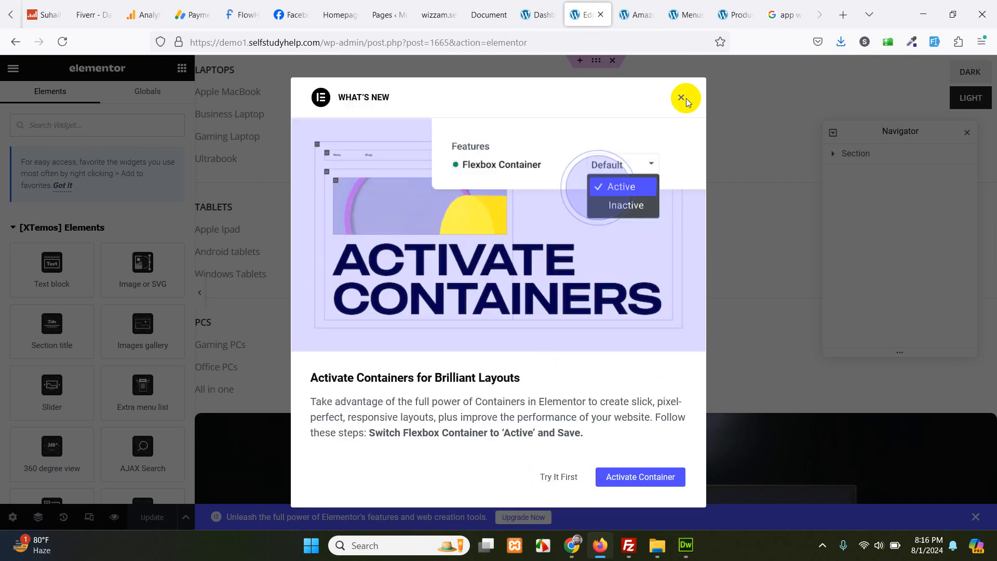
pyautogui.click(685, 98)
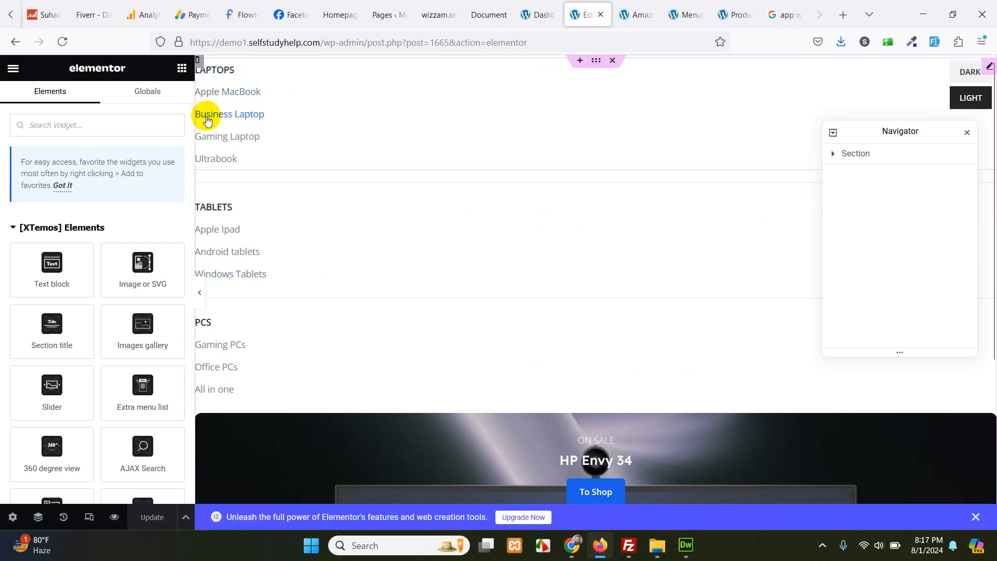
pyautogui.moveTo(223, 209)
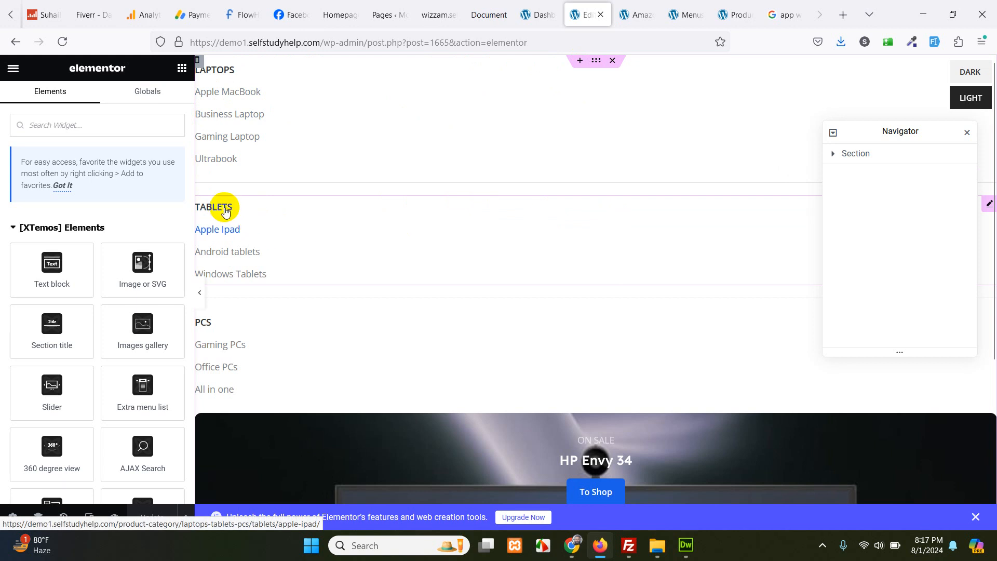
pyautogui.scroll(-3)
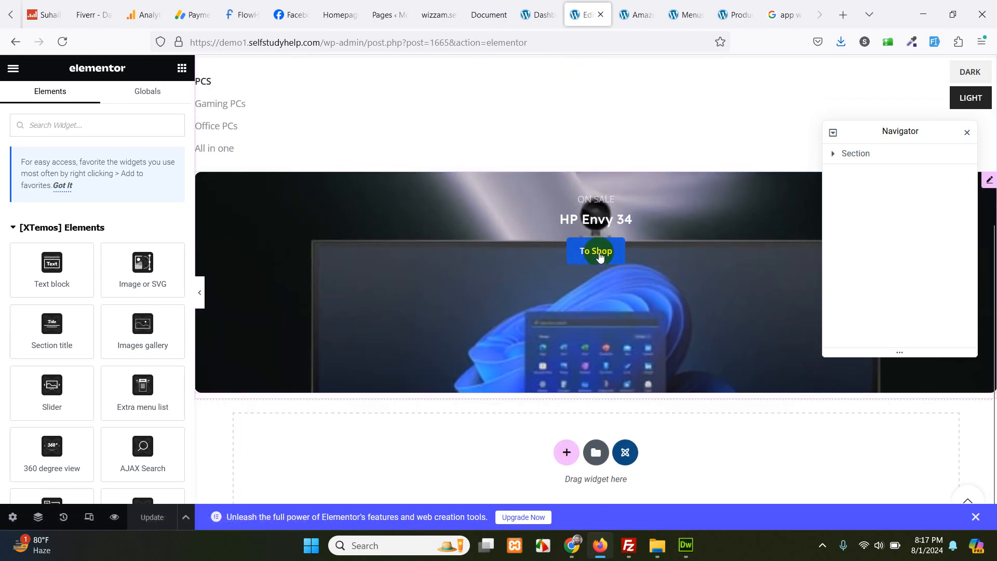
pyautogui.click(636, 14)
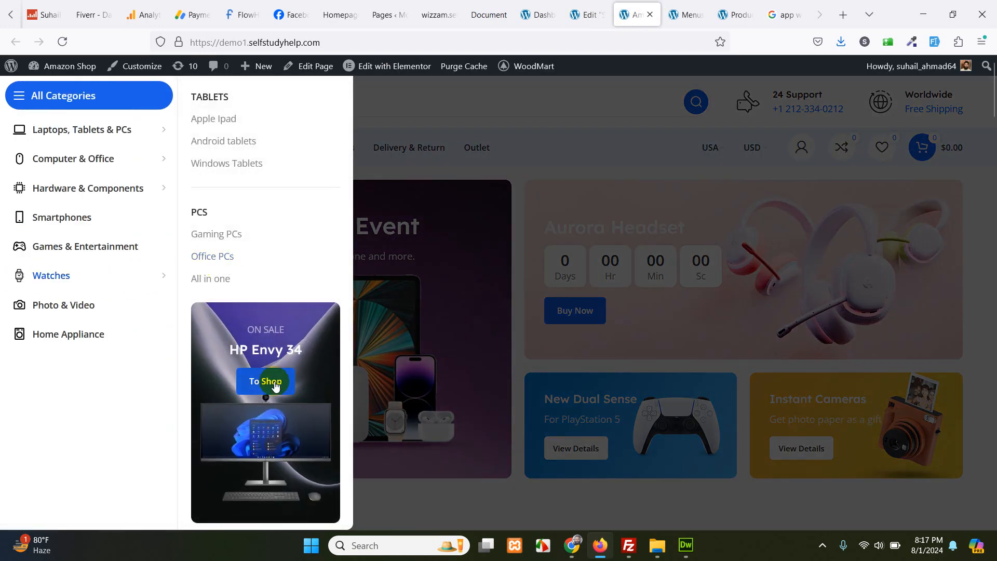
pyautogui.moveTo(222, 124)
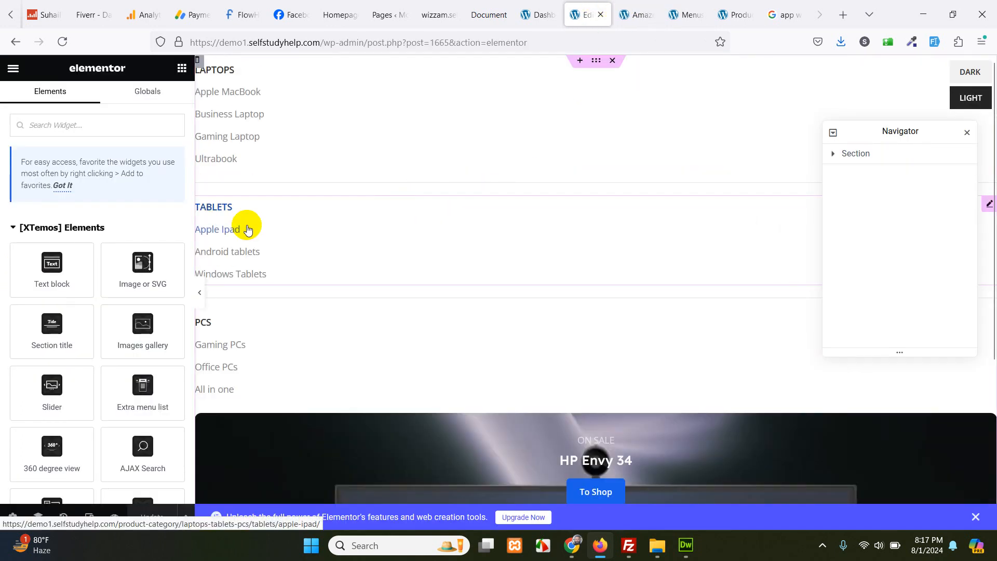
pyautogui.moveTo(629, 241)
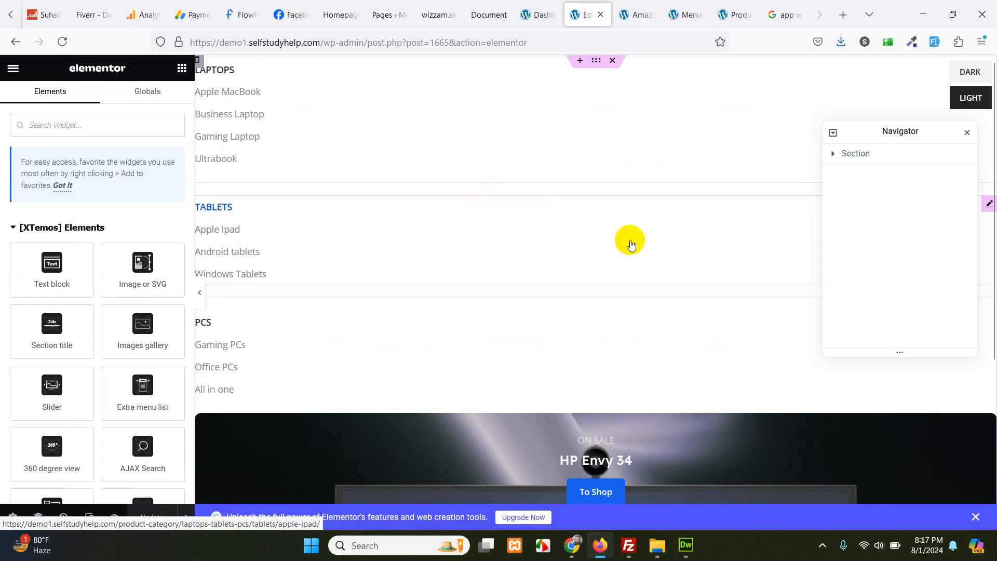
pyautogui.moveTo(627, 140)
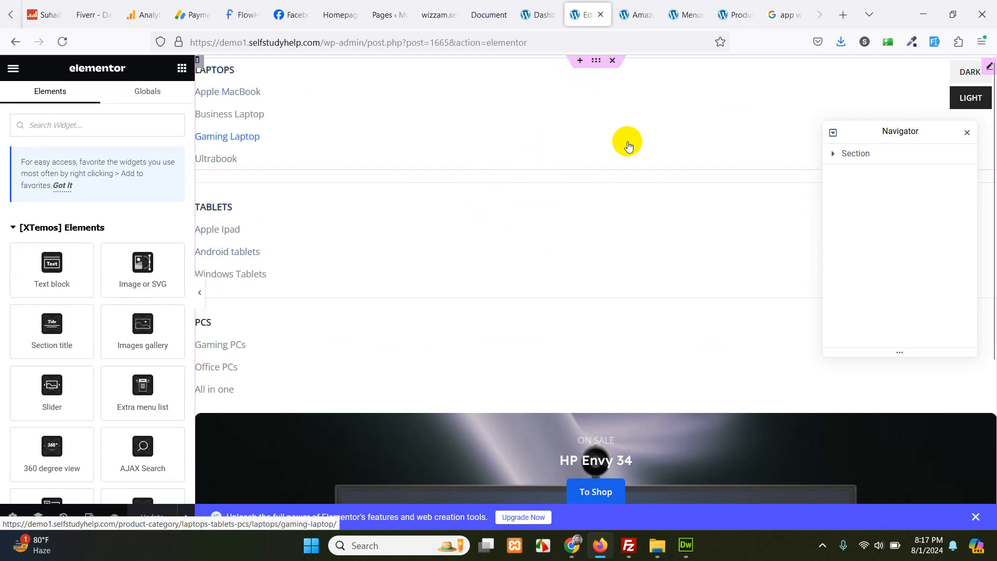